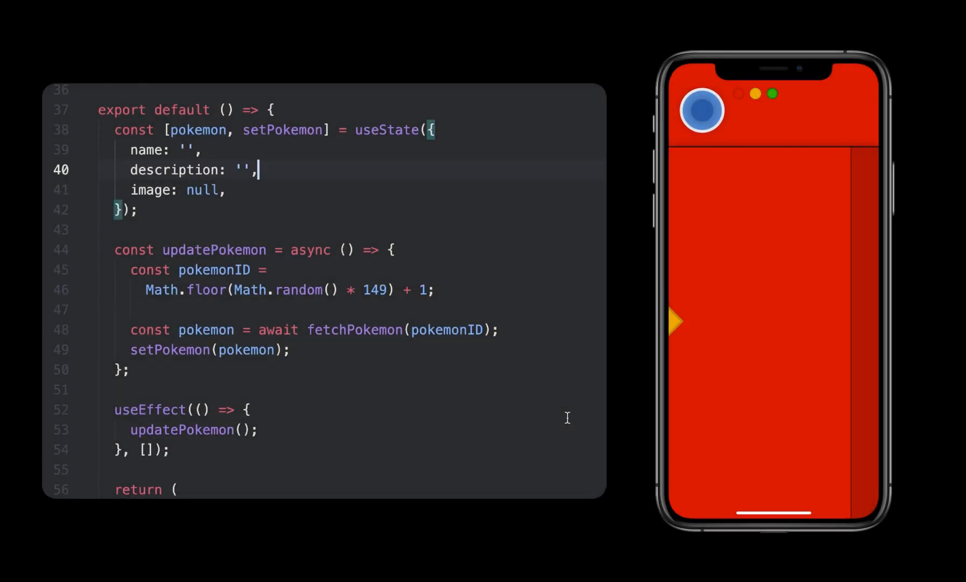
Review the fetchPokemon function by expanding it, reading through, and collapsing it again.
{"action": "scroll", "scroll_direction": "down", "scroll_amount": 3}
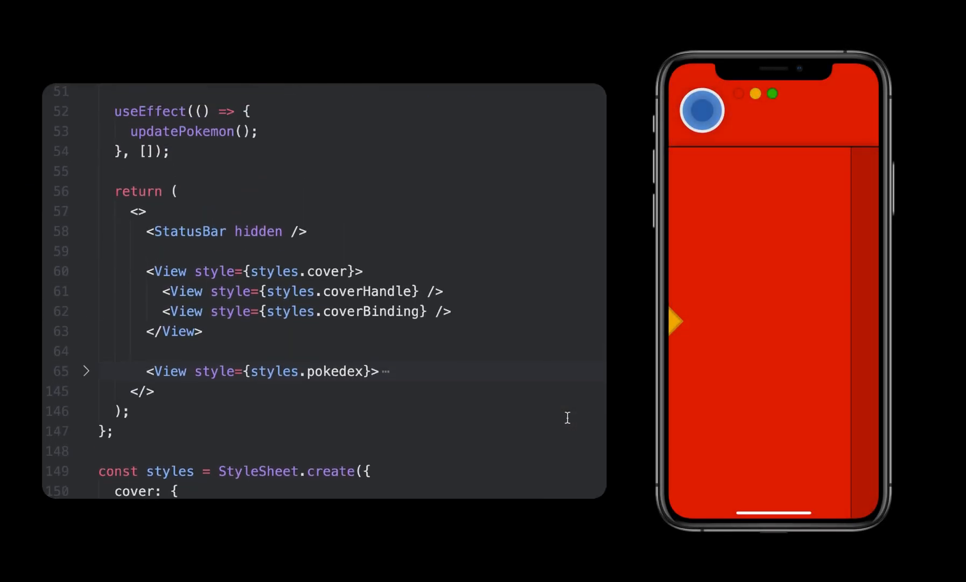
{"action": "scroll", "scroll_direction": "up", "scroll_amount": 3}
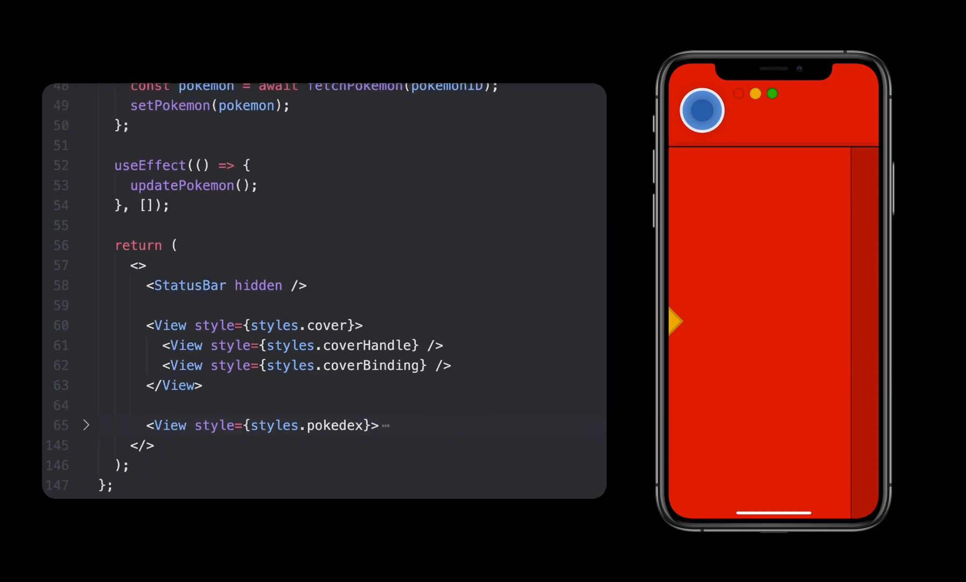
{"action": "mouse_move", "coordinate": [430, 405]}
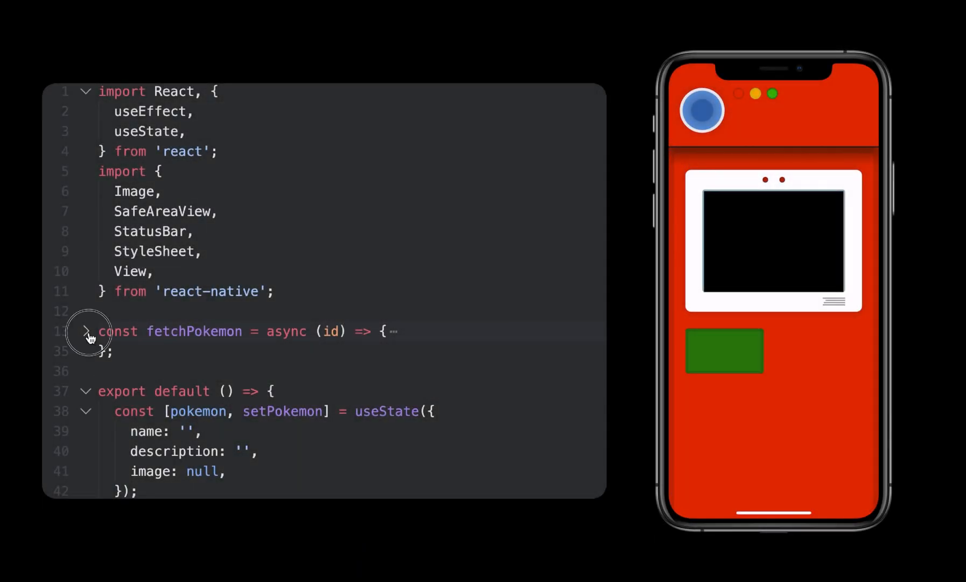
{"action": "left_click", "coordinate": [86, 330]}
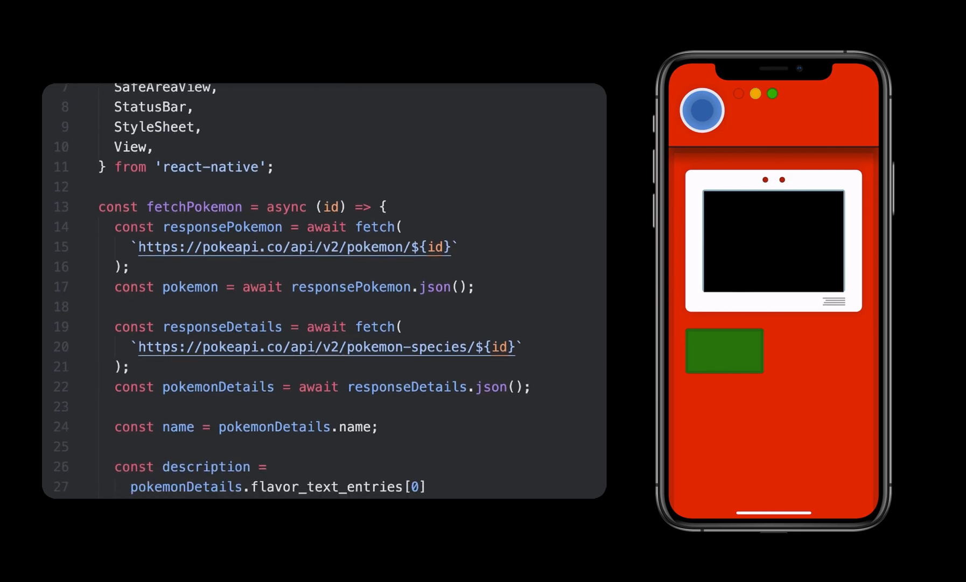
{"action": "scroll", "scroll_direction": "down", "scroll_amount": 3}
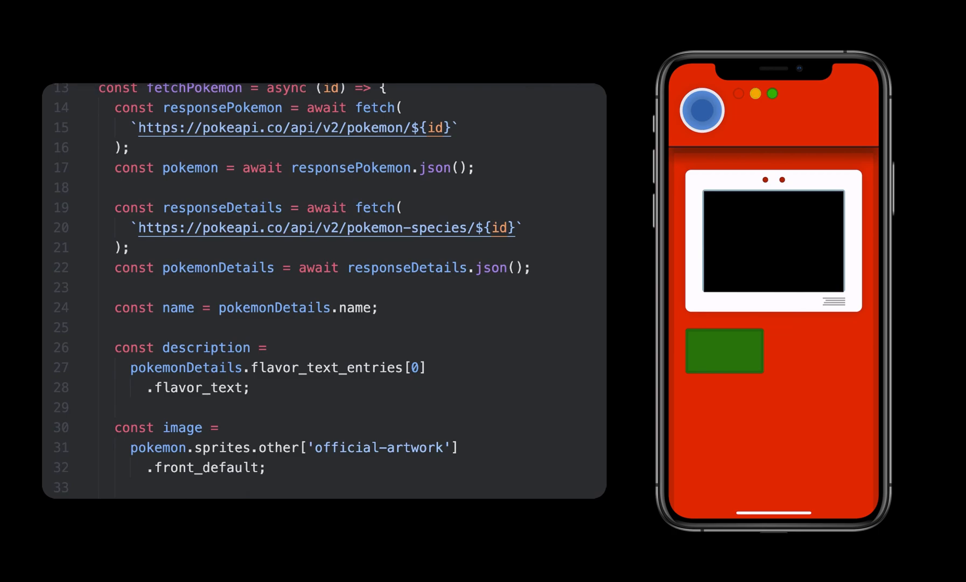
{"action": "scroll", "scroll_direction": "down", "scroll_amount": 3}
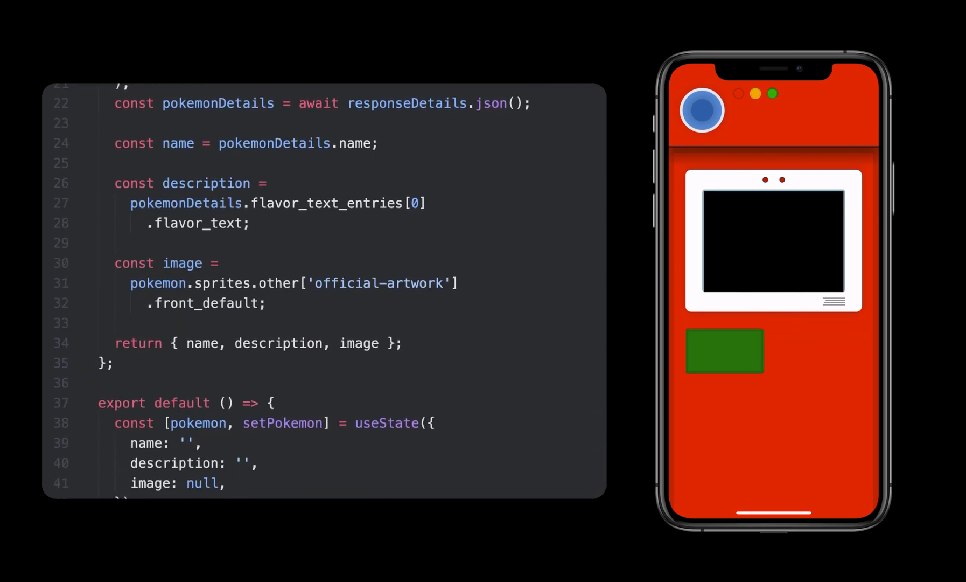
{"action": "scroll", "scroll_direction": "up", "scroll_amount": 3}
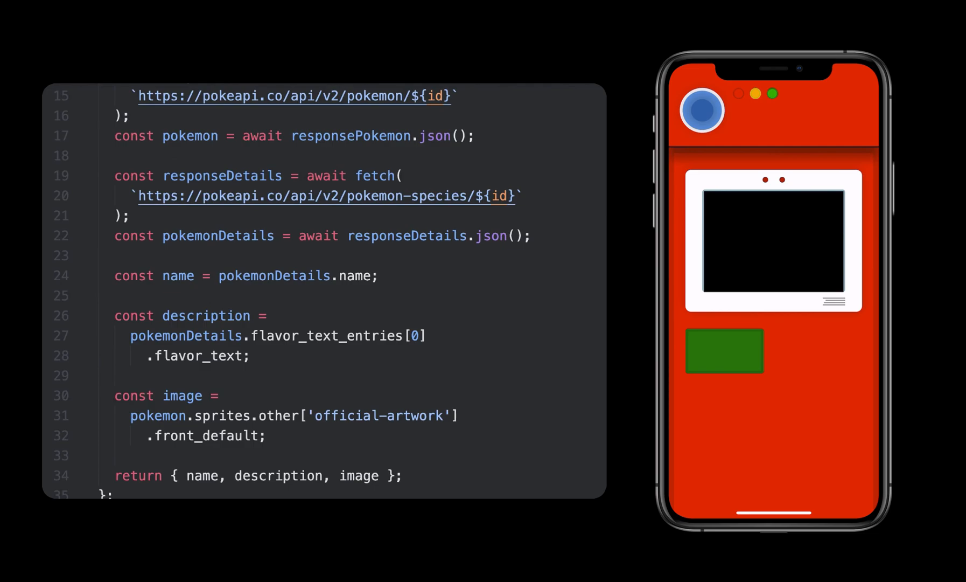
{"action": "scroll", "scroll_direction": "up", "scroll_amount": 3}
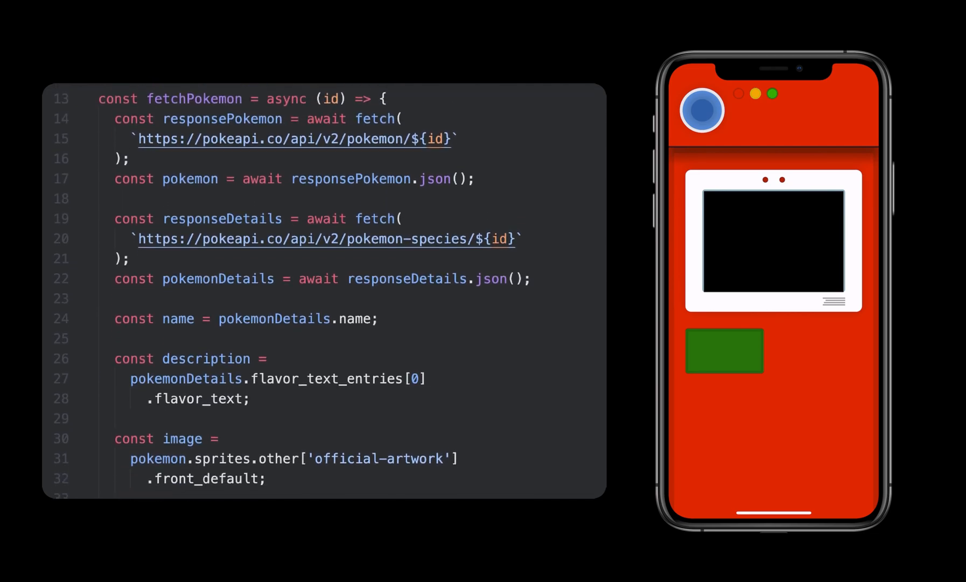
{"action": "scroll", "scroll_direction": "down", "scroll_amount": 3}
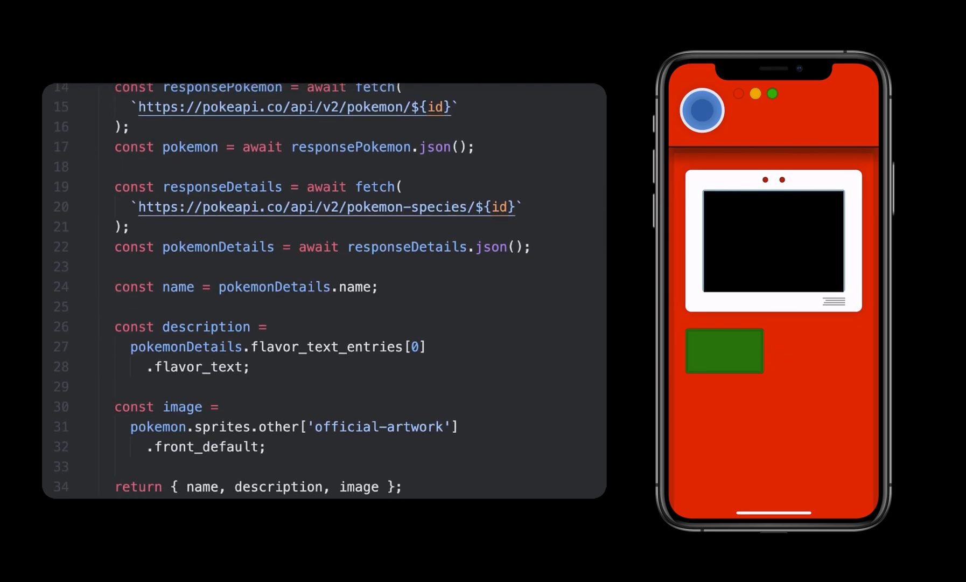
{"action": "scroll", "scroll_direction": "up", "scroll_amount": 3}
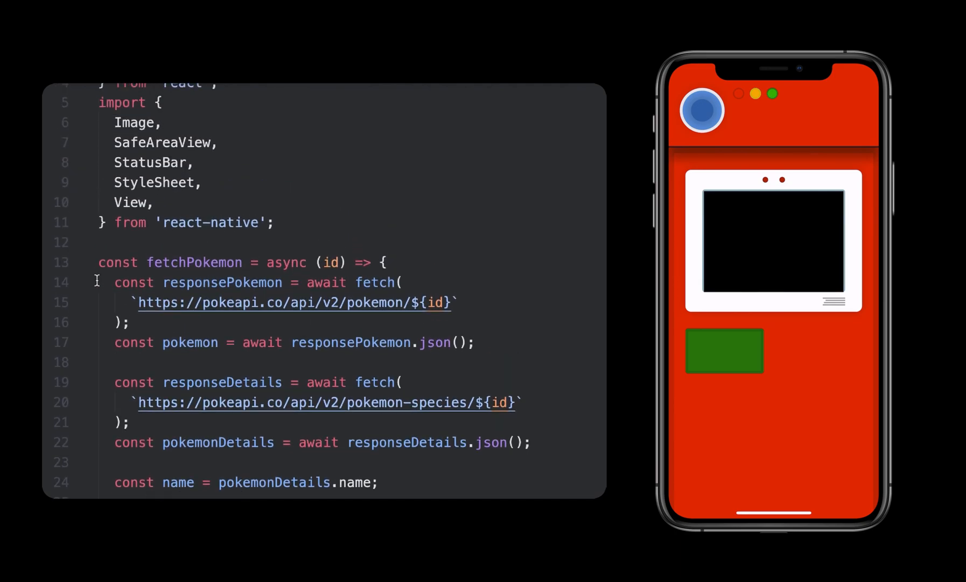
{"action": "left_click", "coordinate": [86, 262]}
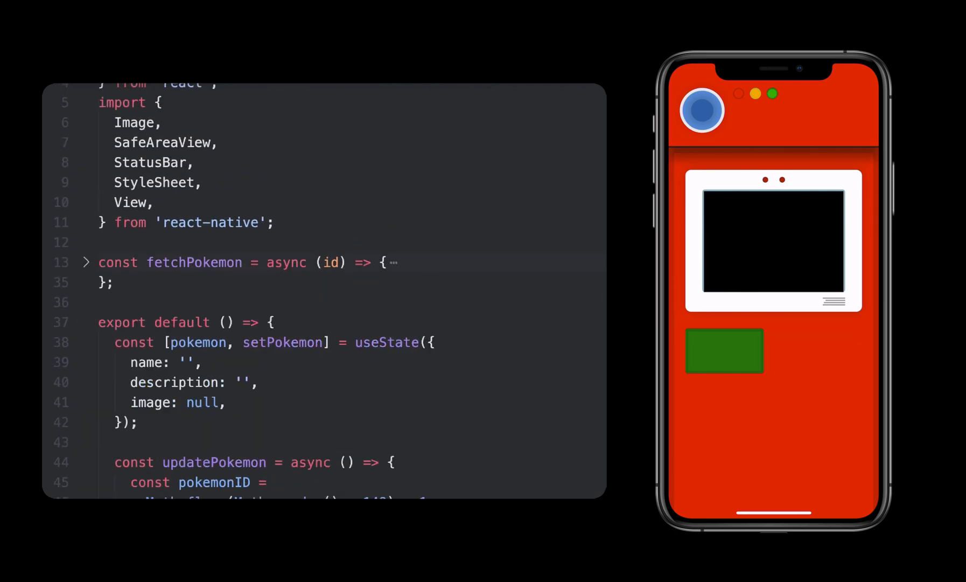
{"action": "scroll", "scroll_direction": "down", "scroll_amount": 3}
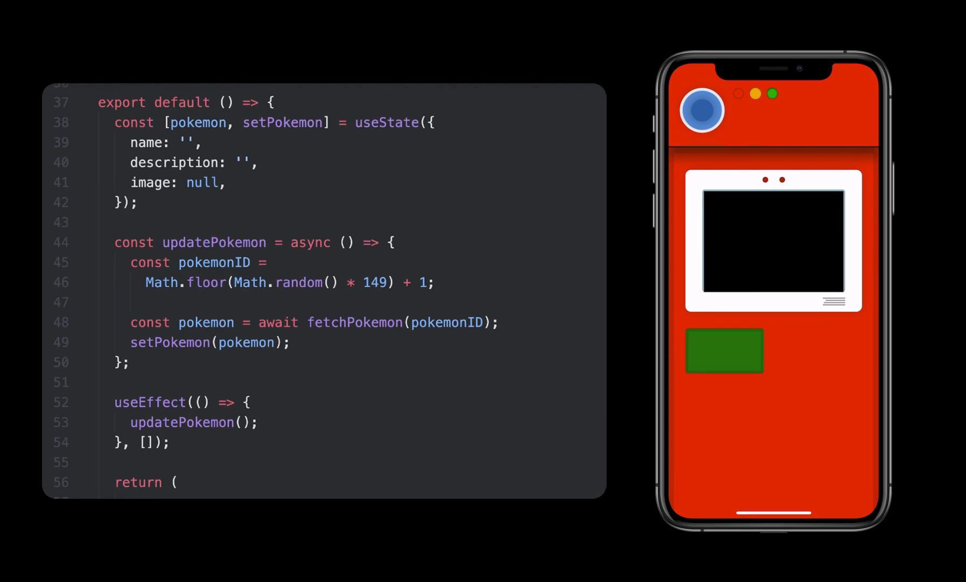
Import useWindowDimensions from react-native and add const dimensions = useWindowDimensions(); in the component.
{"action": "scroll", "scroll_direction": "up", "scroll_amount": 3}
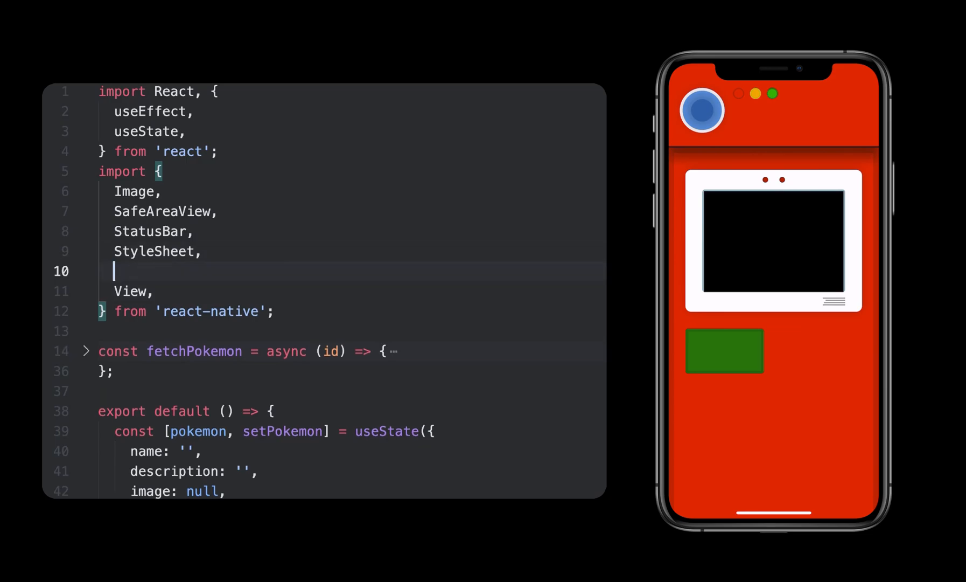
{"action": "type", "text": "useWindowDimensions"}
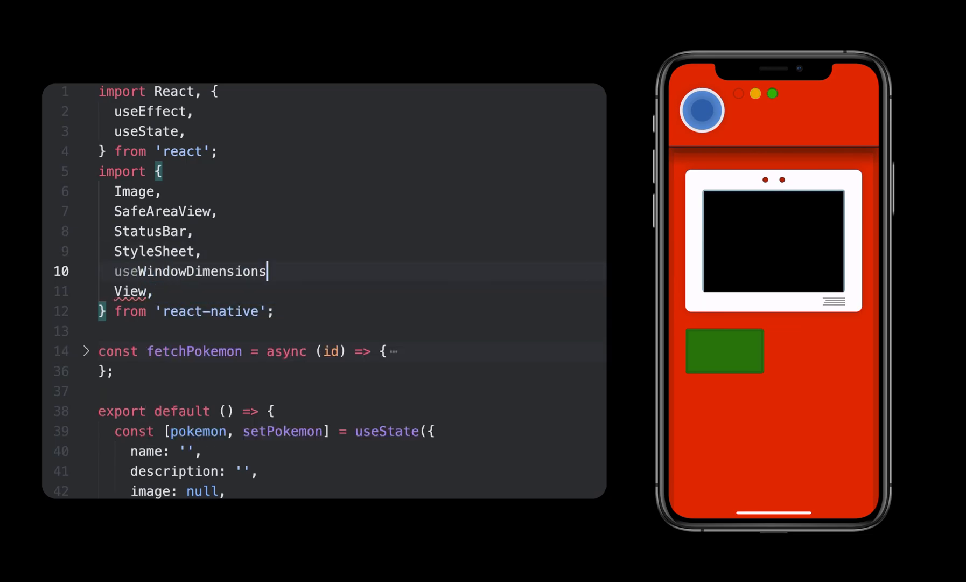
{"action": "scroll", "scroll_direction": "down", "scroll_amount": 3}
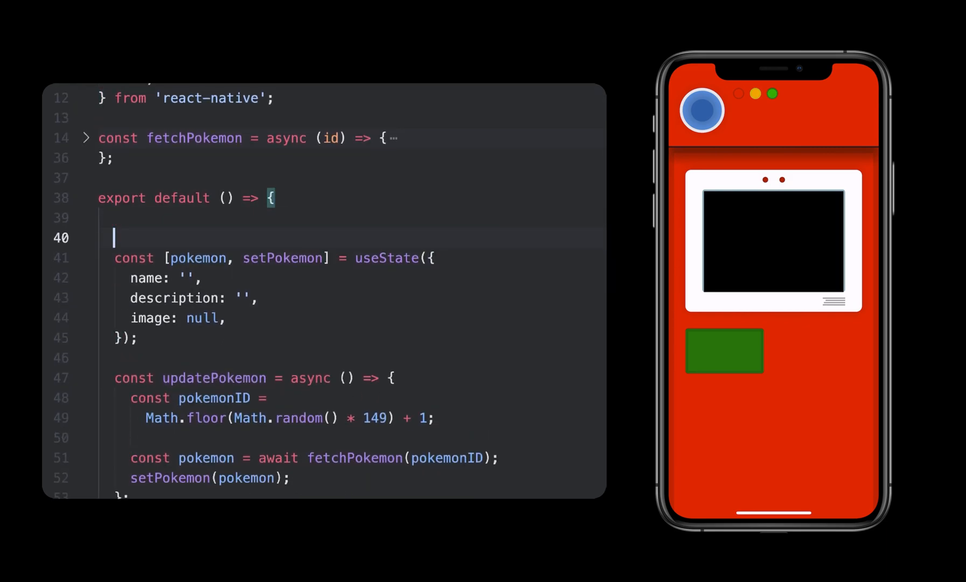
{"action": "type", "text": "const dimensio"}
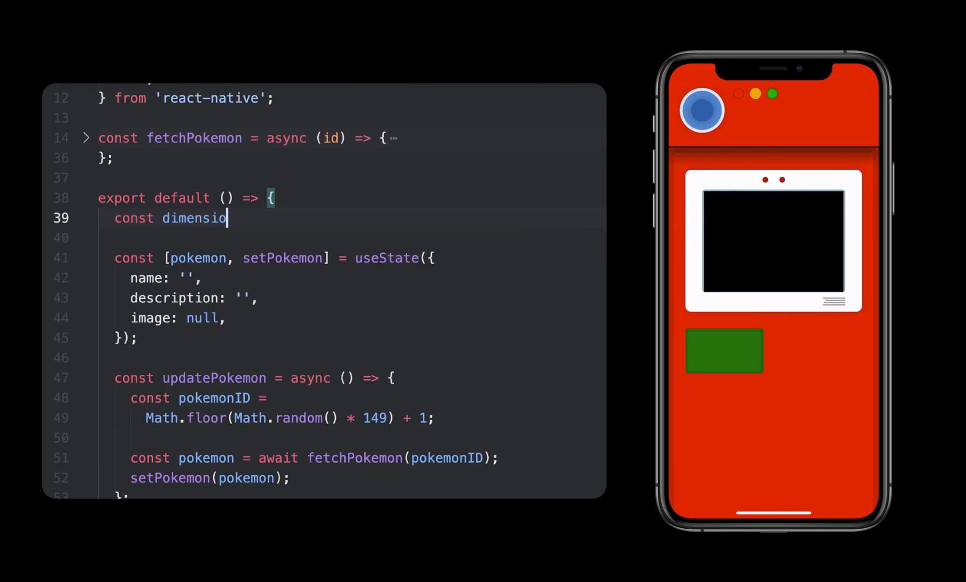
{"action": "type", "text": "ns = useWindowDimensions"}
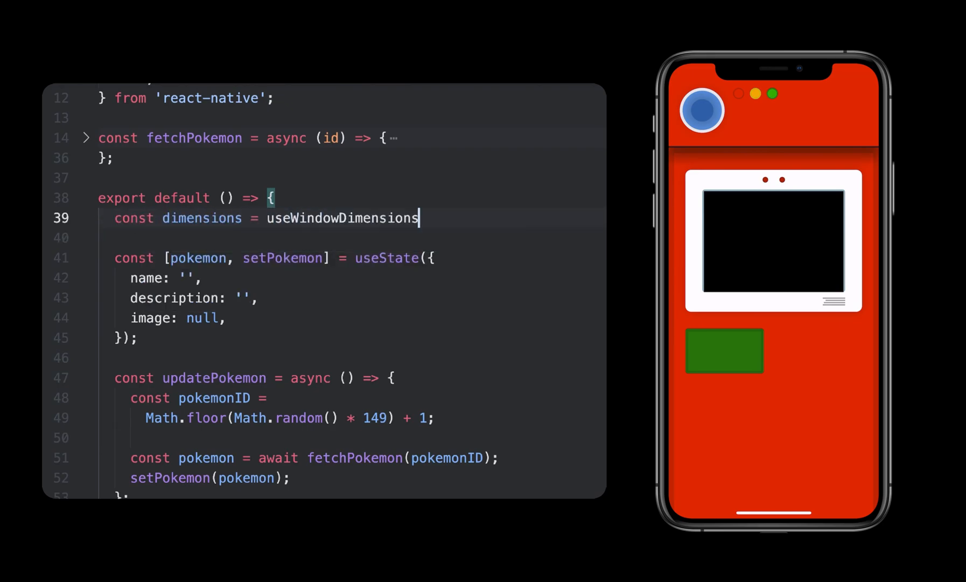
{"action": "type", "text": "();"}
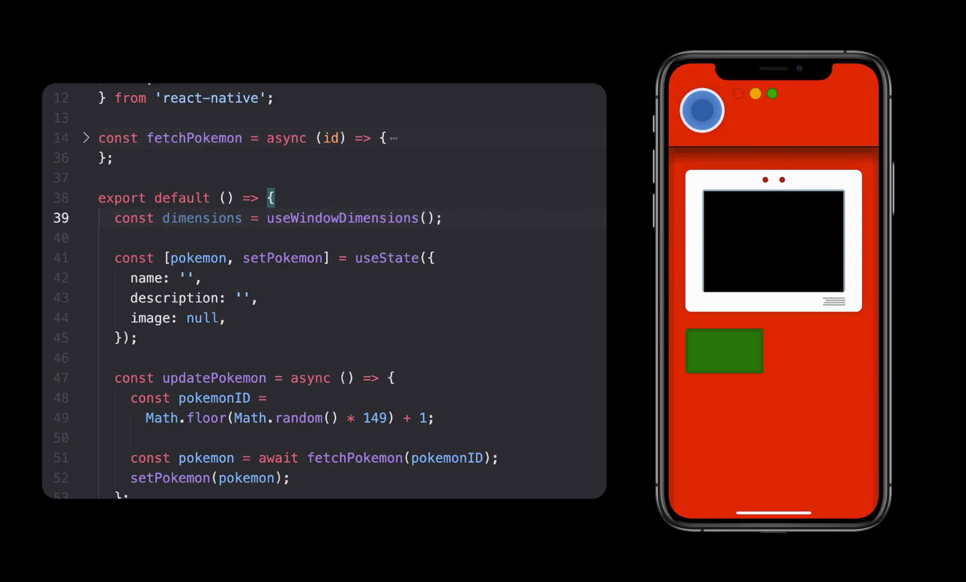
Turn the cover View style into an array with a transform entry.
{"action": "scroll", "scroll_direction": "down", "scroll_amount": 3}
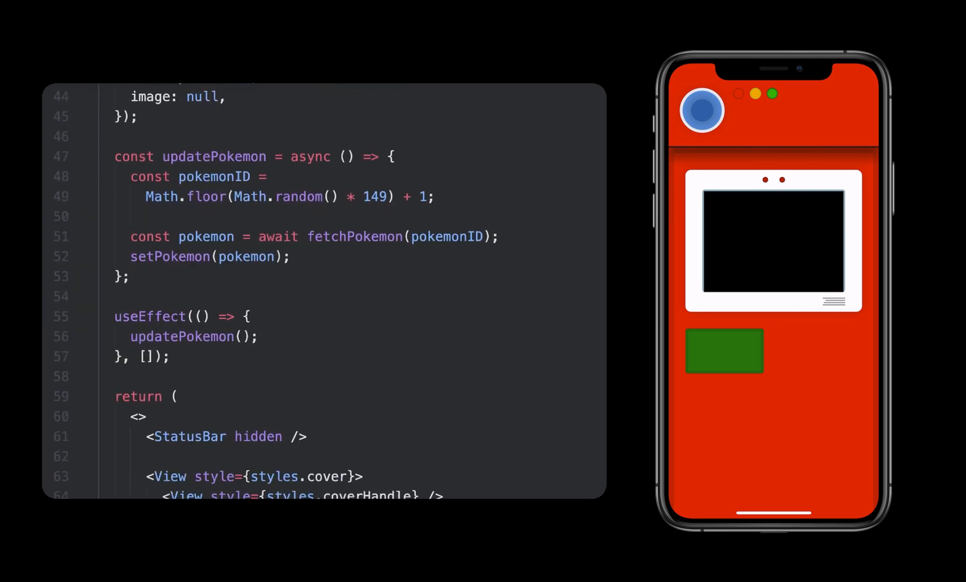
{"action": "scroll", "scroll_direction": "down", "scroll_amount": 3}
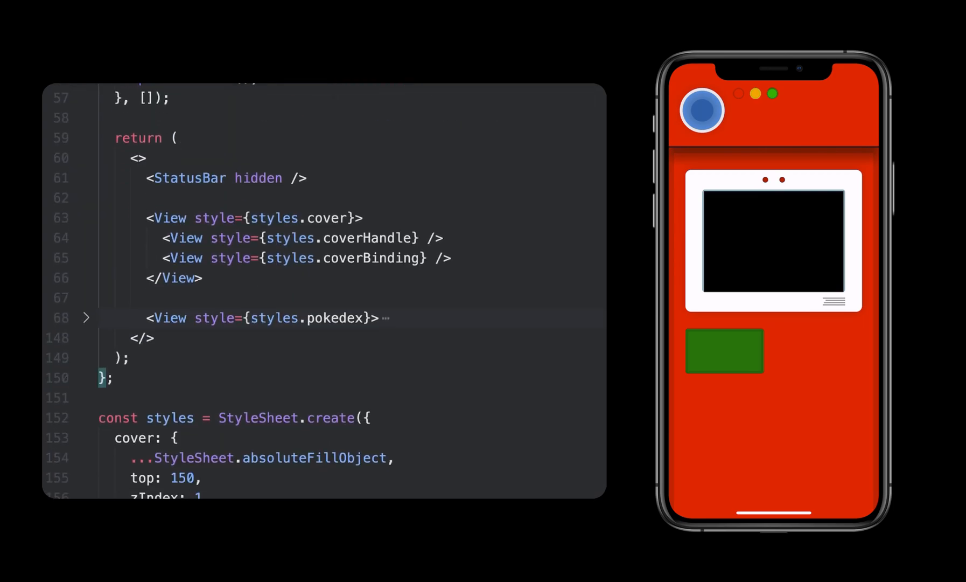
{"action": "left_click", "coordinate": [250, 218]}
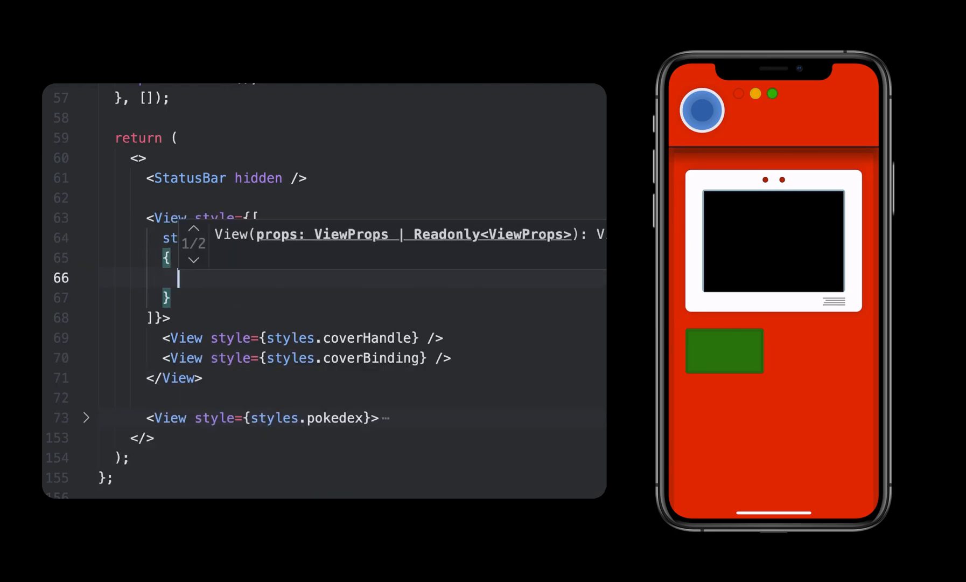
{"action": "type", "text": "transform:"}
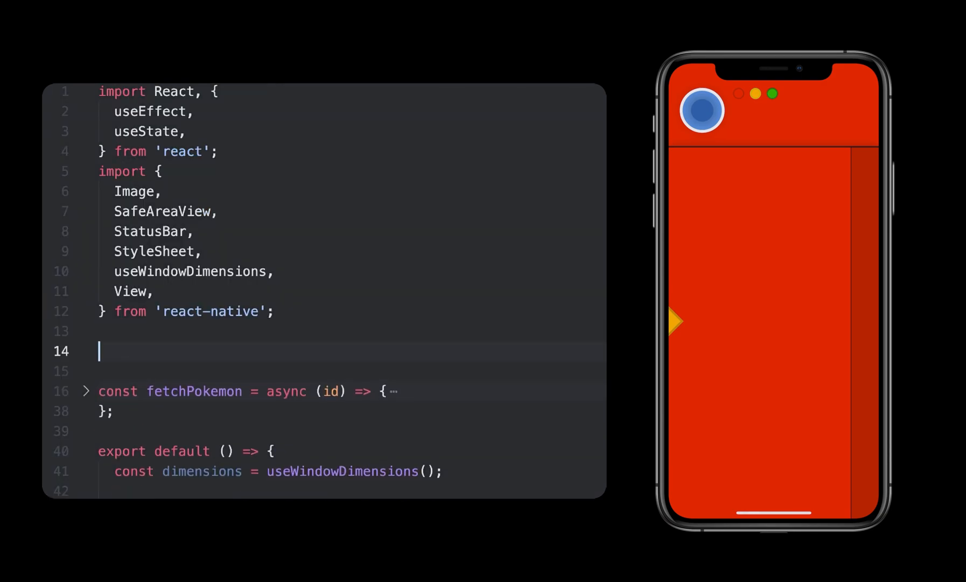
Import useSharedValue from react-native-reanimated and declare const translation = useSharedValue(0) below useState.
{"action": "type", "text": "import { useSharedValue"}
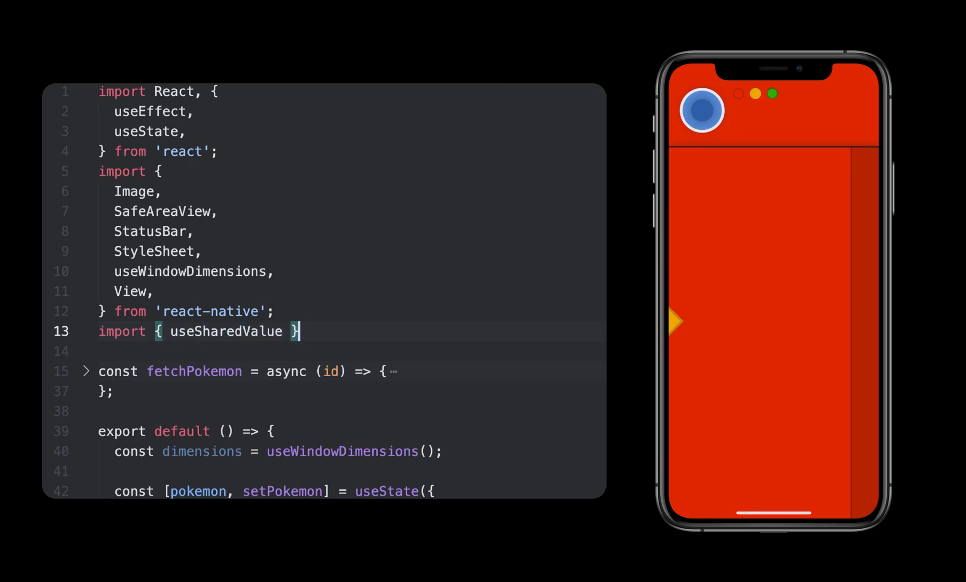
{"action": "type", "text": "from 'reanimate"}
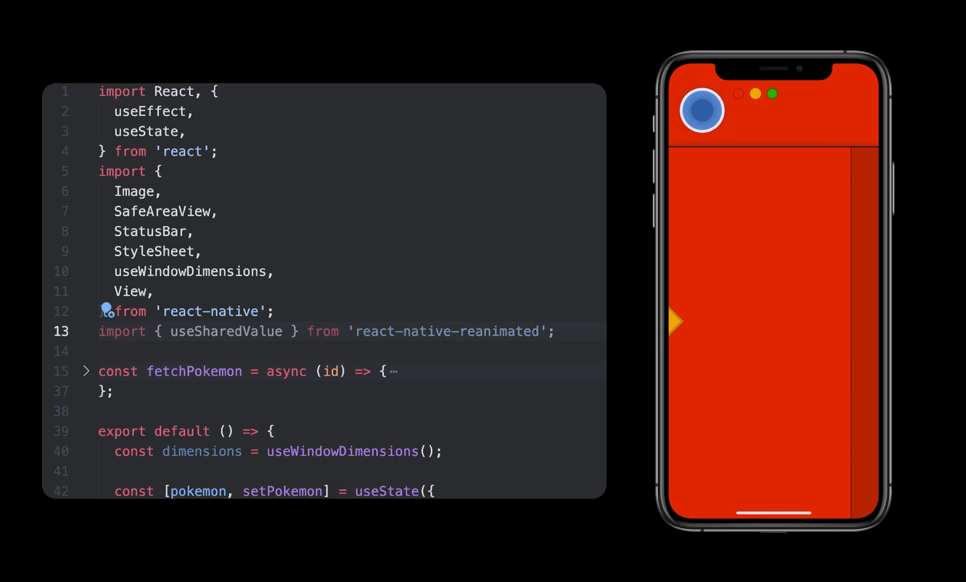
{"action": "scroll", "scroll_direction": "down", "scroll_amount": 3}
{"action": "type", "text": "cons"}
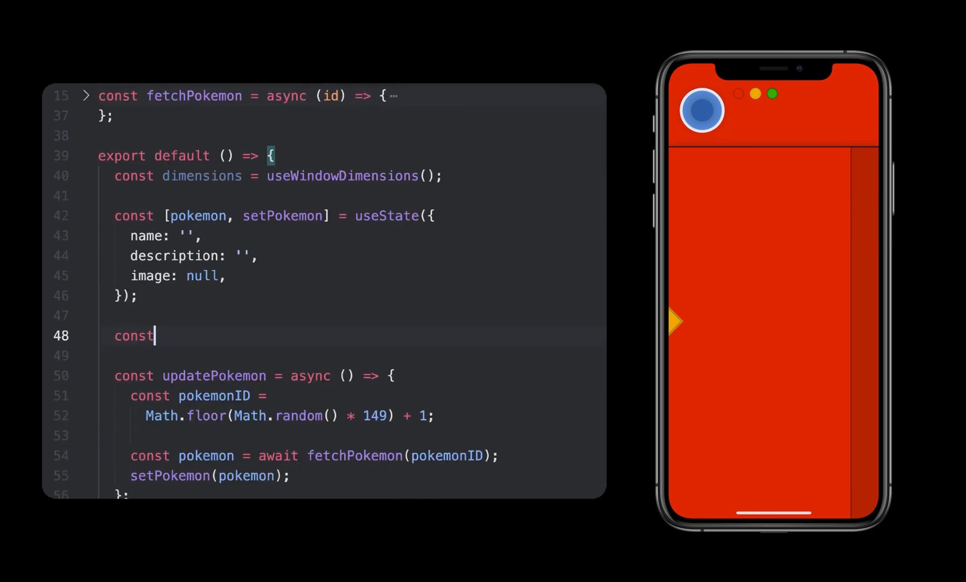
{"action": "type", "text": "translation ="}
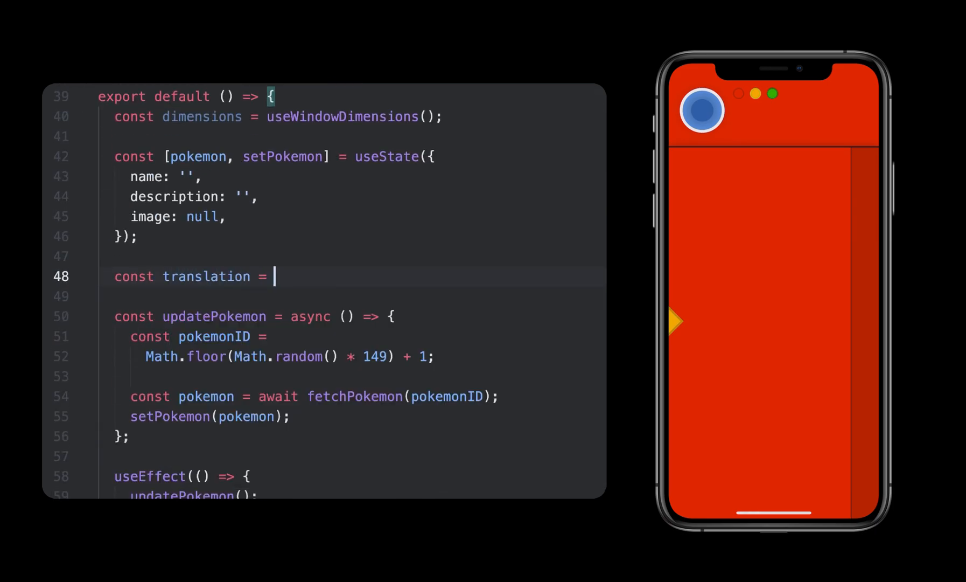
{"action": "type", "text": "useSharedValue()"}
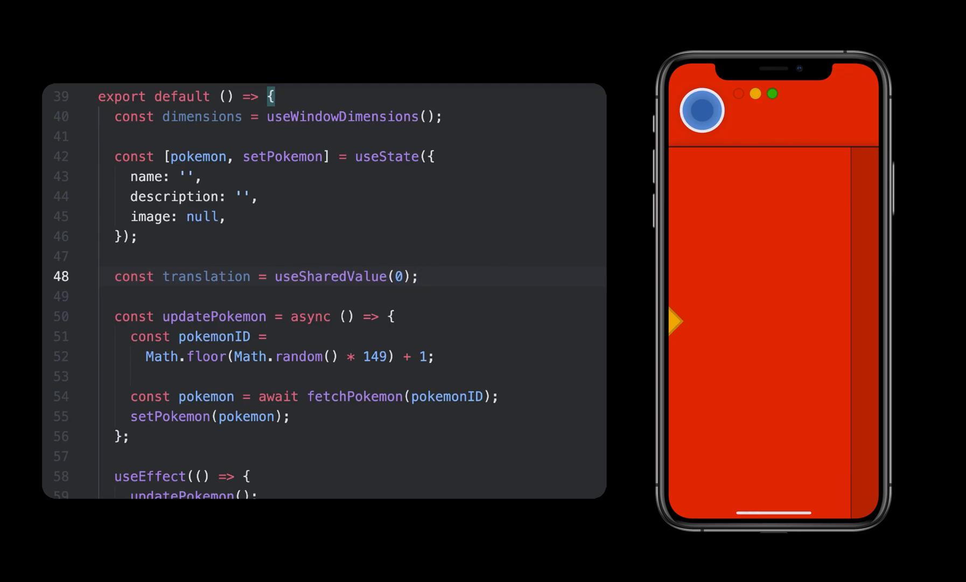
{"action": "scroll", "scroll_direction": "up", "scroll_amount": 3}
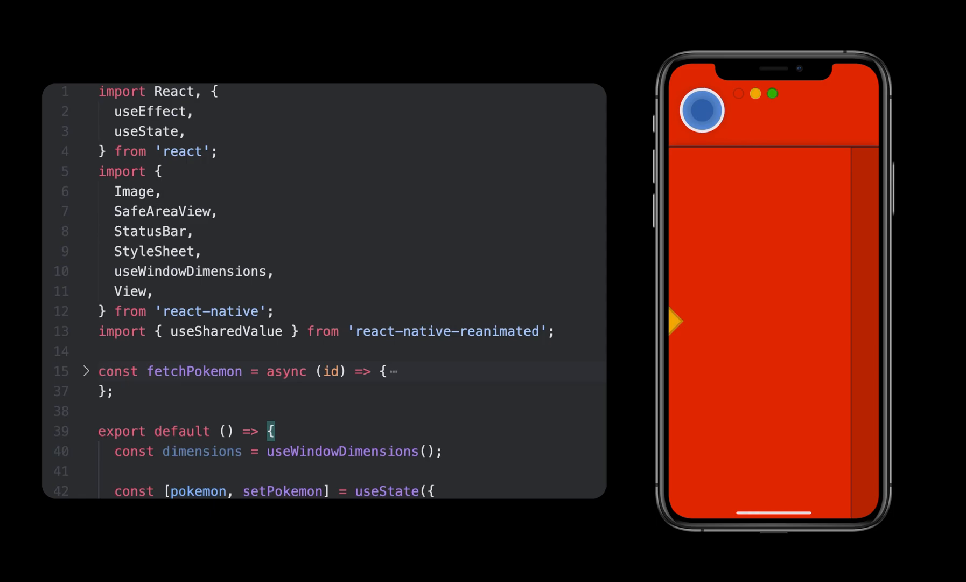
Import Animated and make the cover an Animated.View with a translateX 0 transform in its style array.
{"action": "type", "text": "Animated, {"}
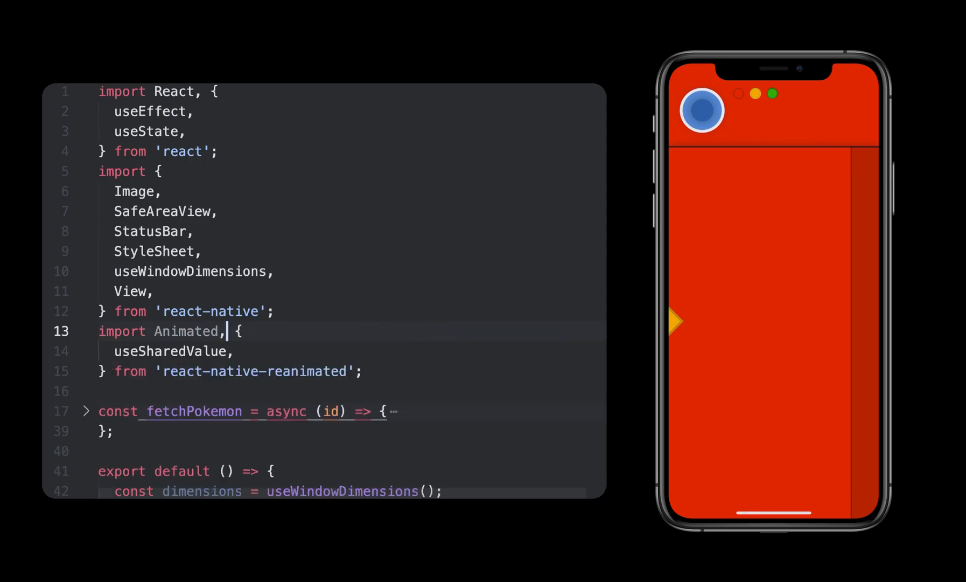
{"action": "scroll", "scroll_direction": "down", "scroll_amount": 3}
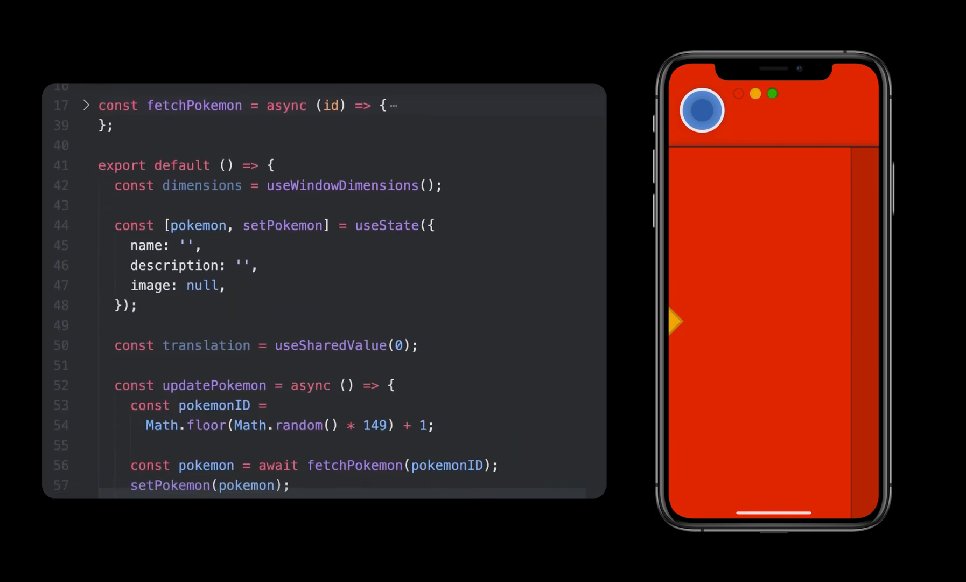
{"action": "scroll", "scroll_direction": "down", "scroll_amount": 3}
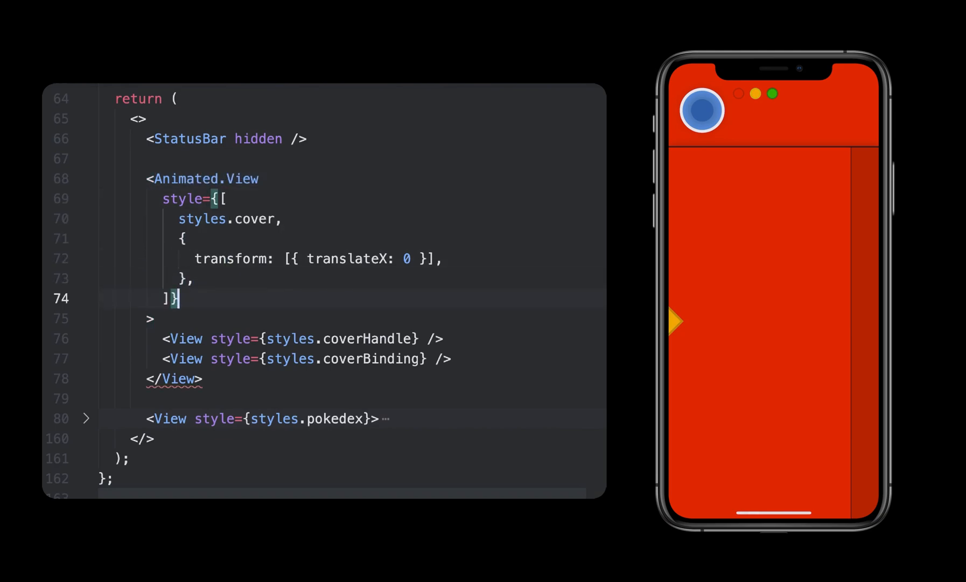
{"action": "type", "text": "Animated."}
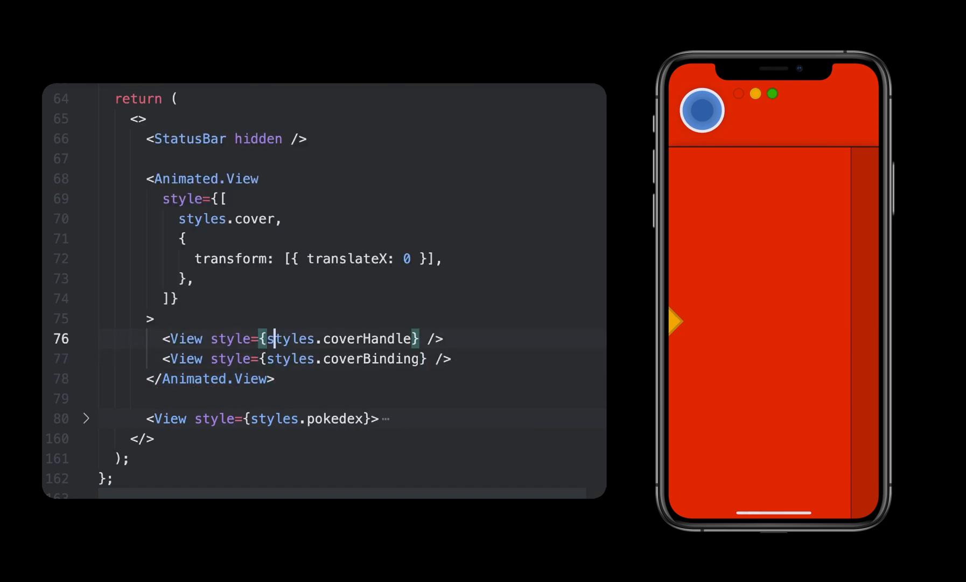
{"action": "scroll", "scroll_direction": "up", "scroll_amount": 3}
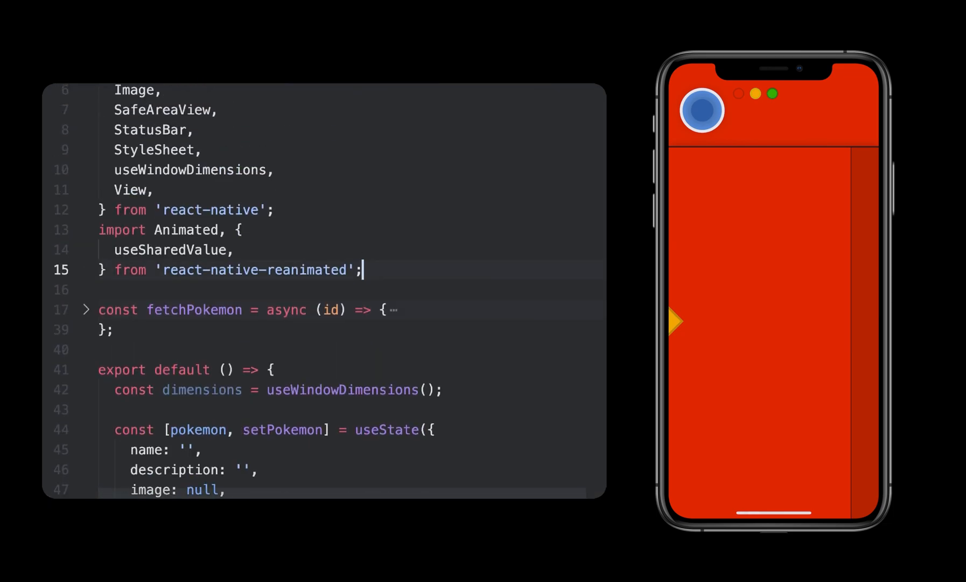
{"action": "scroll", "scroll_direction": "down", "scroll_amount": 3}
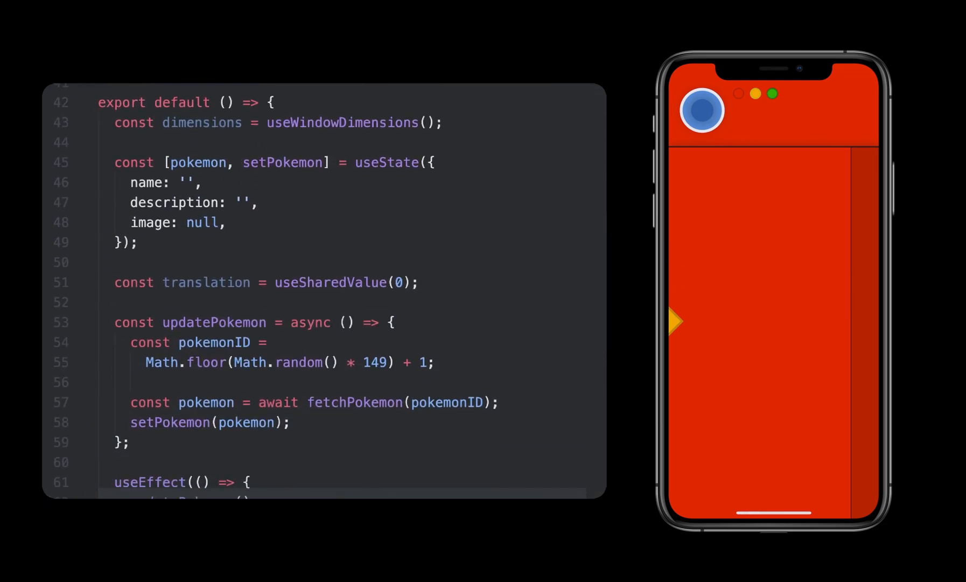
{"action": "scroll", "scroll_direction": "down", "scroll_amount": 3}
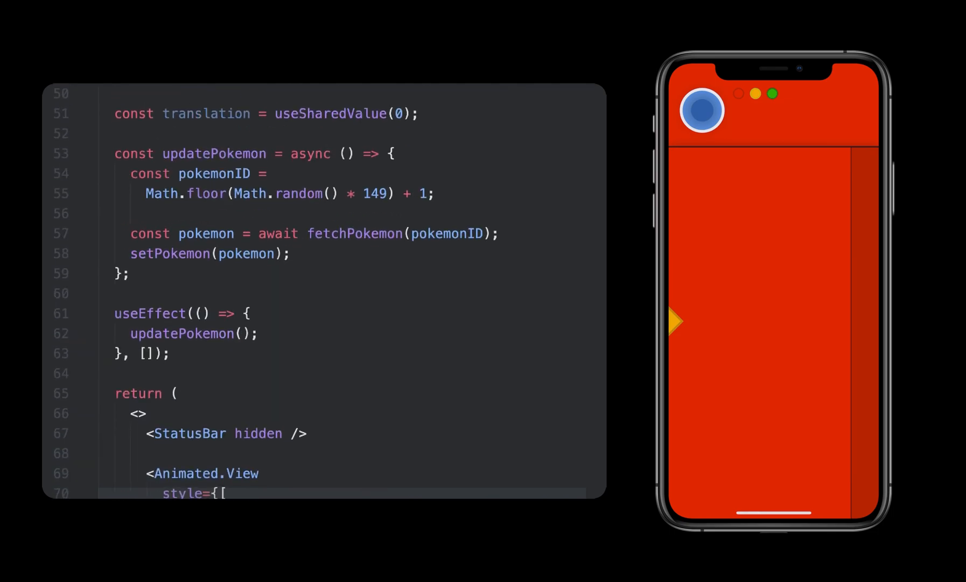
Import useAnimatedStyle and withTiming, and create coverStyle with translateX from translation applied to the Animated.View.
{"action": "type", "text": "const coverStyle = useAnimatedStyle(() => {"}
{"action": "type", "text": "{ translateX: translation.value },"}
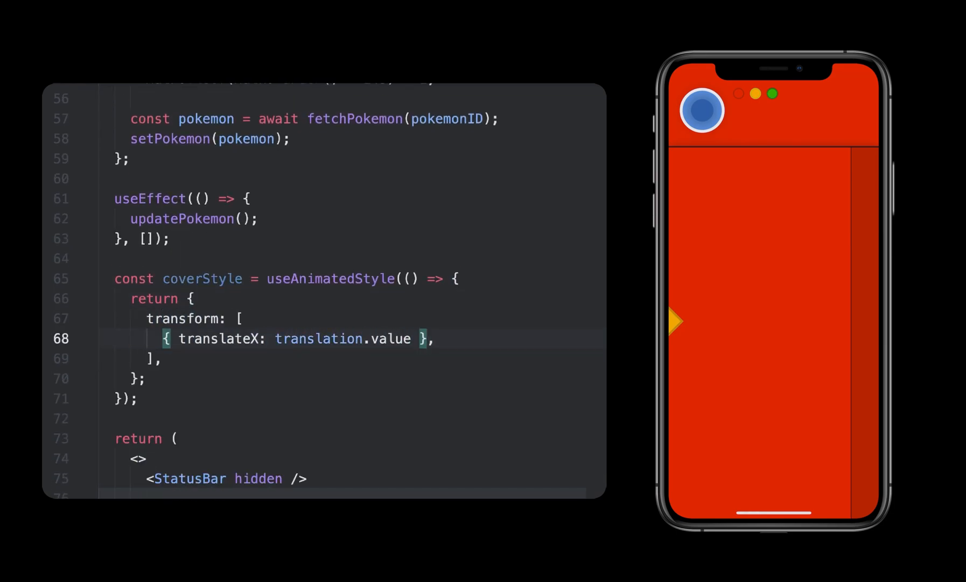
{"action": "scroll", "scroll_direction": "down", "scroll_amount": 3}
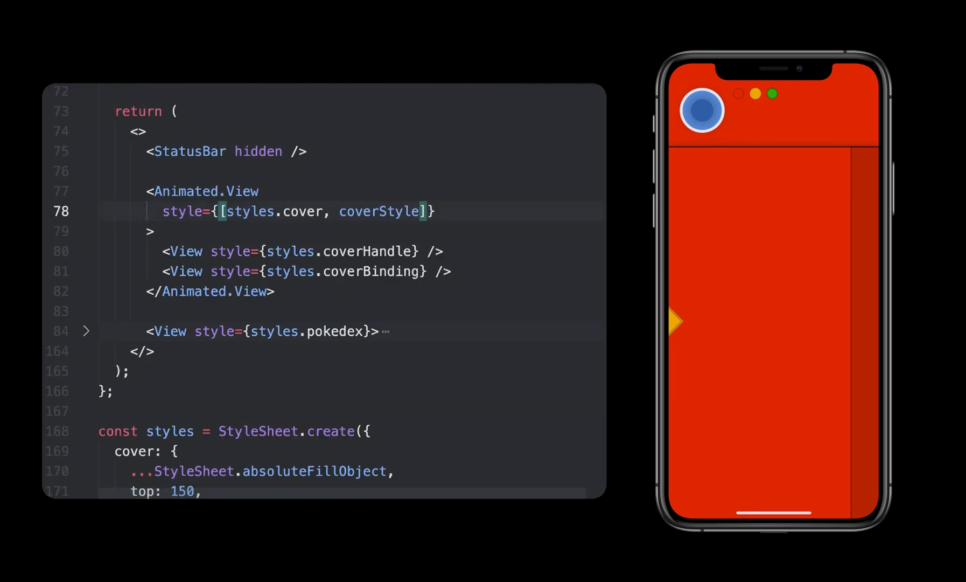
{"action": "scroll", "scroll_direction": "up", "scroll_amount": 3}
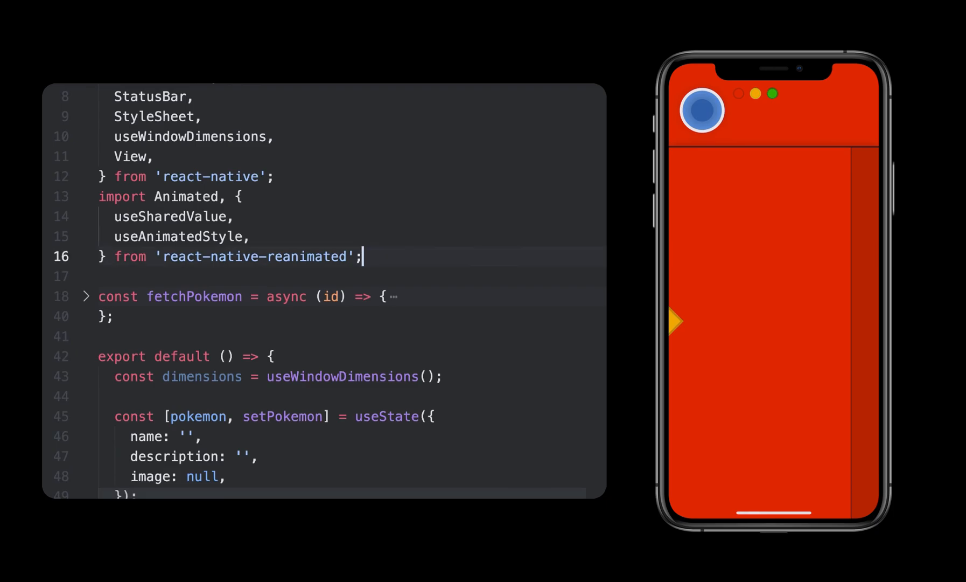
{"action": "type", "text": "withTiming,"}
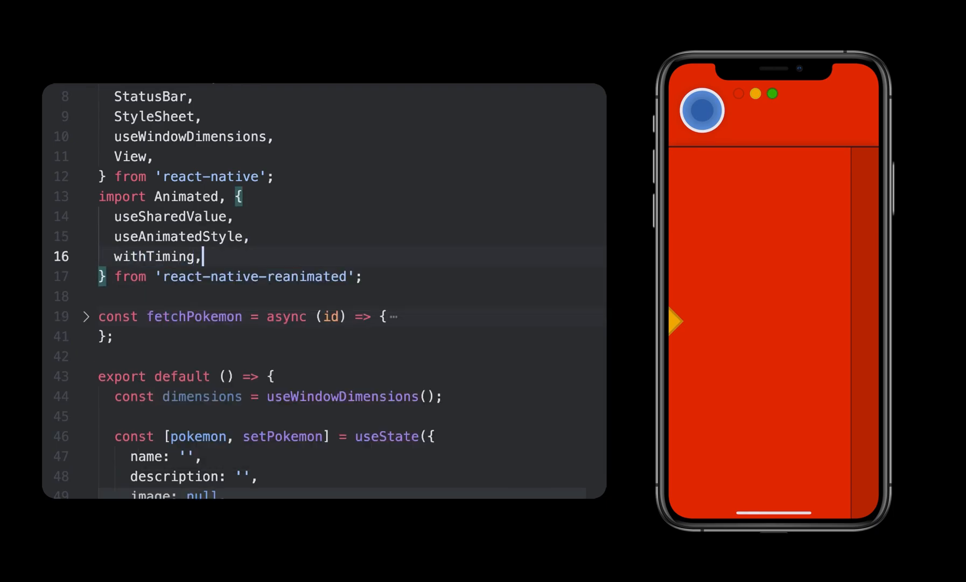
{"action": "scroll", "scroll_direction": "down", "scroll_amount": 3}
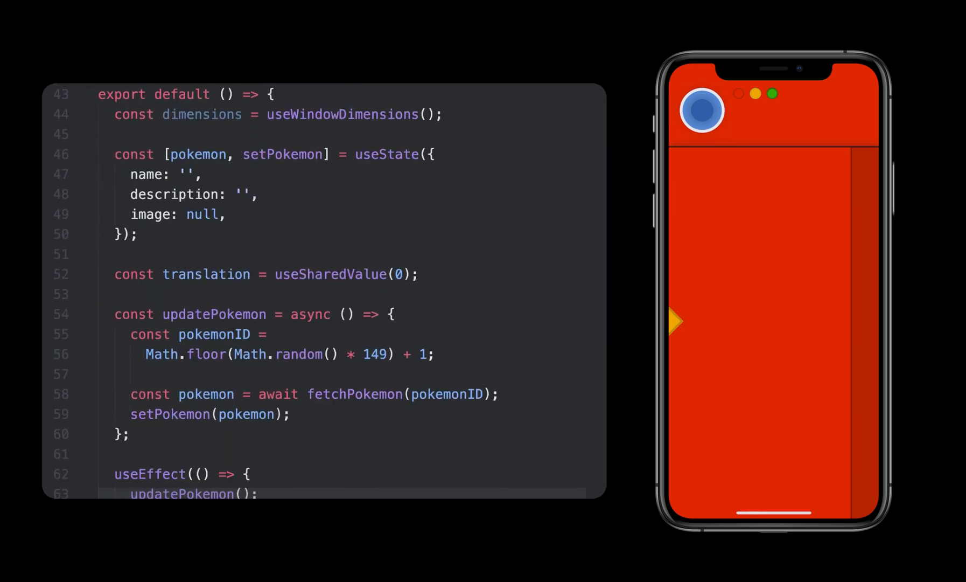
{"action": "scroll", "scroll_direction": "down", "scroll_amount": 3}
{"action": "type", "text": "const toggleCover = ("}
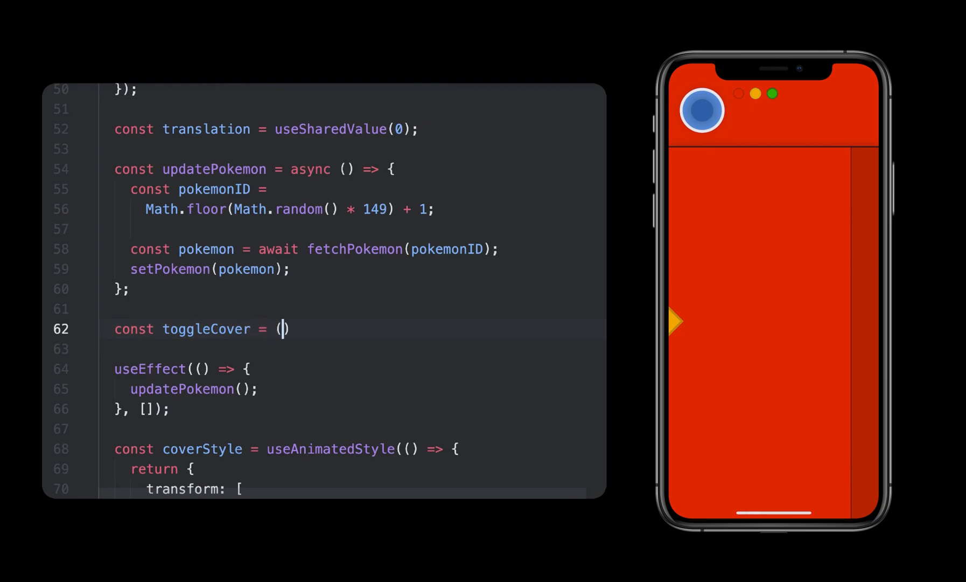
Write toggleCover animating translation to dimensions.width or back to 0 with withTiming duration 500.
{"action": "type", "text": ") => {"}
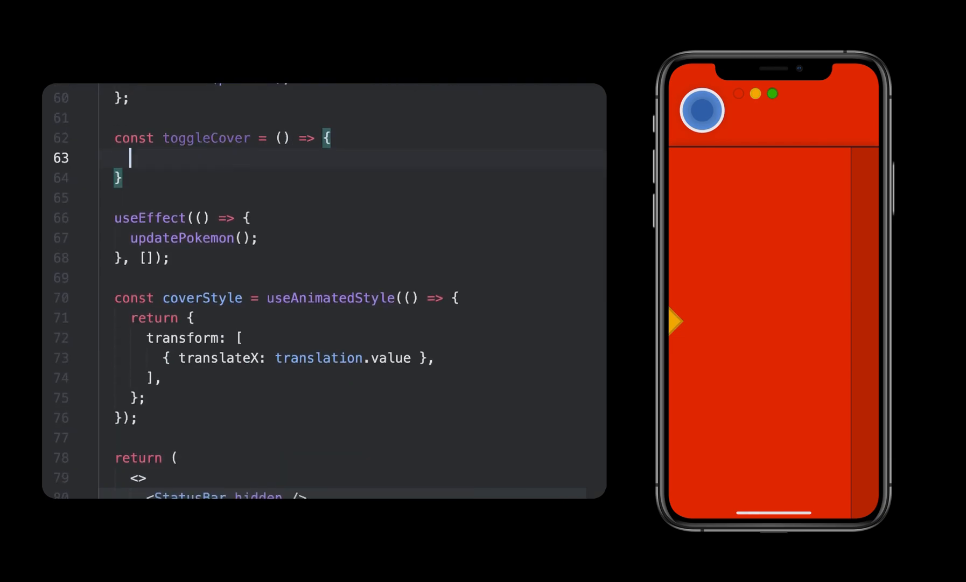
{"action": "type", "text": "if (translation.value === 0)"}
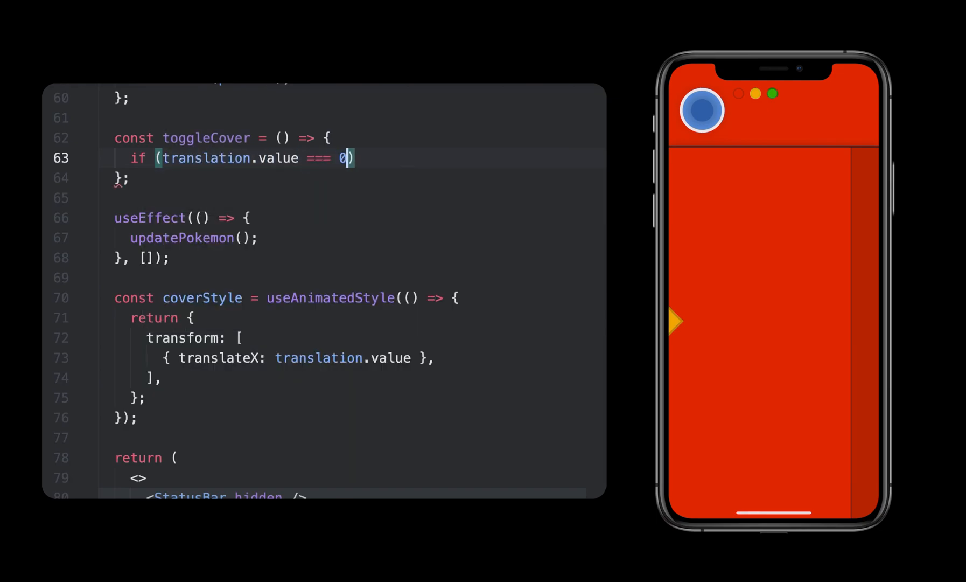
{"action": "type", "text": "{"}
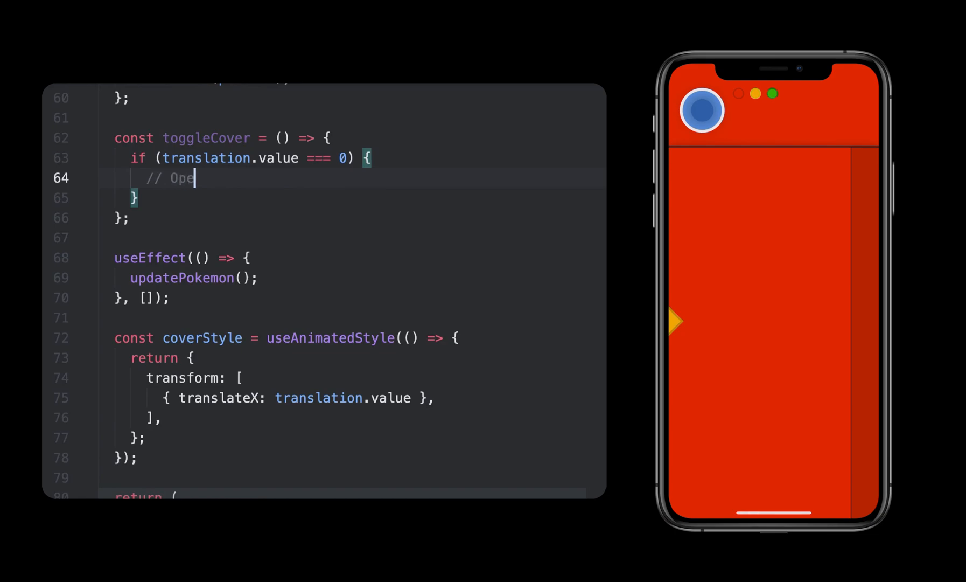
{"action": "type", "text": "translation.value = withTiming("}
{"action": "type", "text": "d"}
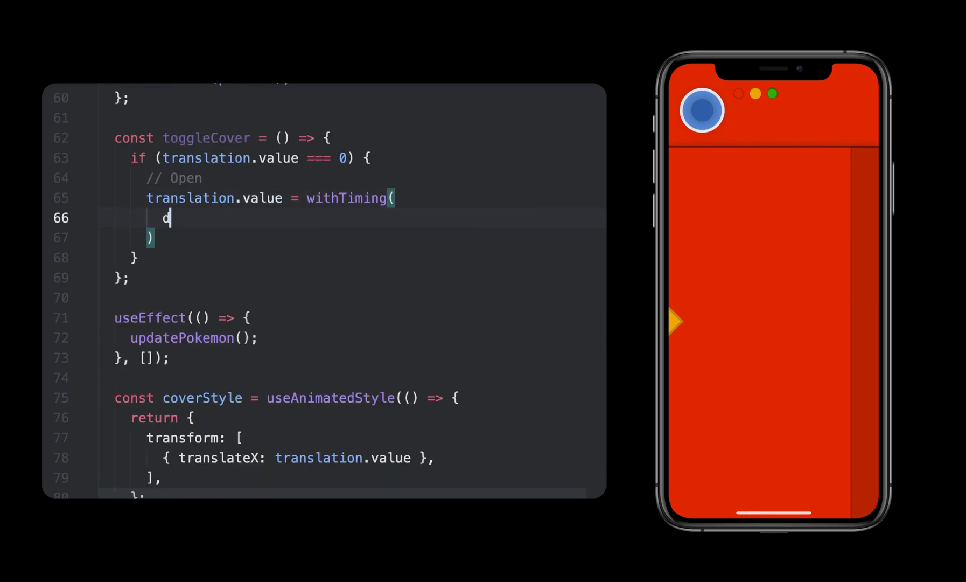
{"action": "type", "text": "imensions.width,"}
{"action": "type", "text": "transl"}
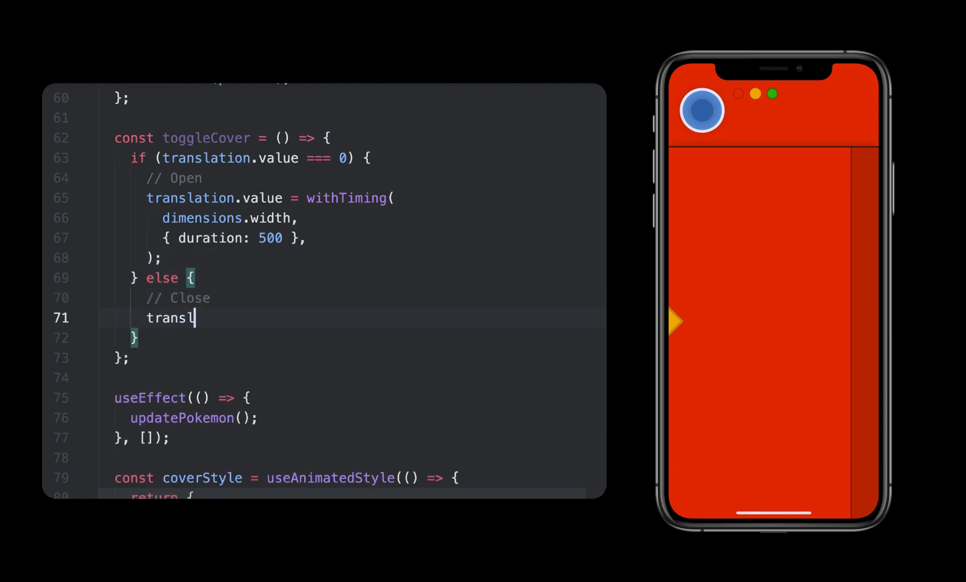
{"action": "type", "text": "ation.value = withTiming()"}
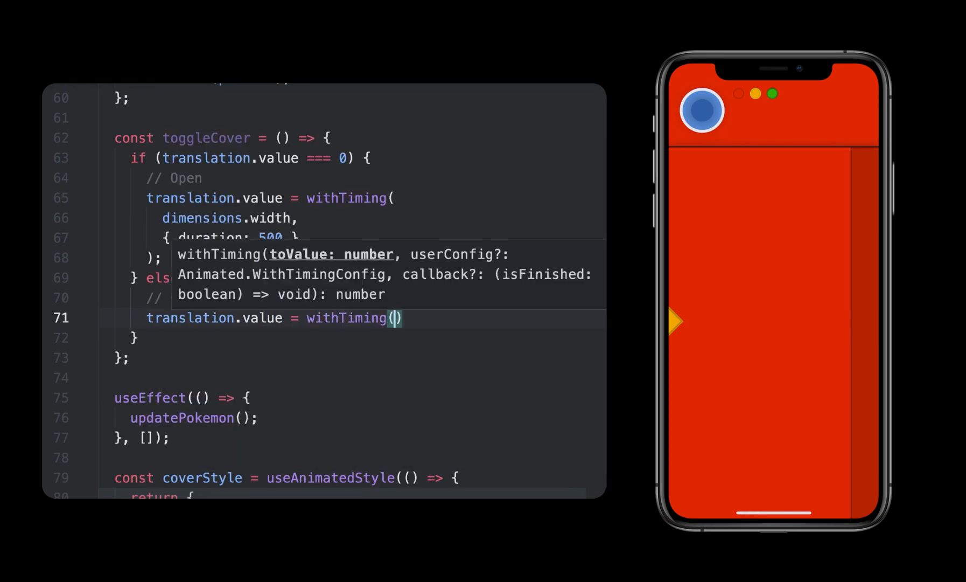
{"action": "type", "text": "0,"}
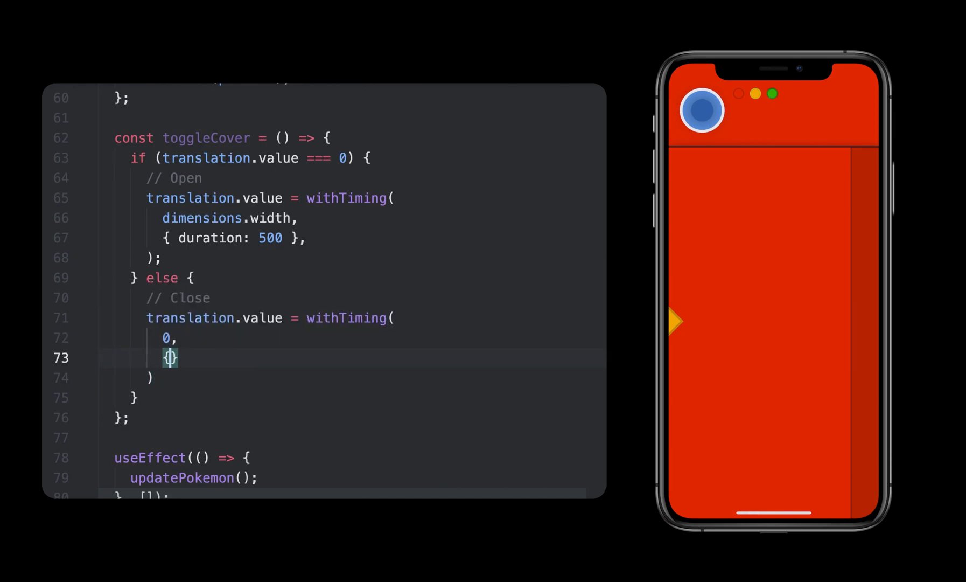
{"action": "type", "text": "{ duration: 500 },"}
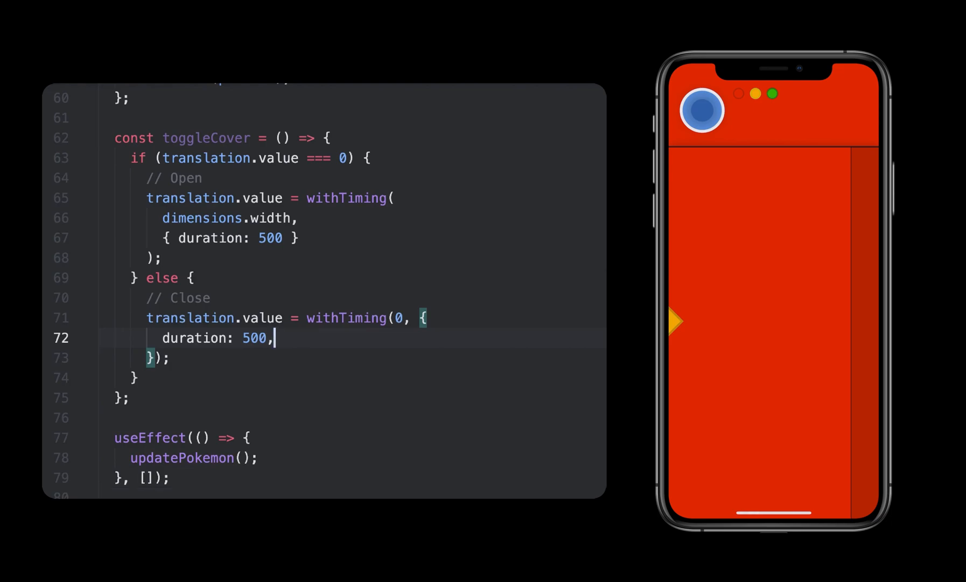
Add Pressable to the react-native import.
{"action": "scroll", "scroll_direction": "up", "scroll_amount": 3}
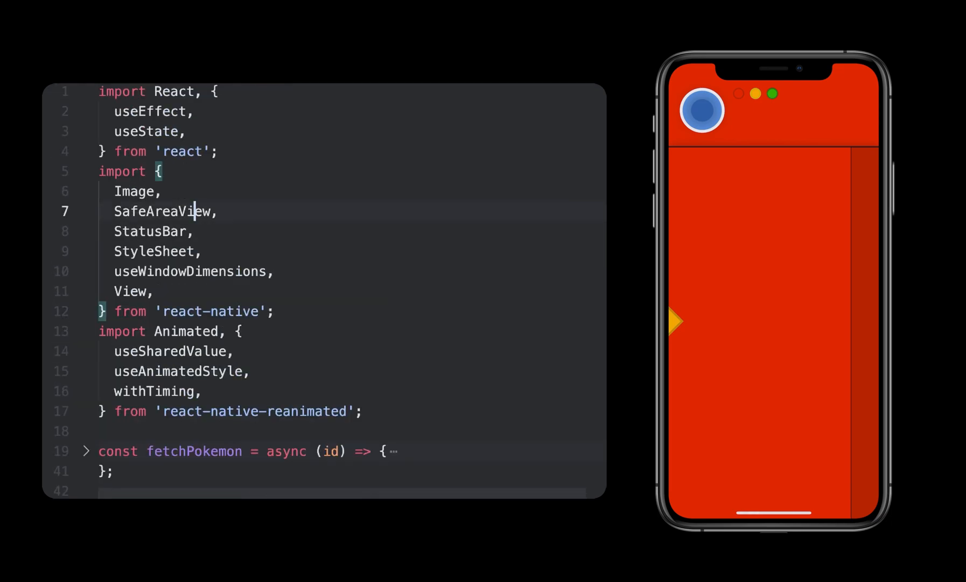
{"action": "type", "text": "Pressable,"}
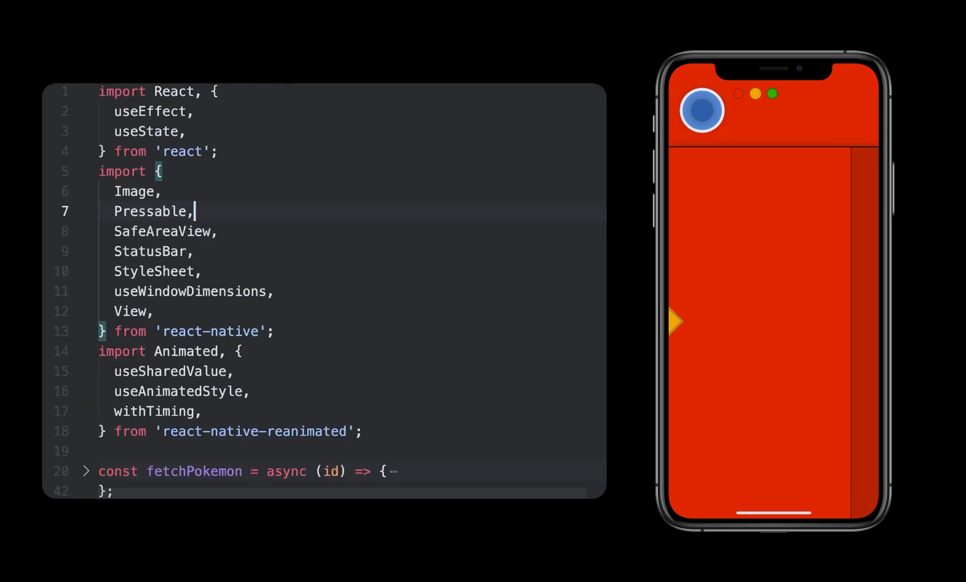
{"action": "scroll", "scroll_direction": "down", "scroll_amount": 3}
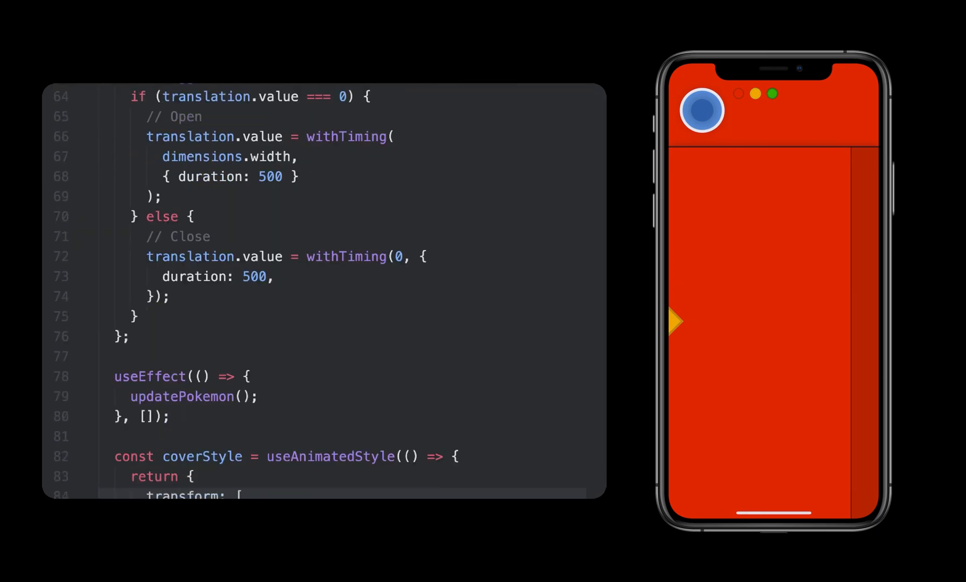
{"action": "scroll", "scroll_direction": "down", "scroll_amount": 3}
{"action": "type", "text": "<Pressable></Pressable>"}
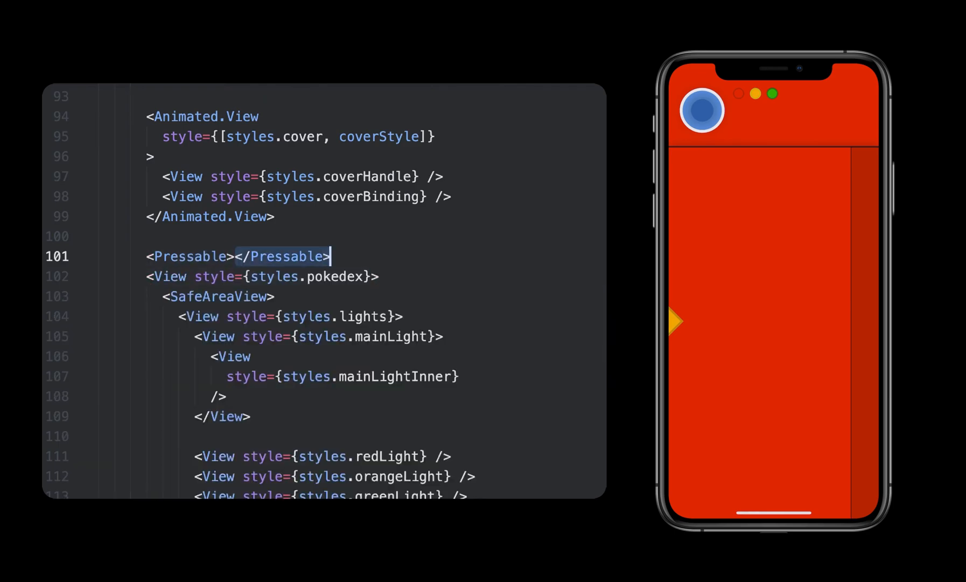
Wrap the pokedex View in a Pressable with onPress={toggleCover} and style={styles.pokedexTouchable}, then reformat.
{"action": "type", "text": "onPress"}
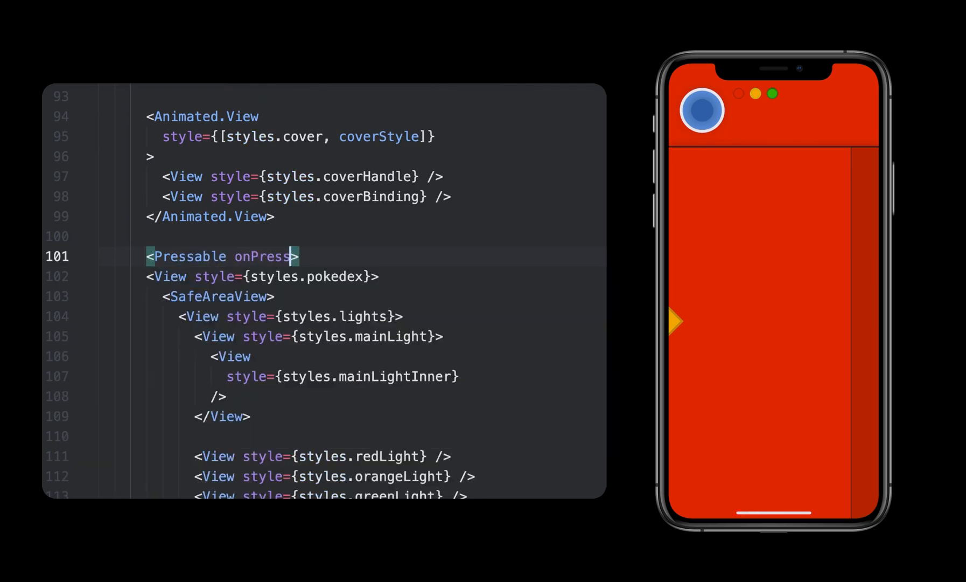
{"action": "type", "text": "={toggleCover} style={styles.pokedexTouchable"}
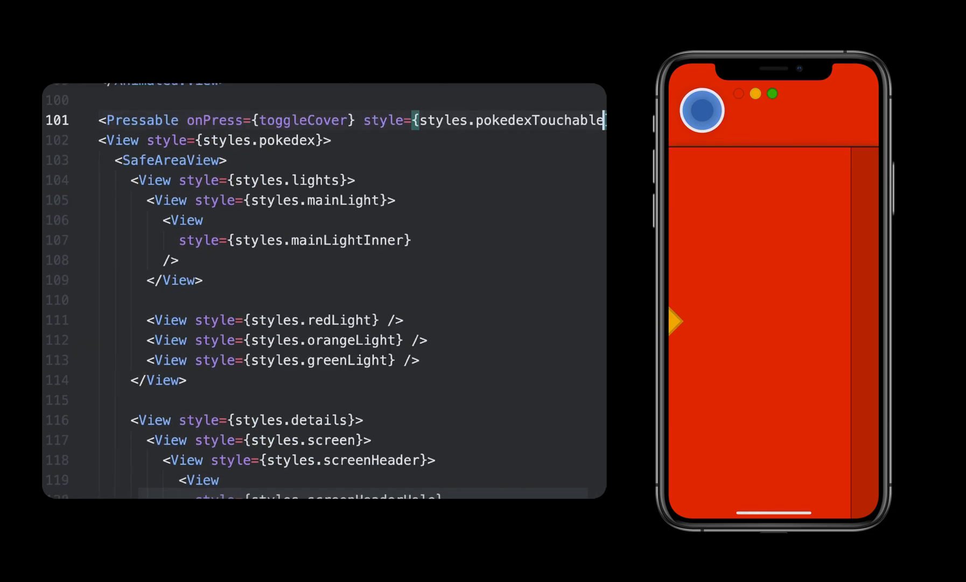
{"action": "scroll", "scroll_direction": "down", "scroll_amount": 3}
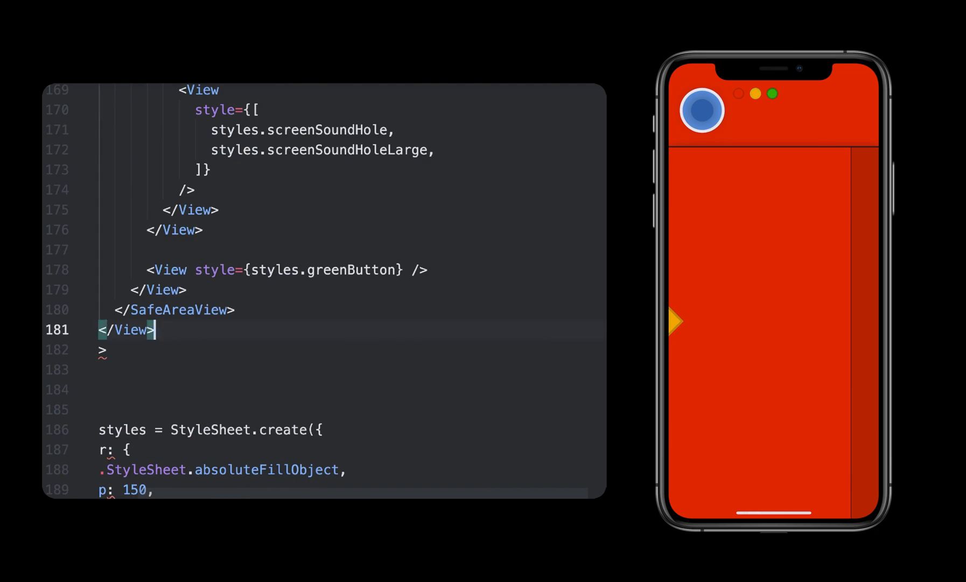
{"action": "scroll", "scroll_direction": "up", "scroll_amount": 3}
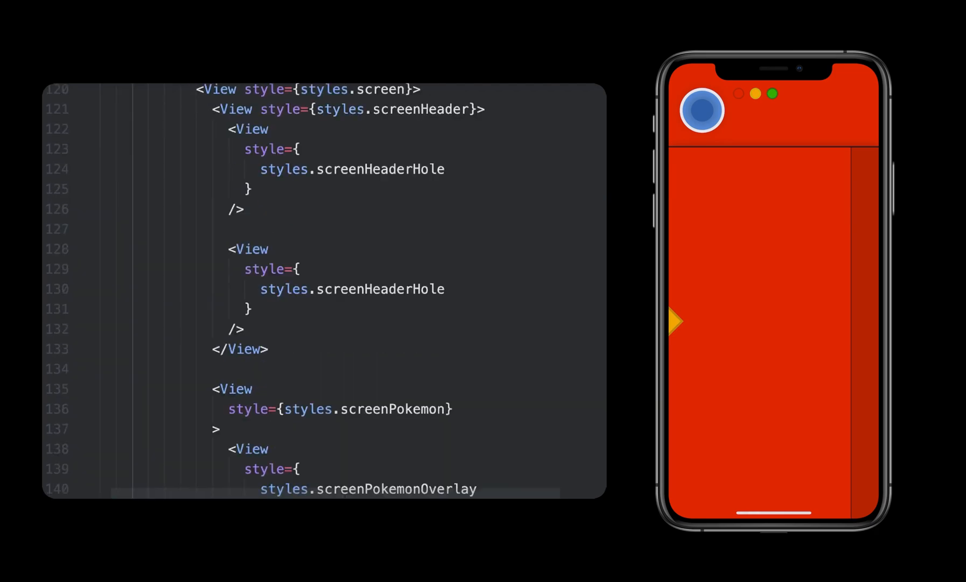
{"action": "scroll", "scroll_direction": "up", "scroll_amount": 3}
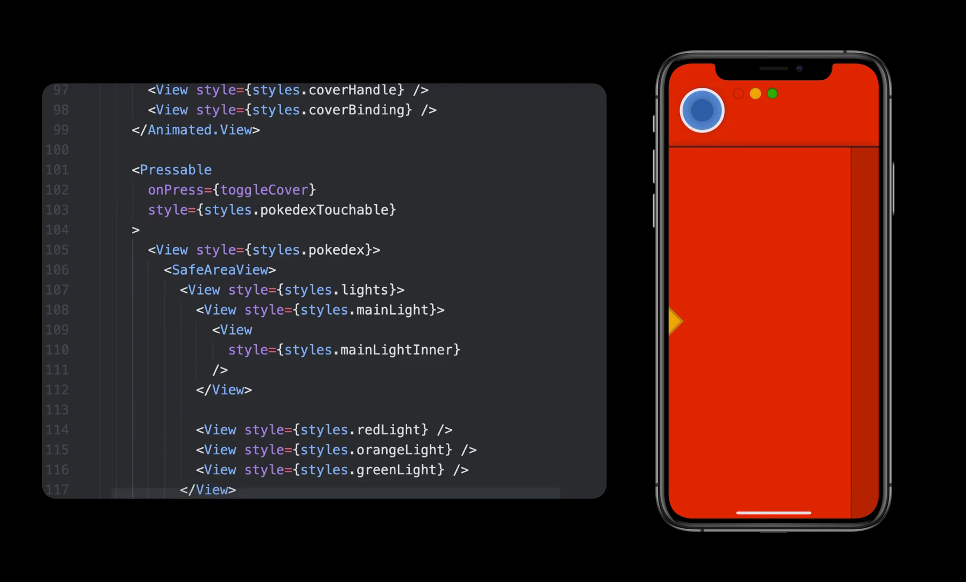
{"action": "scroll", "scroll_direction": "up", "scroll_amount": 3}
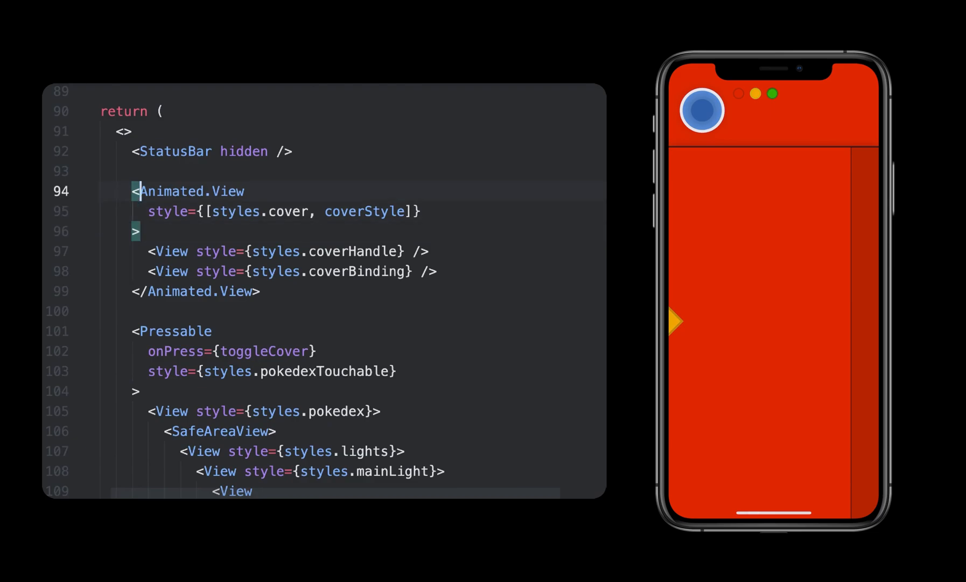
Add pointerEvents="none" to the Animated.View cover and review the screen Pokémon section.
{"action": "type", "text": "p"}
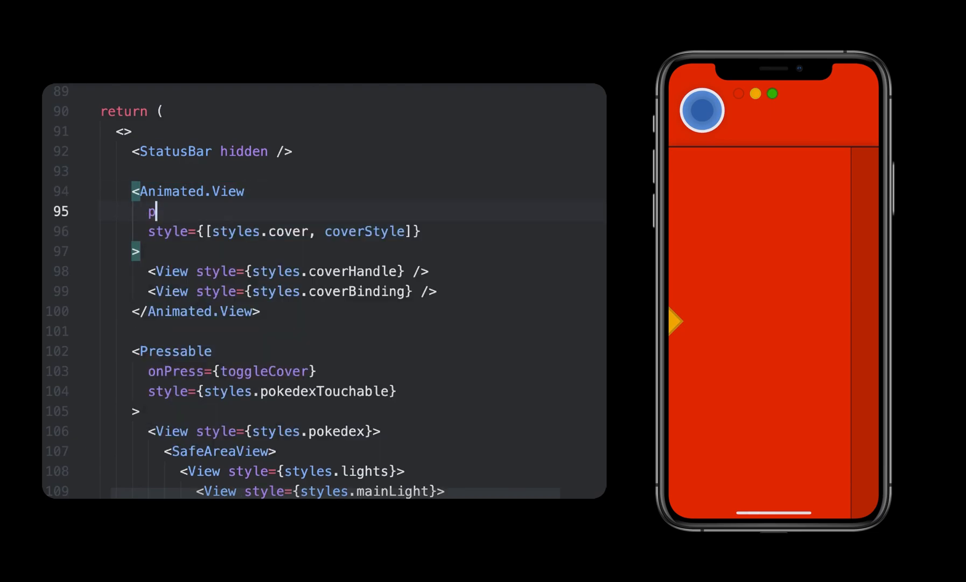
{"action": "type", "text": "ointerEvents=\"none\""}
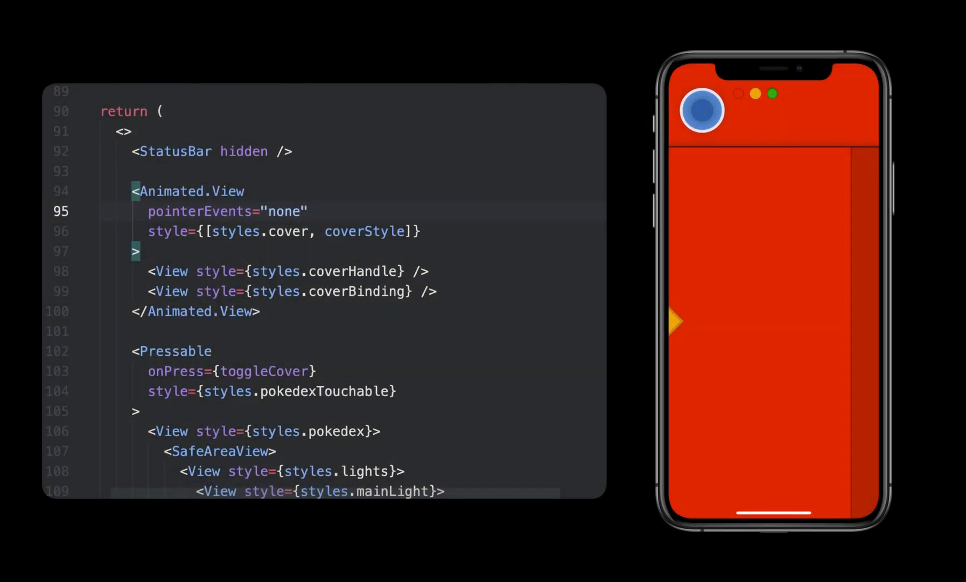
{"action": "scroll", "scroll_direction": "down", "scroll_amount": 3}
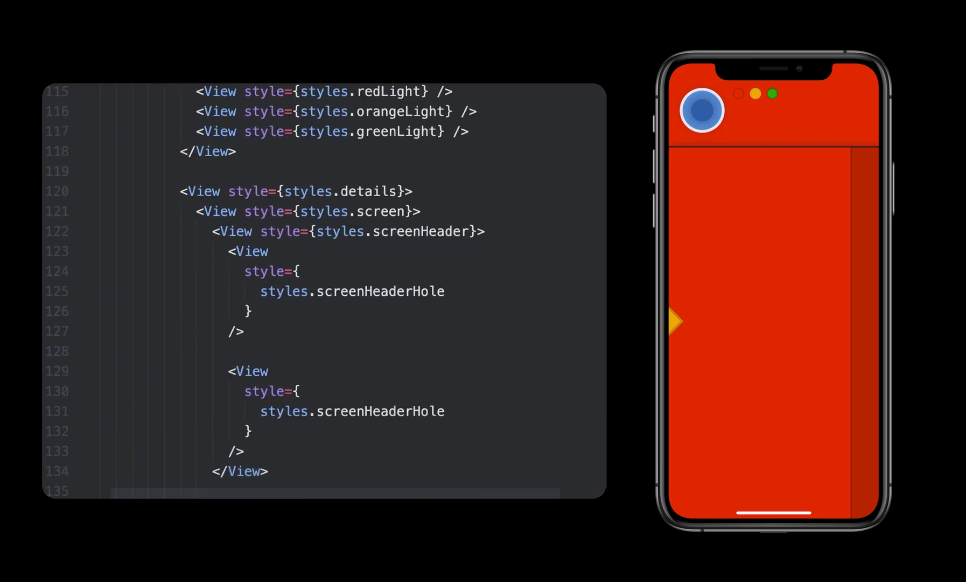
{"action": "scroll", "scroll_direction": "down", "scroll_amount": 3}
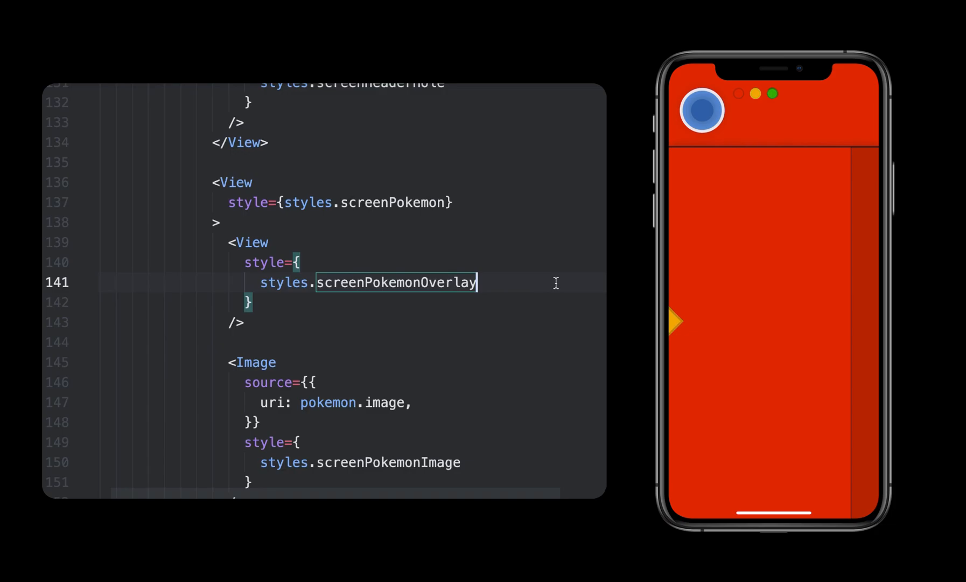
Create overlayStyle with useAnimatedStyle returning opacity: overlayOpacity.value and apply it to the overlay Animated.View.
{"action": "scroll", "scroll_direction": "up", "scroll_amount": 3}
{"action": "type", "text": "const overlayOpacity = u"}
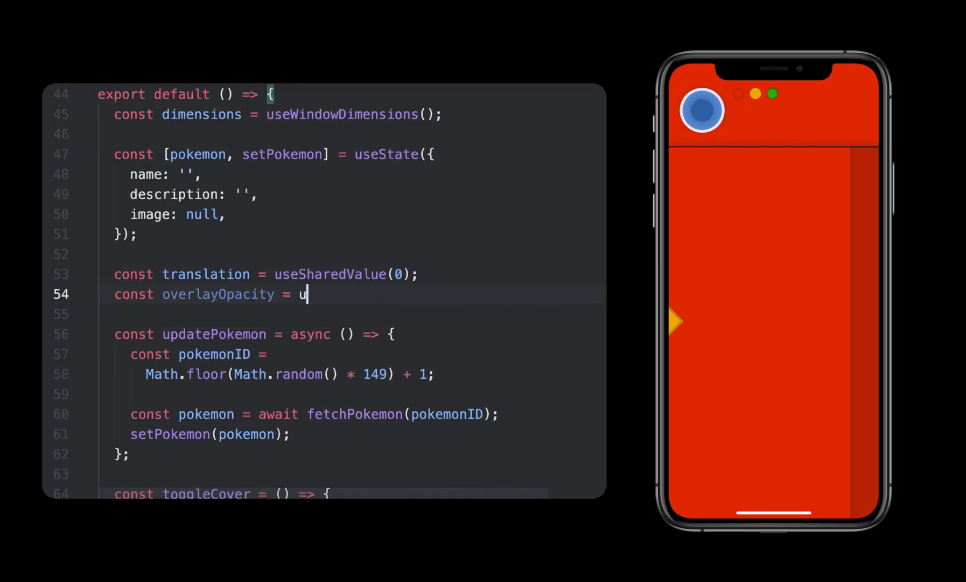
{"action": "scroll", "scroll_direction": "down", "scroll_amount": 3}
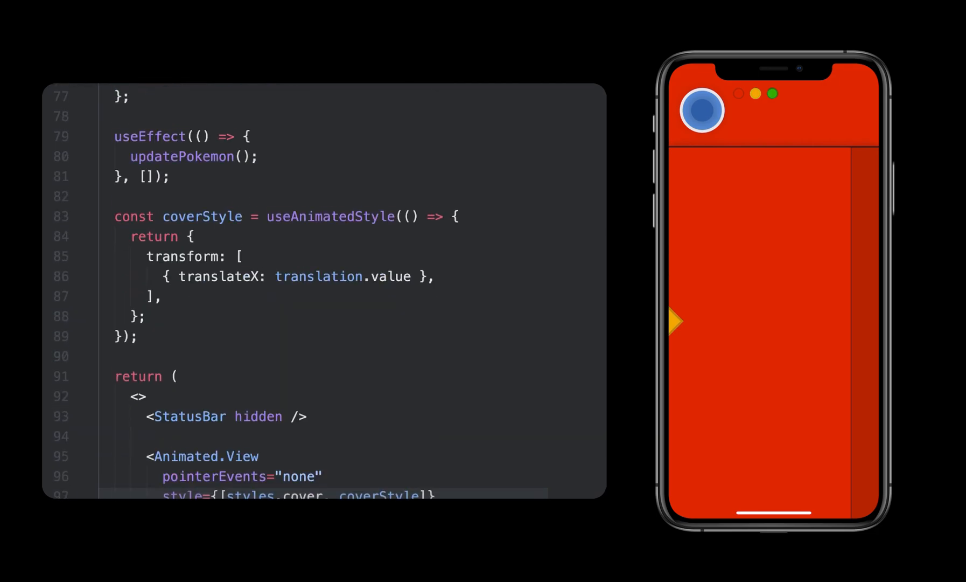
{"action": "type", "text": "const overlayStyle = useAnimatedStyle(() => {"}
{"action": "type", "text": "return {"}
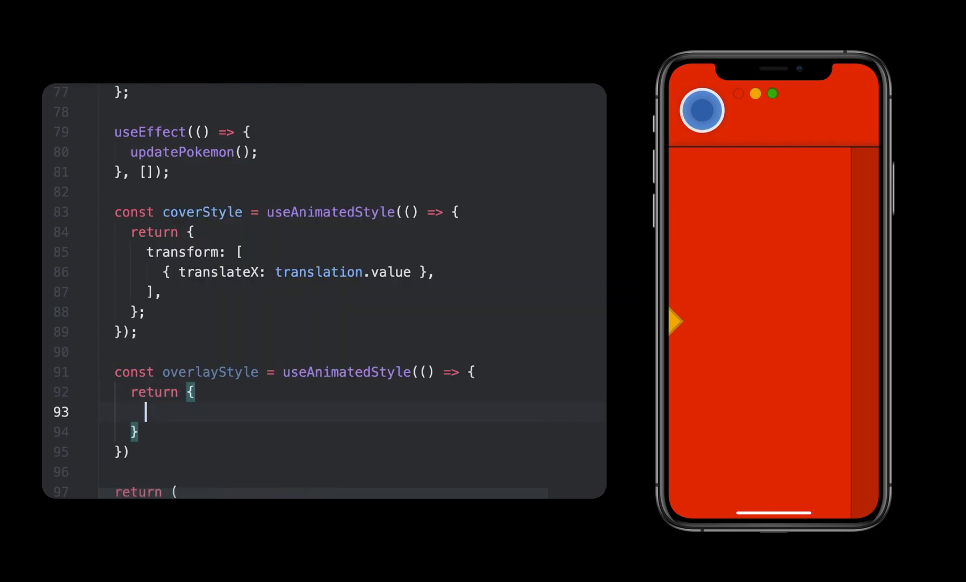
{"action": "type", "text": "opacity: overlayOpacity.value"}
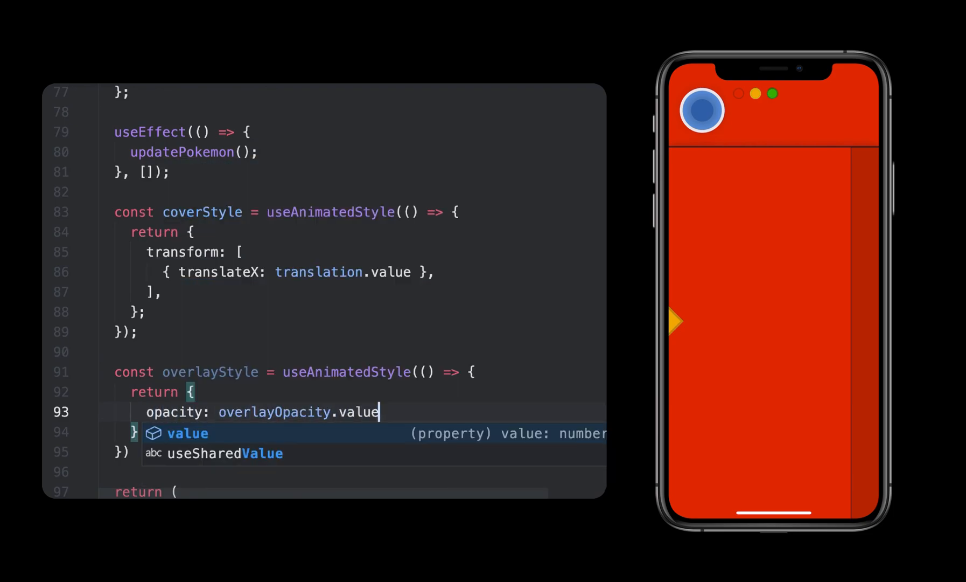
{"action": "scroll", "scroll_direction": "down", "scroll_amount": 3}
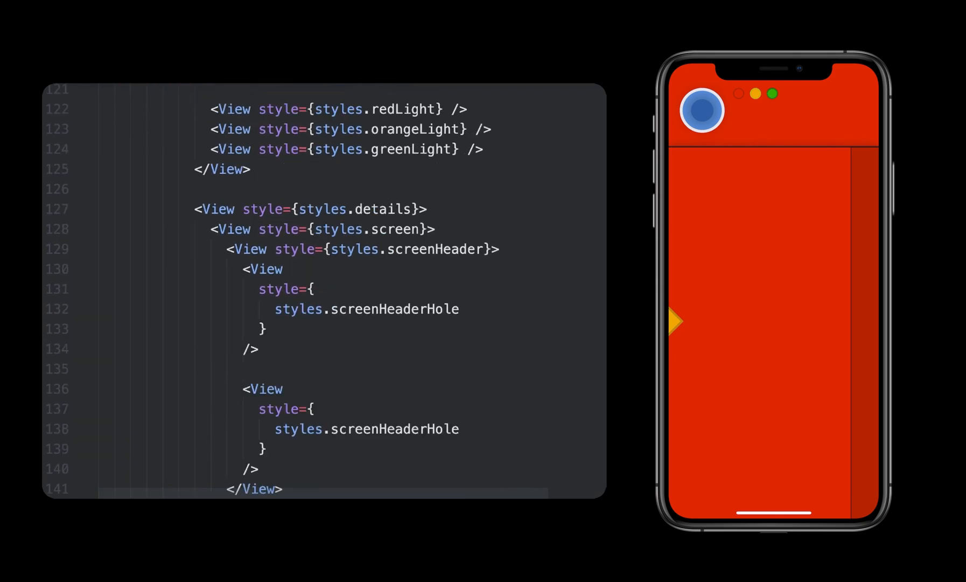
{"action": "scroll", "scroll_direction": "down", "scroll_amount": 3}
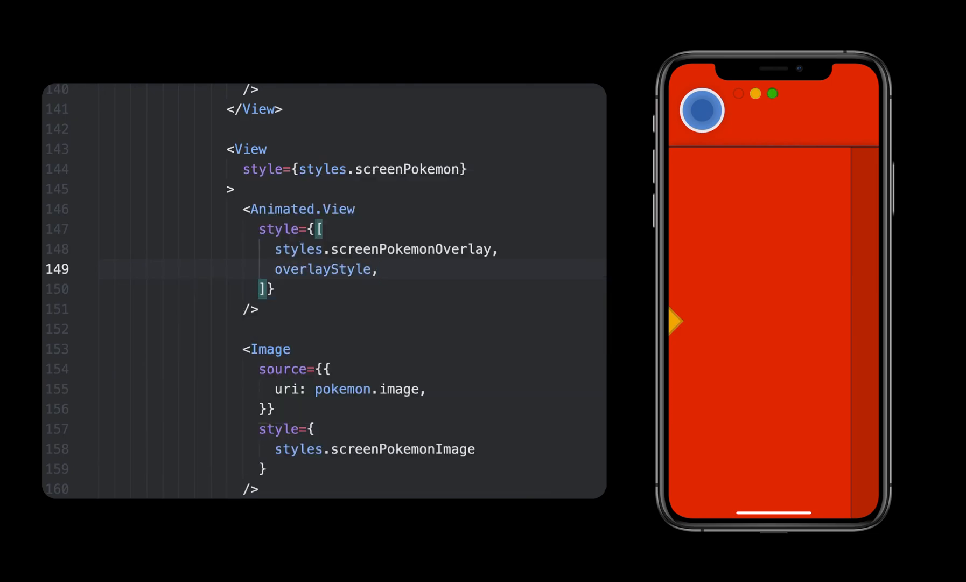
{"action": "scroll", "scroll_direction": "up", "scroll_amount": 3}
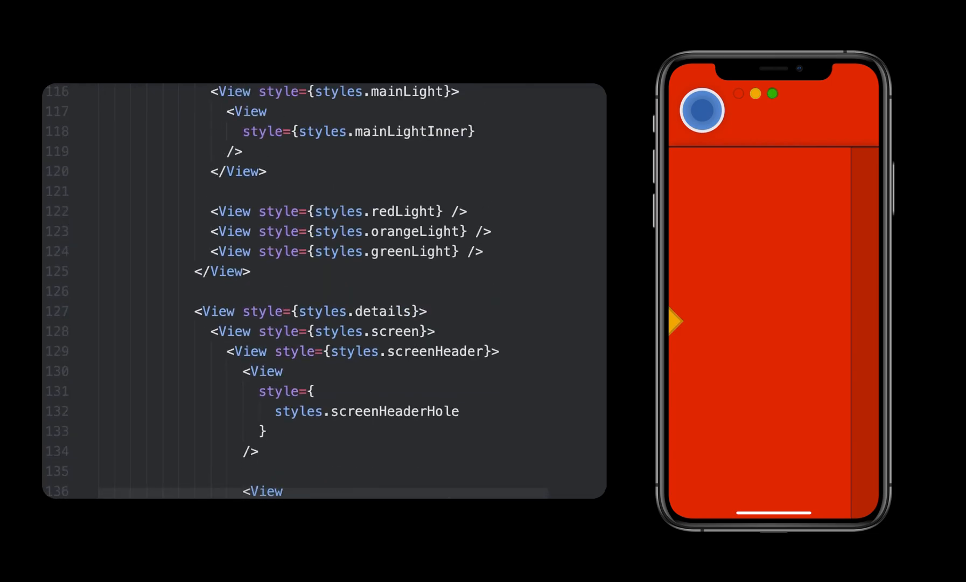
{"action": "scroll", "scroll_direction": "up", "scroll_amount": 3}
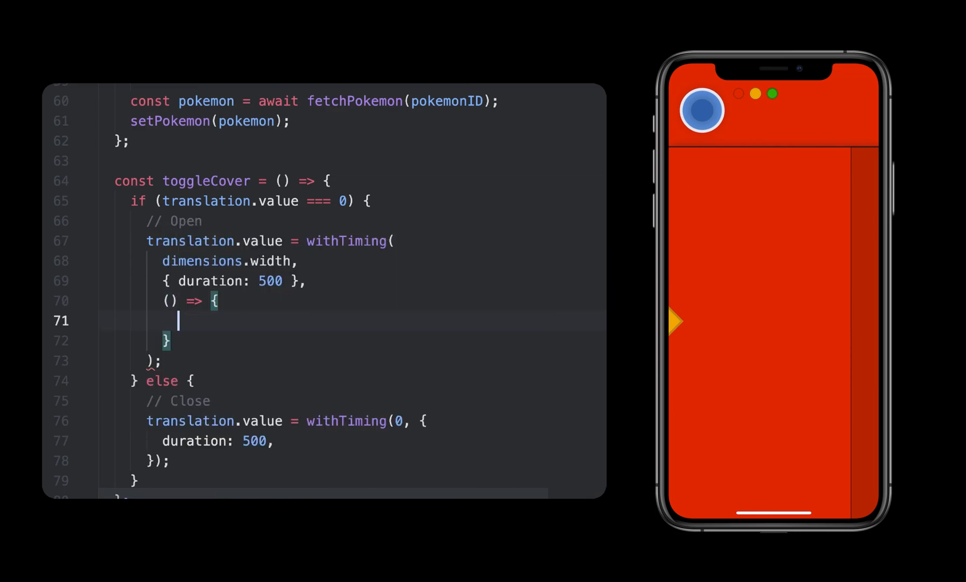
Add withTiming callbacks: fade overlayOpacity to 0 over 250 ms on open; reset to 1 and call updatePokemon on close.
{"action": "type", "text": "overlayOpacity.value = withTiming(0, {"}
{"action": "type", "text": "duration: 250"}
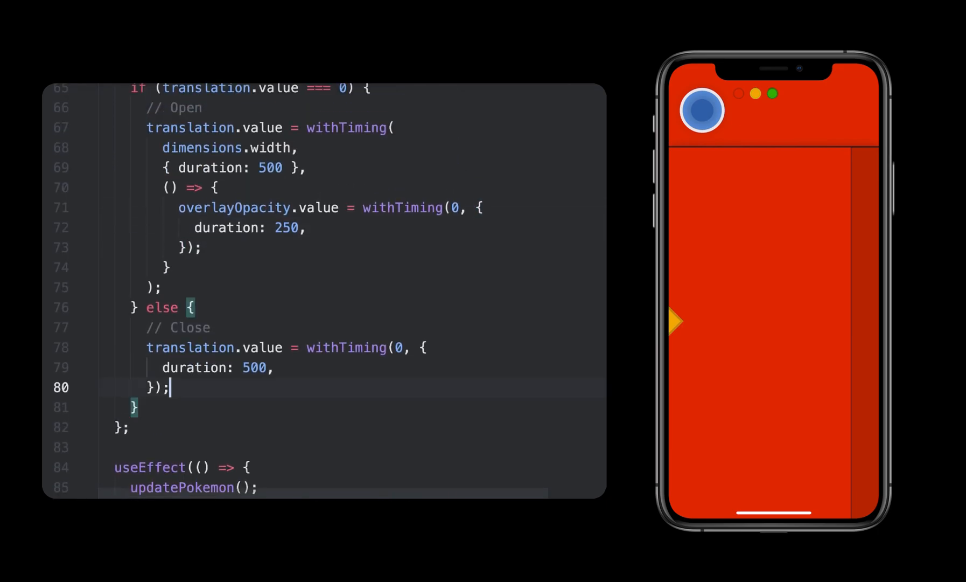
{"action": "type", "text": ", () => {"}
{"action": "type", "text": "overlayOpacity.value = 1;"}
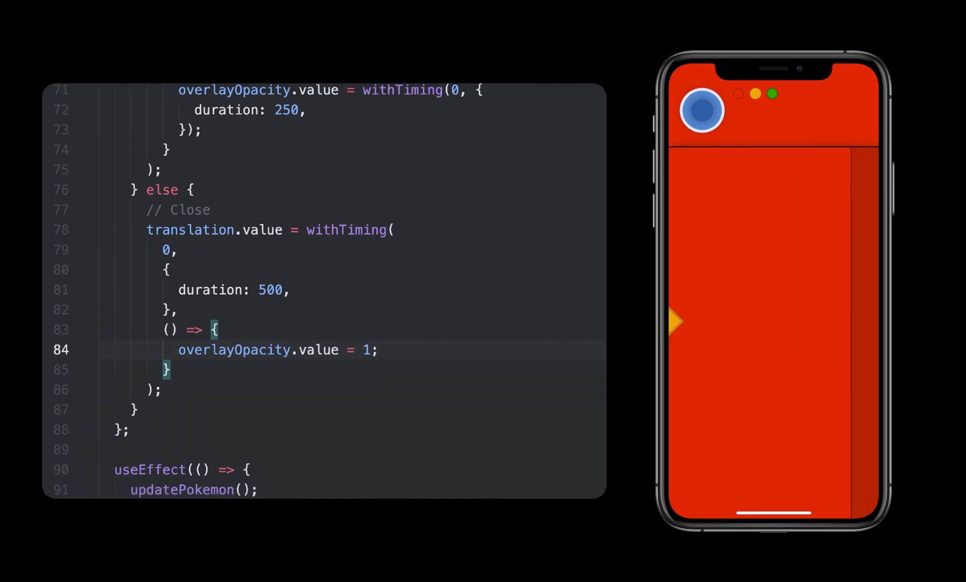
{"action": "type", "text": "updateP"}
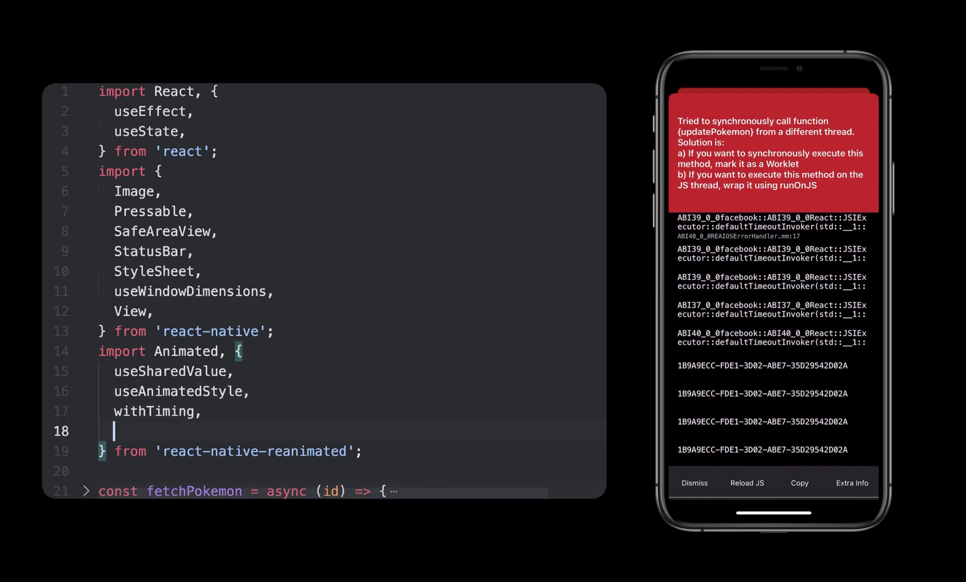
Import runOnJS from react-native-reanimated and call runOnJS(updatePokemon)() in the close callback, then save.
{"action": "type", "text": "run"}
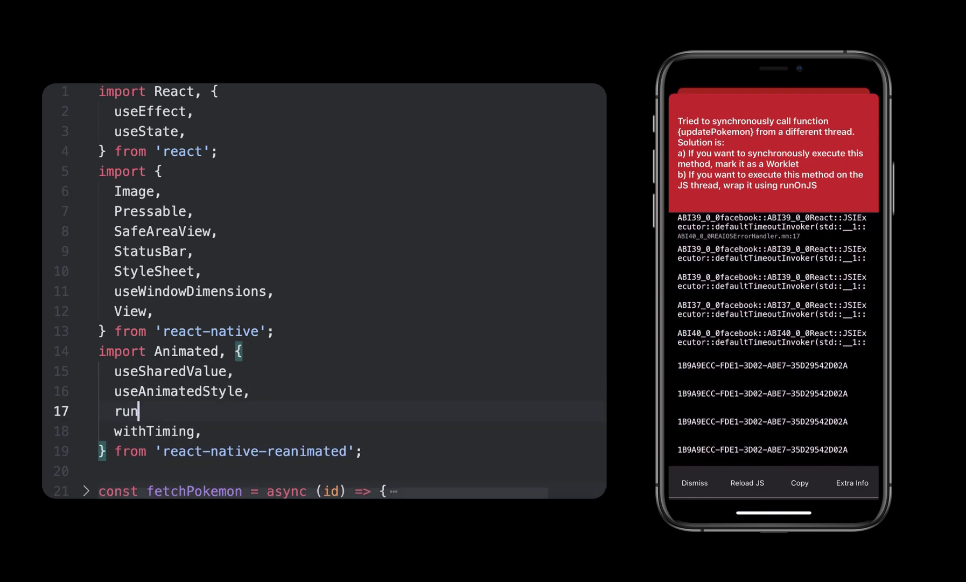
{"action": "scroll", "scroll_direction": "down", "scroll_amount": 3}
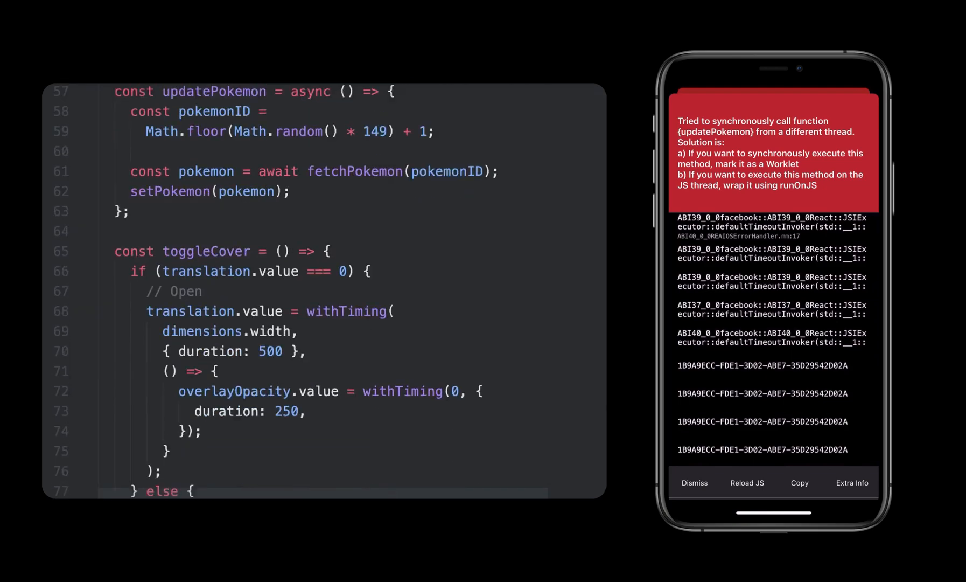
{"action": "scroll", "scroll_direction": "down", "scroll_amount": 3}
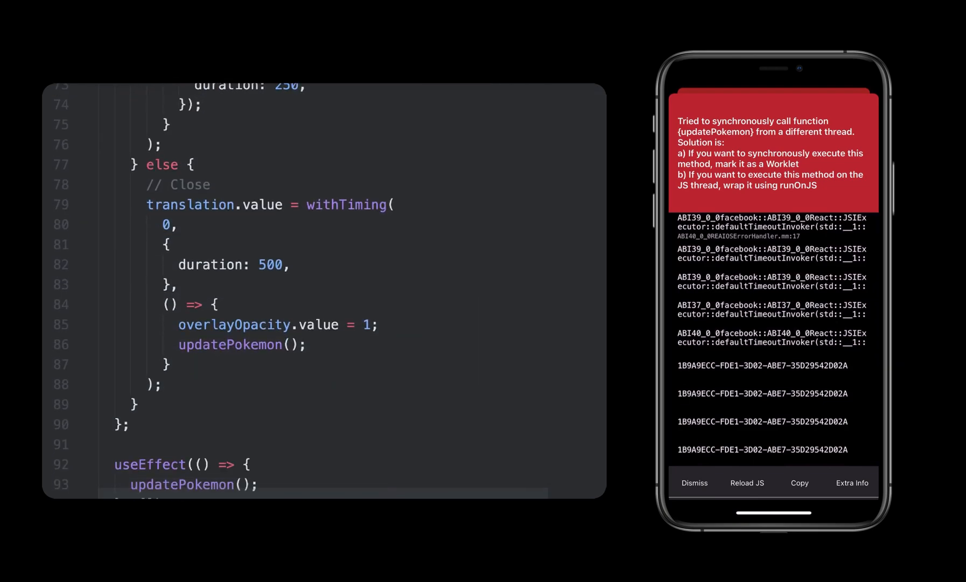
{"action": "double_click", "coordinate": [229, 343]}
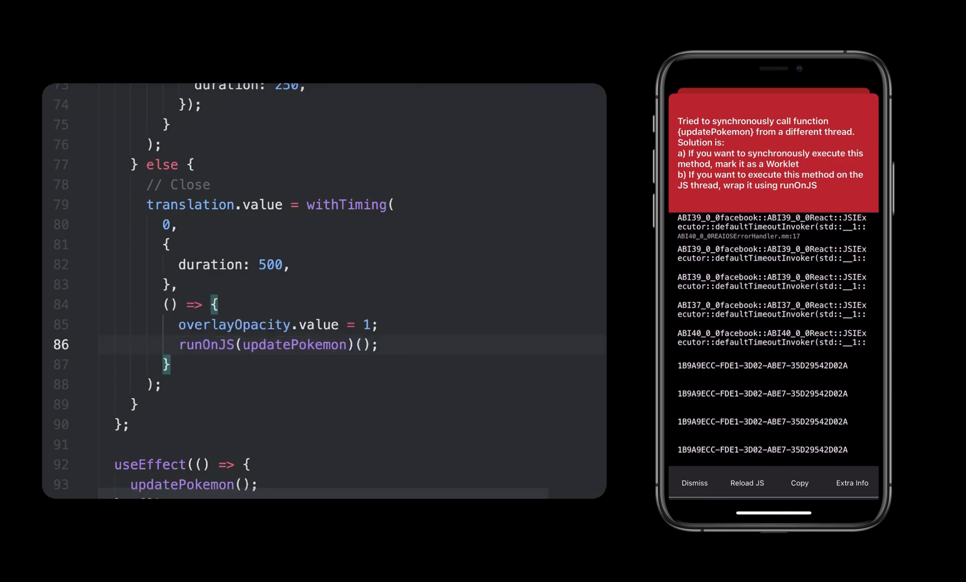
{"action": "left_click", "coordinate": [747, 482]}
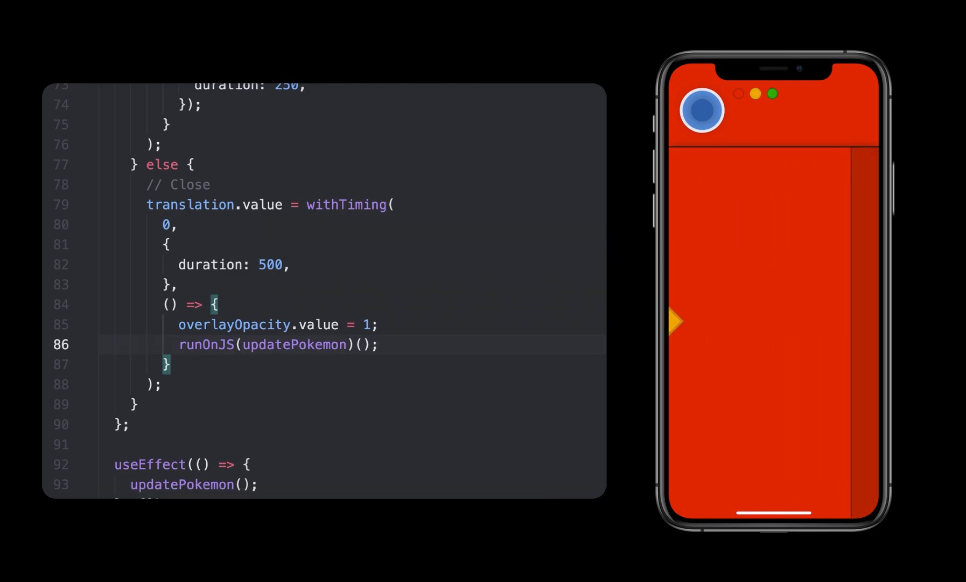
Start a sayPokemonName arrow function and add import * as Speech from 'expo-speech'.
{"action": "scroll", "scroll_direction": "up", "scroll_amount": 3}
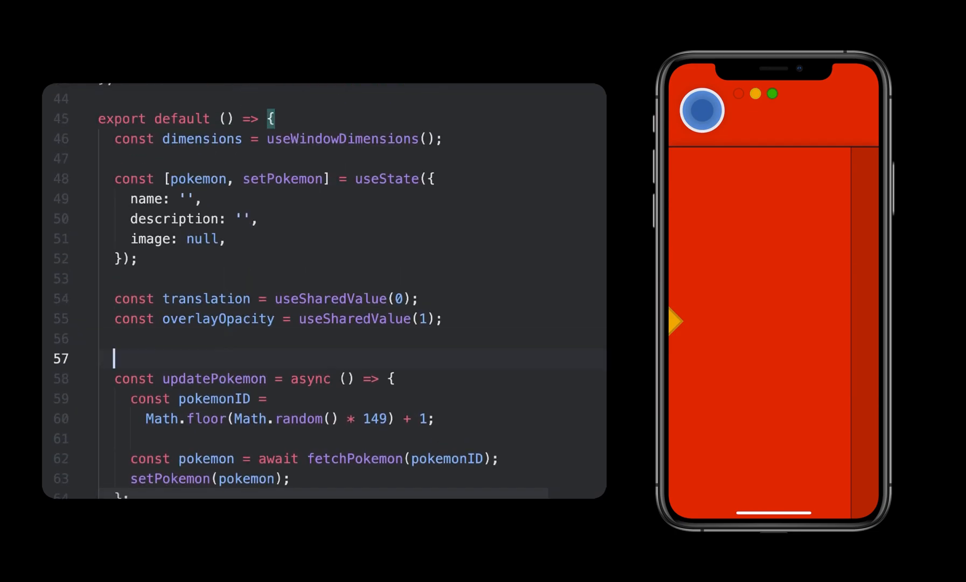
{"action": "type", "text": "const sayPo"}
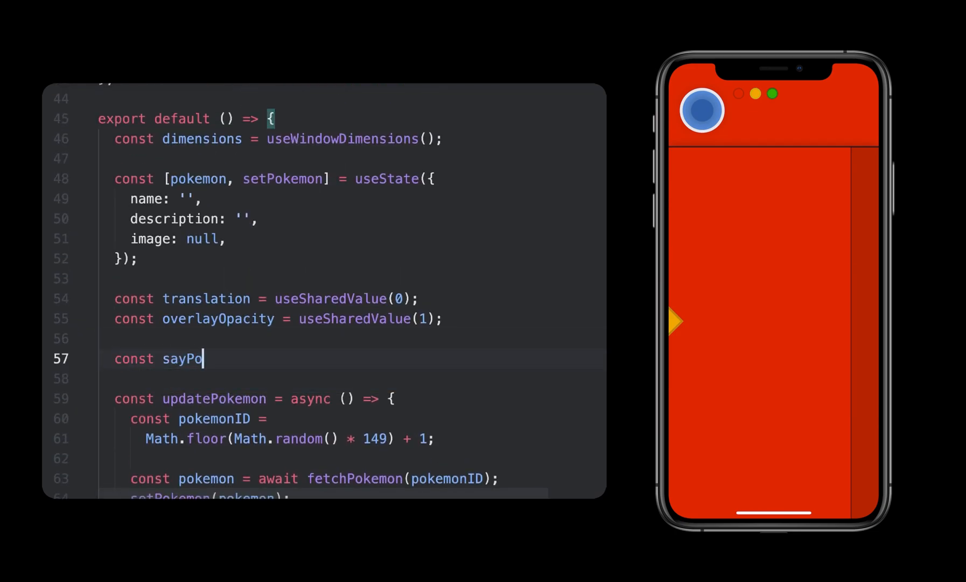
{"action": "type", "text": "kemonName = () => {"}
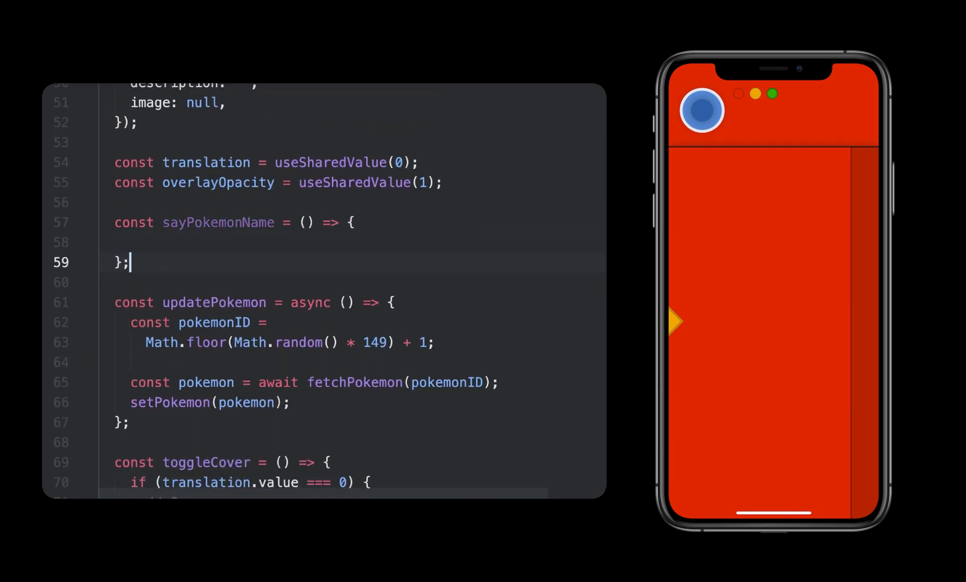
{"action": "scroll", "scroll_direction": "up", "scroll_amount": 3}
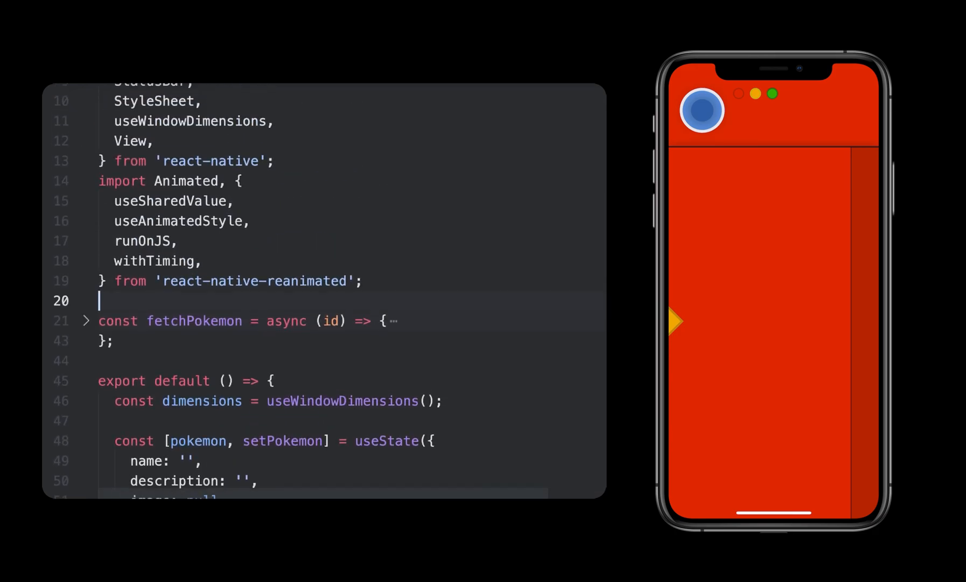
{"action": "type", "text": "import * a"}
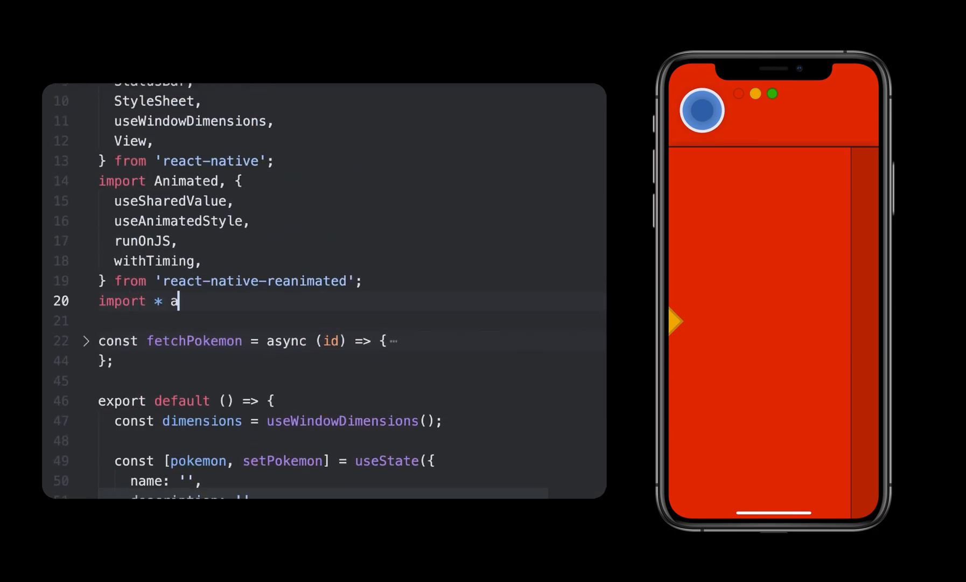
{"action": "type", "text": "s Speech from 'expo-speech';"}
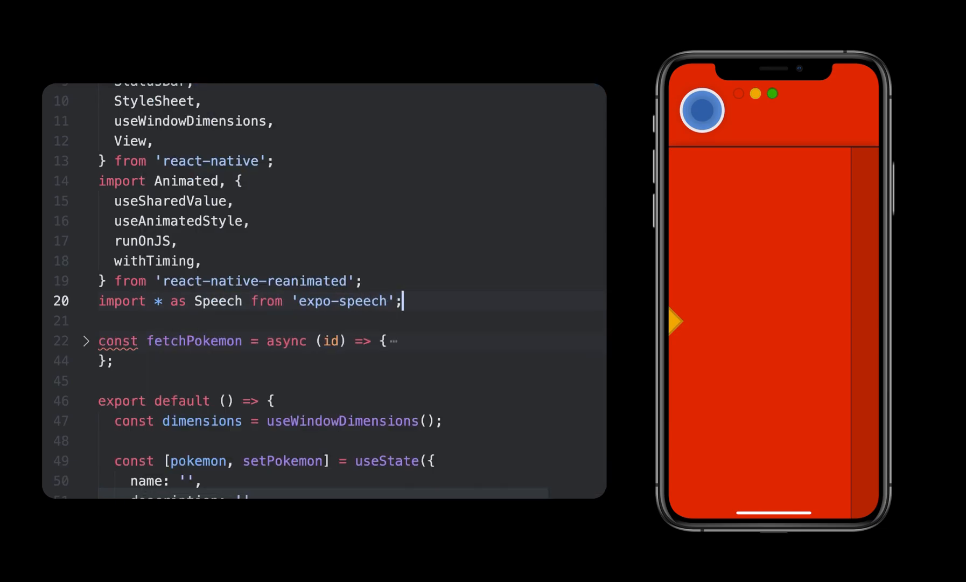
{"action": "scroll", "scroll_direction": "down", "scroll_amount": 3}
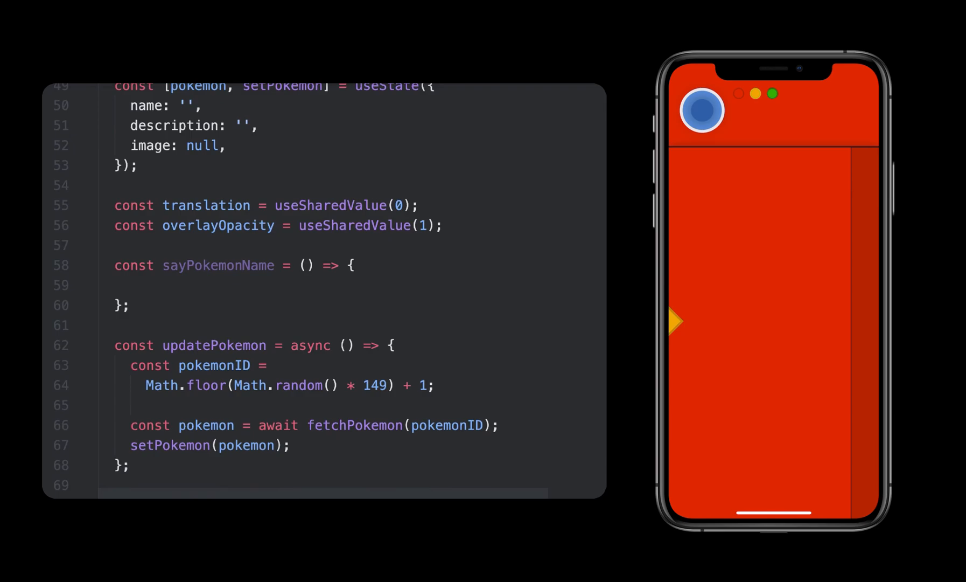
Call Speech.speak with the Pokémon's name and description and language 'en-US'.
{"action": "type", "text": "s"}
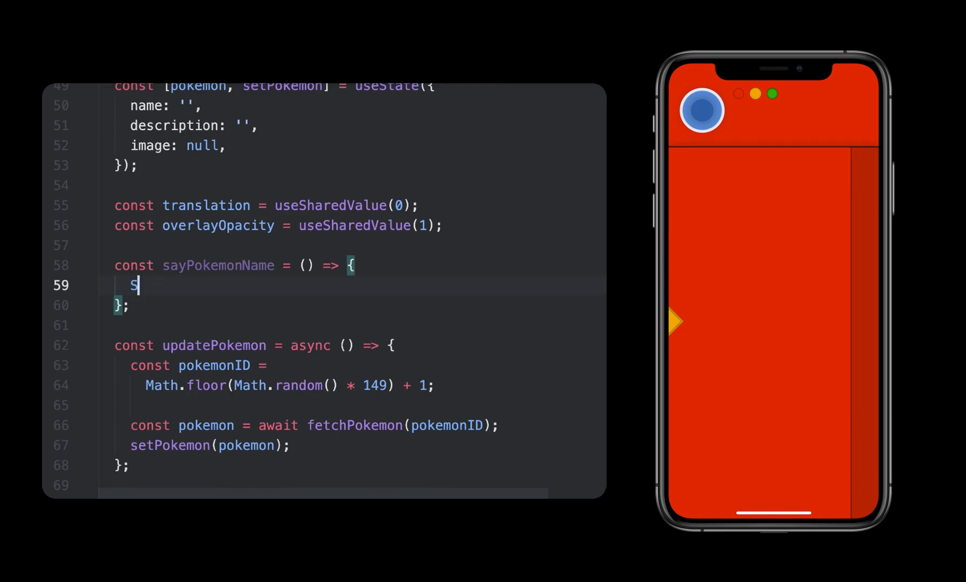
{"action": "type", "text": "peech.speak("}
{"action": "type", "text": "language:"}
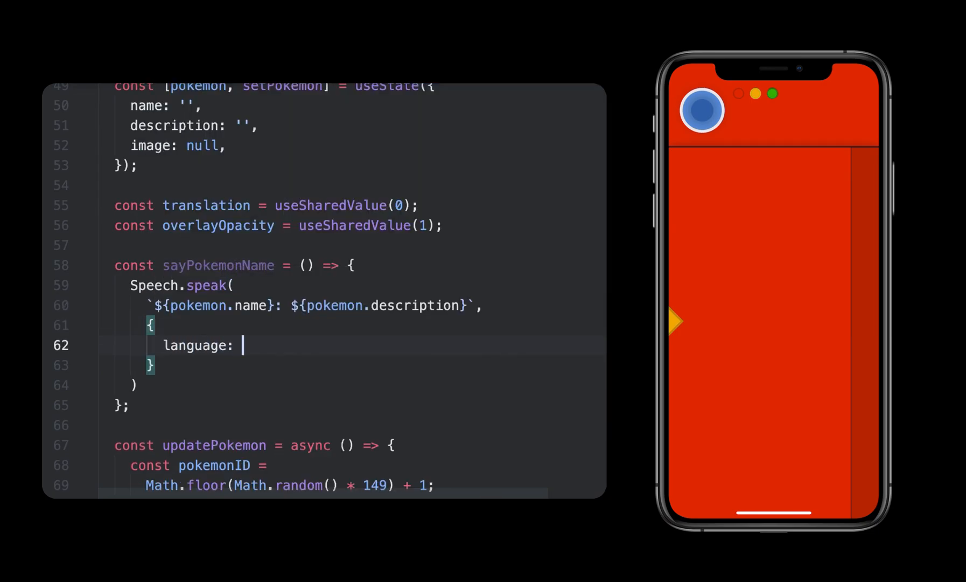
{"action": "type", "text": "'en-US',"}
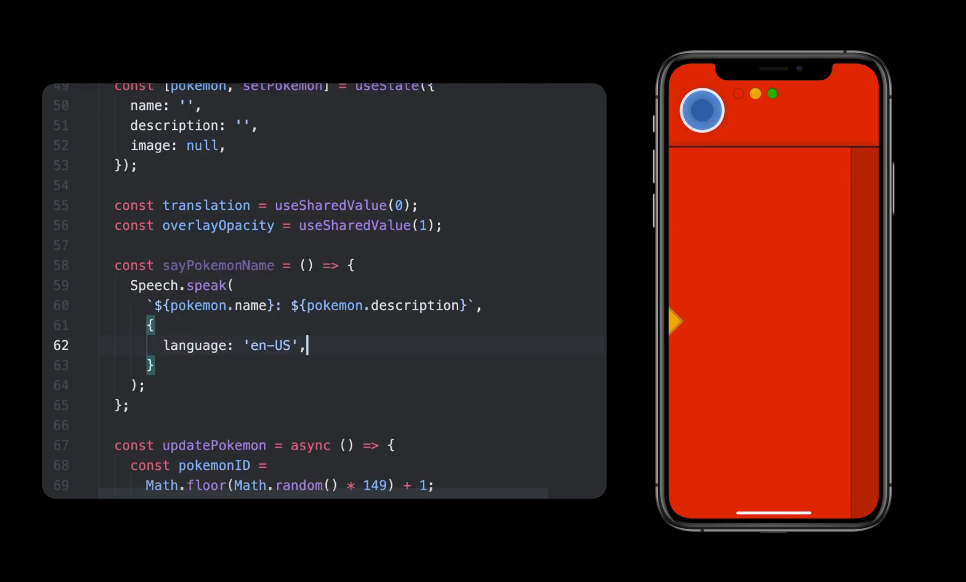
{"action": "scroll", "scroll_direction": "down", "scroll_amount": 3}
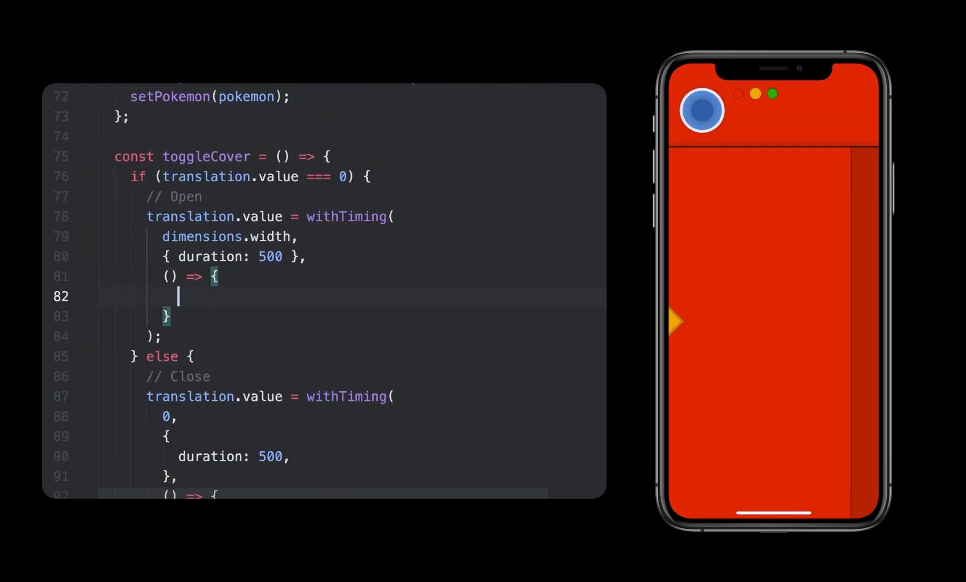
Call runOnJS(sayPokemonName)() in the open callback and move the 250 ms overlay fade into sayPokemonName.
{"action": "type", "text": "runOnJS()"}
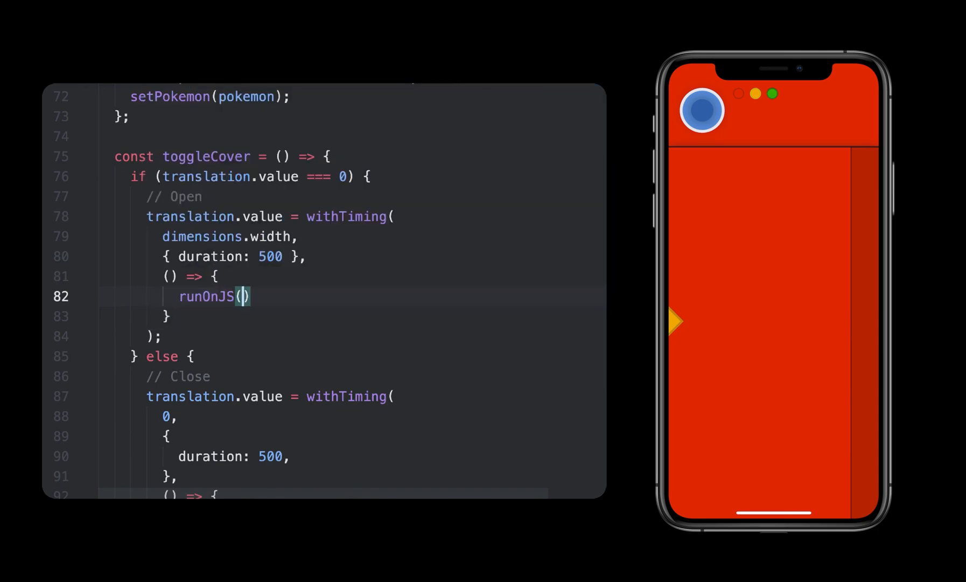
{"action": "type", "text": "sayPokemonName"}
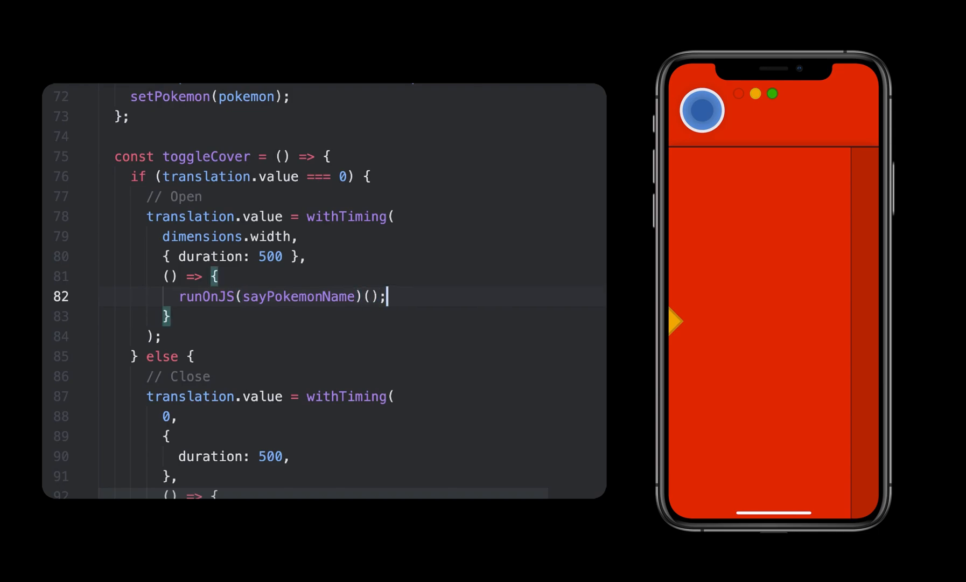
{"action": "scroll", "scroll_direction": "up", "scroll_amount": 3}
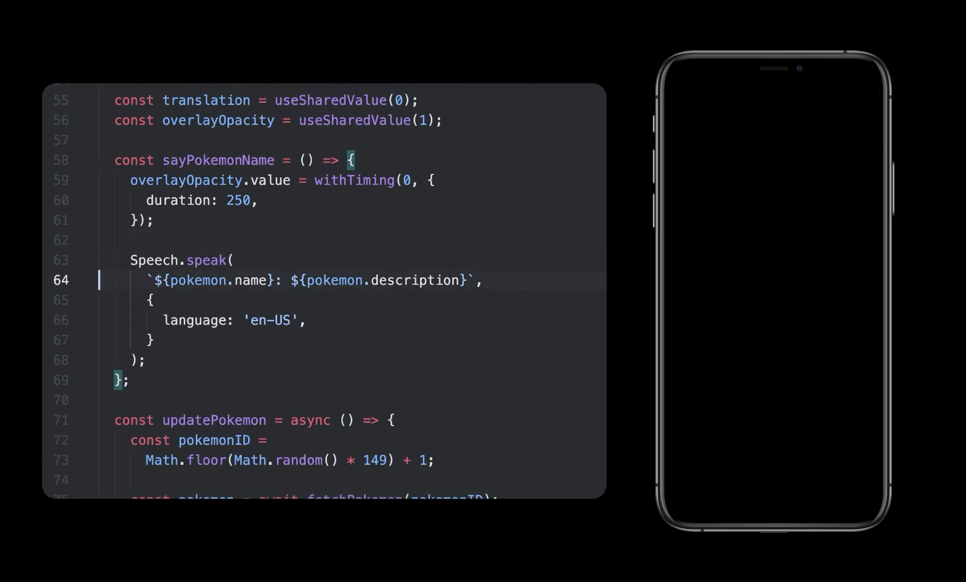
Add pitch: 0.5 and rate: 1.1 to the Speech.speak options, with a trailing comma after rate.
{"action": "type", "text": "p"}
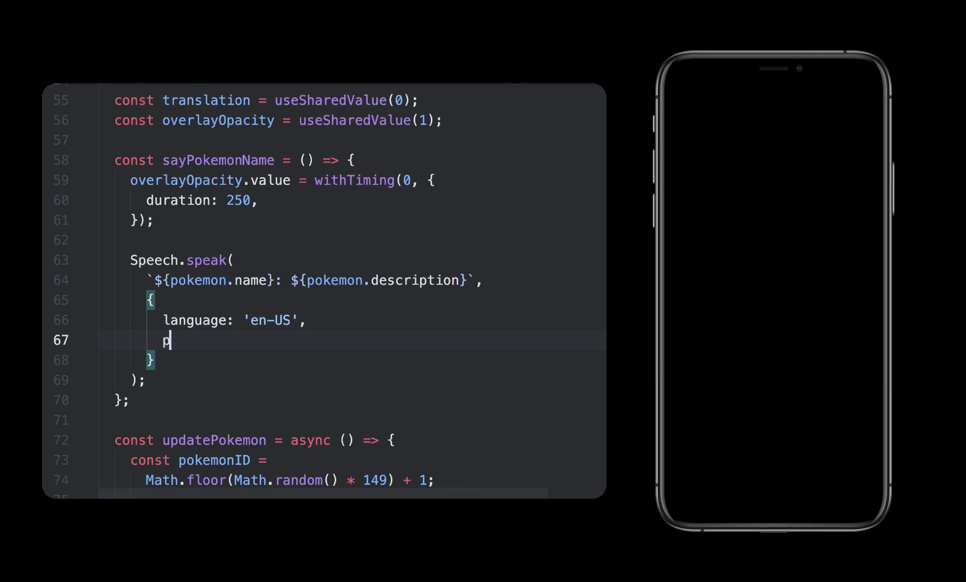
{"action": "type", "text": "itch: 0.5,"}
{"action": "type", "text": "rate:"}
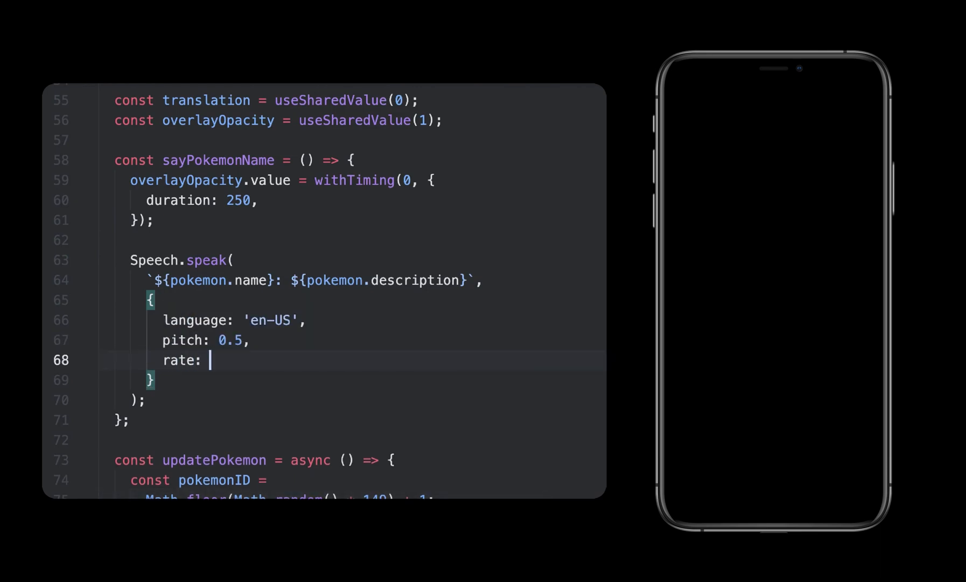
{"action": "type", "text": "1.1"}
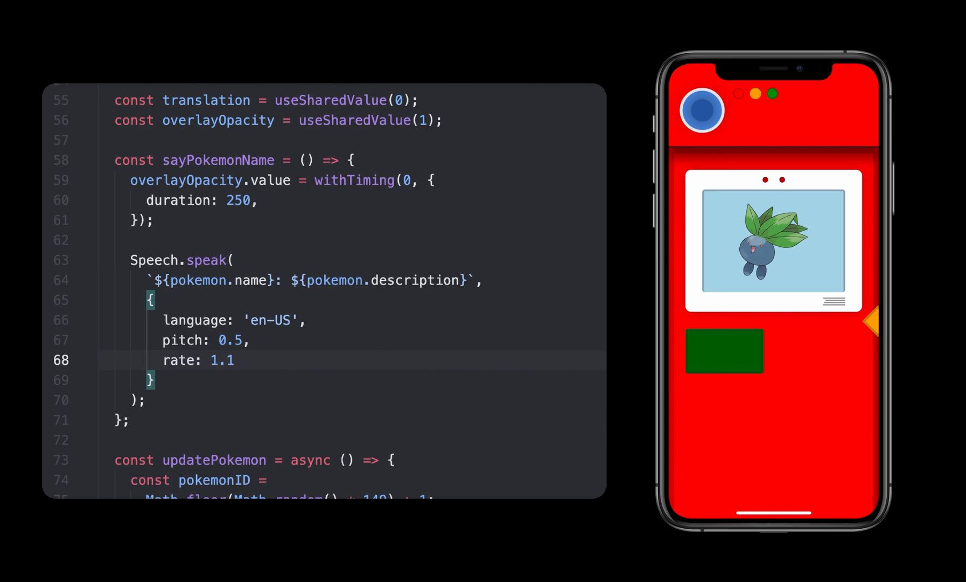
{"action": "left_click", "coordinate": [724, 351]}
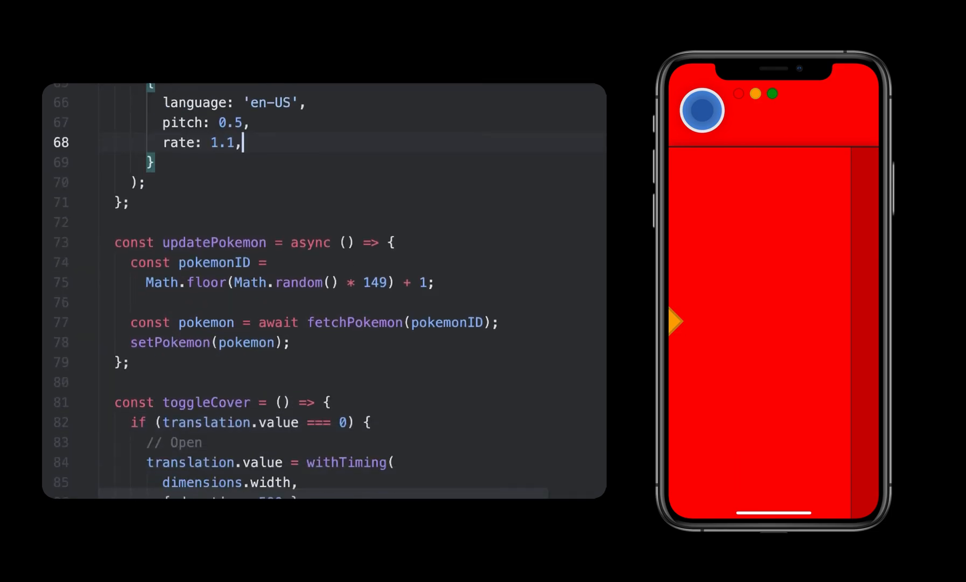
Add Speech.stop(); after the close animation in toggleCover's Close branch.
{"action": "scroll", "scroll_direction": "down", "scroll_amount": 3}
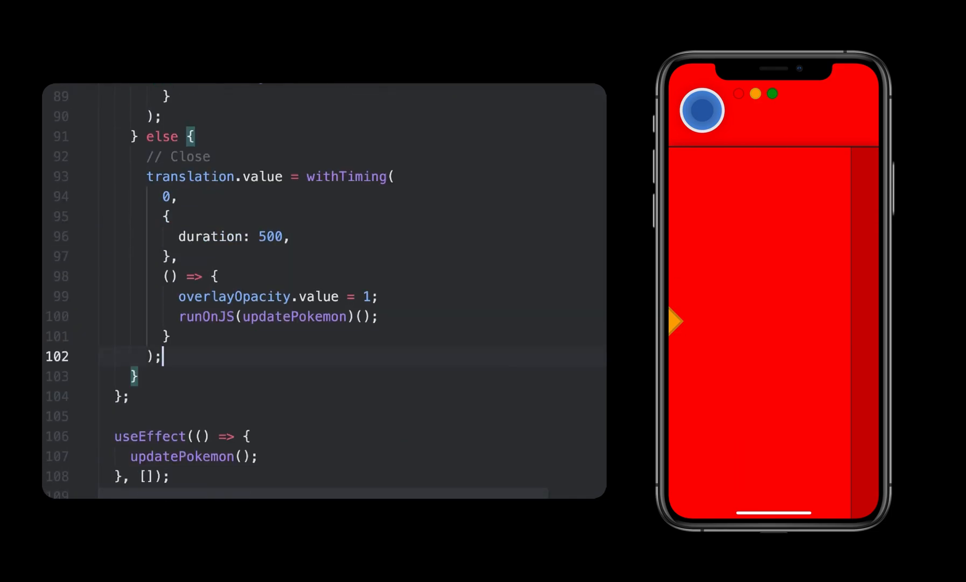
{"action": "type", "text": "Speech."}
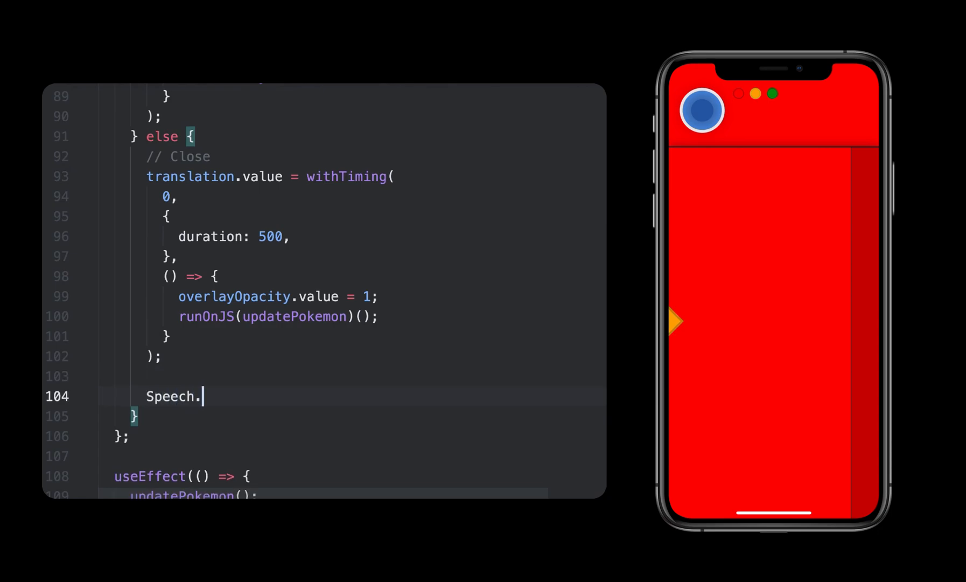
{"action": "type", "text": "stop();"}
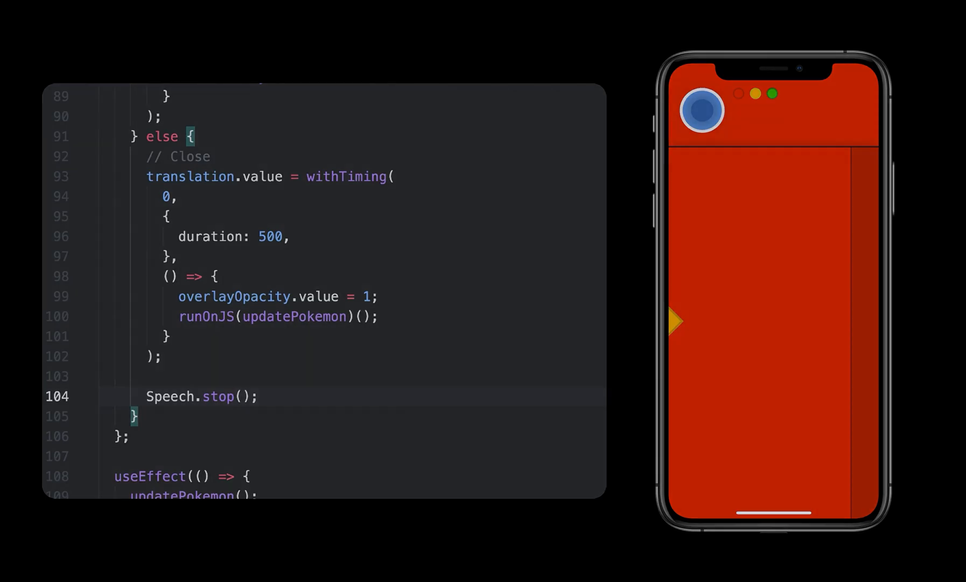
{"action": "scroll", "scroll_direction": "up", "scroll_amount": 3}
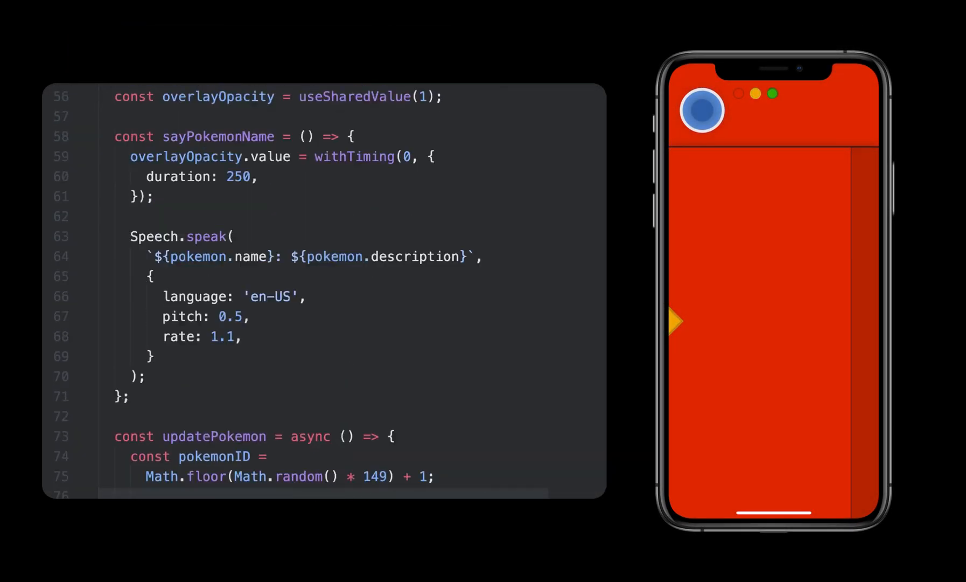
Declare const lightOpacity = useSharedValue(1) alongside the other shared values.
{"action": "scroll", "scroll_direction": "up", "scroll_amount": 3}
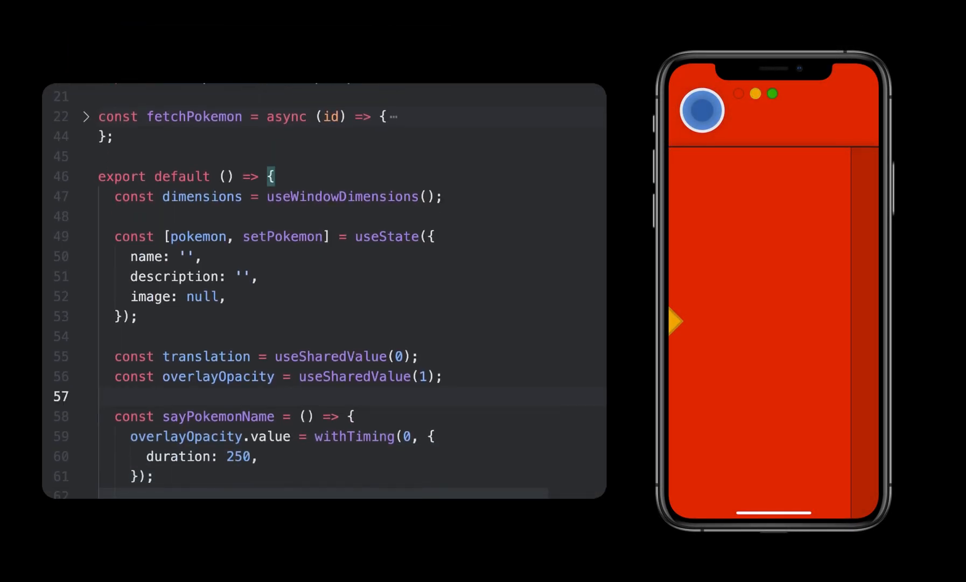
{"action": "type", "text": "const light"}
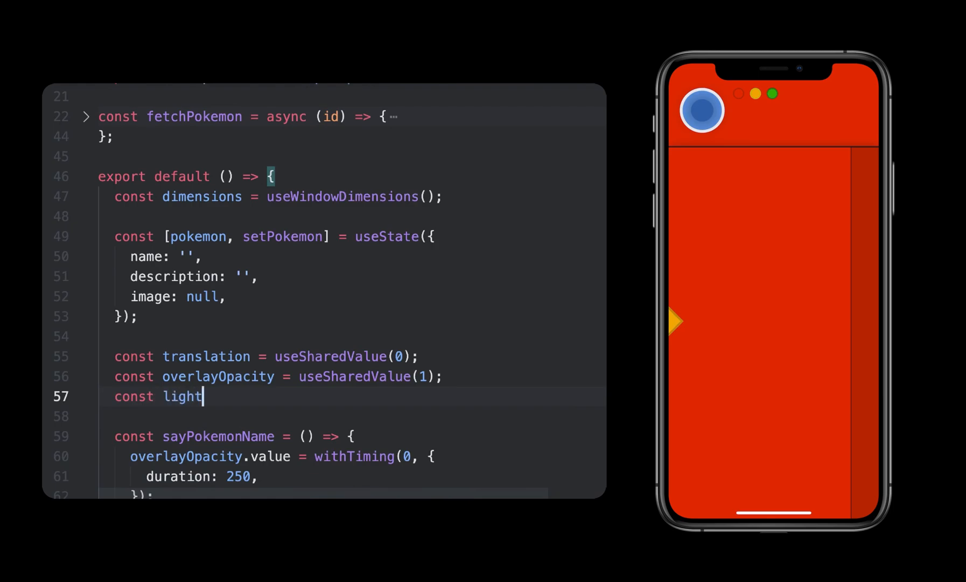
{"action": "type", "text": "Opacity ="}
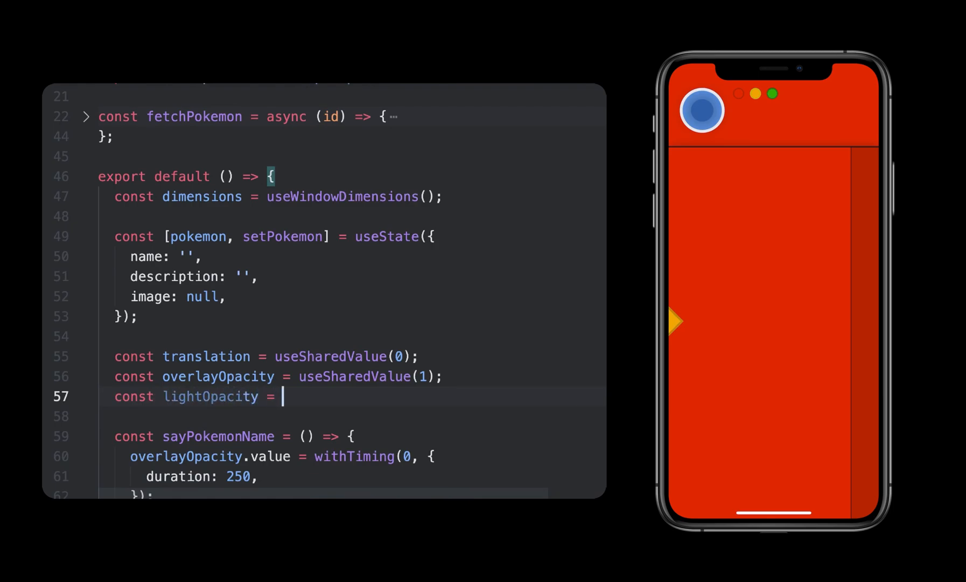
{"action": "type", "text": "useSharedValue()"}
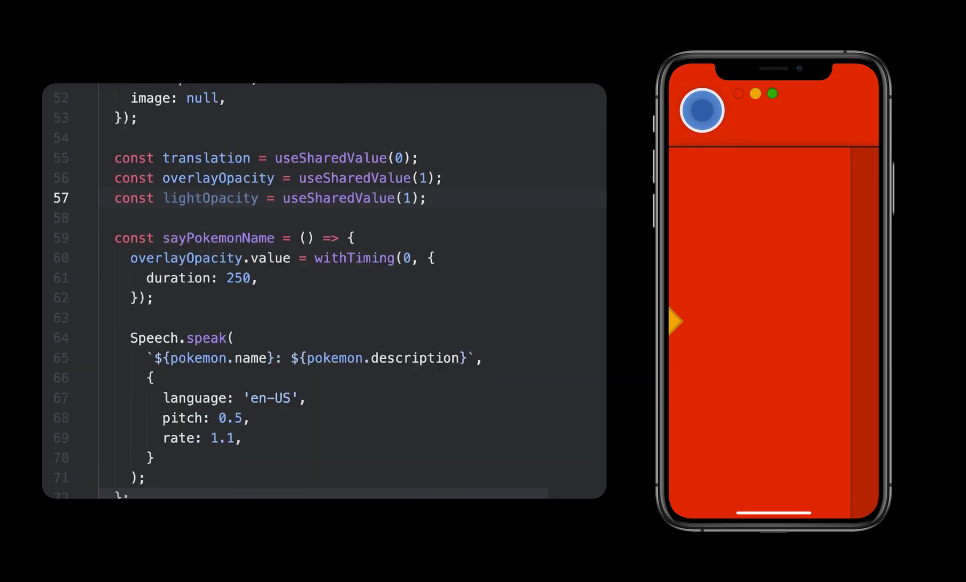
Create lightStyle with useAnimatedStyle returning the opacity and add it to mainLightInner's style array.
{"action": "scroll", "scroll_direction": "down", "scroll_amount": 3}
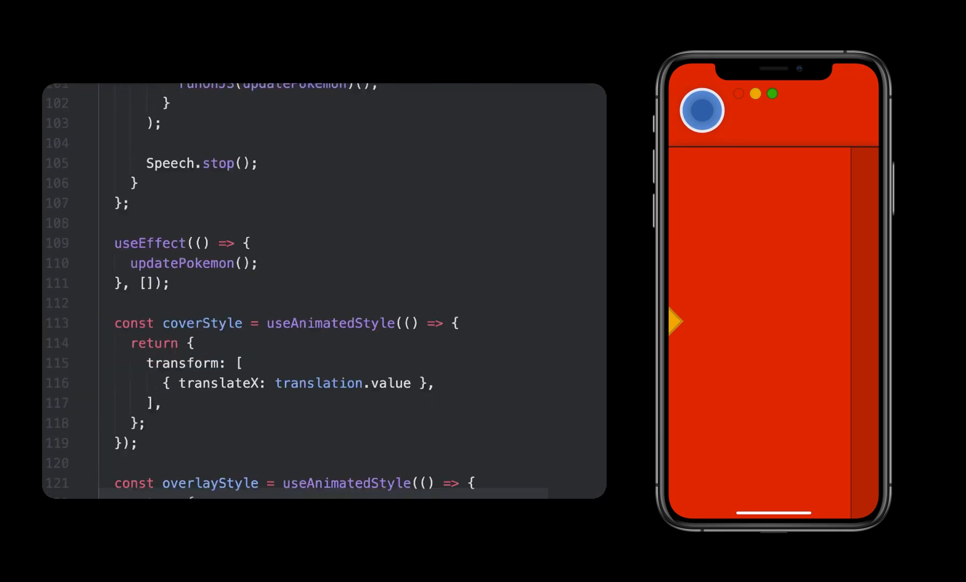
{"action": "scroll", "scroll_direction": "down", "scroll_amount": 3}
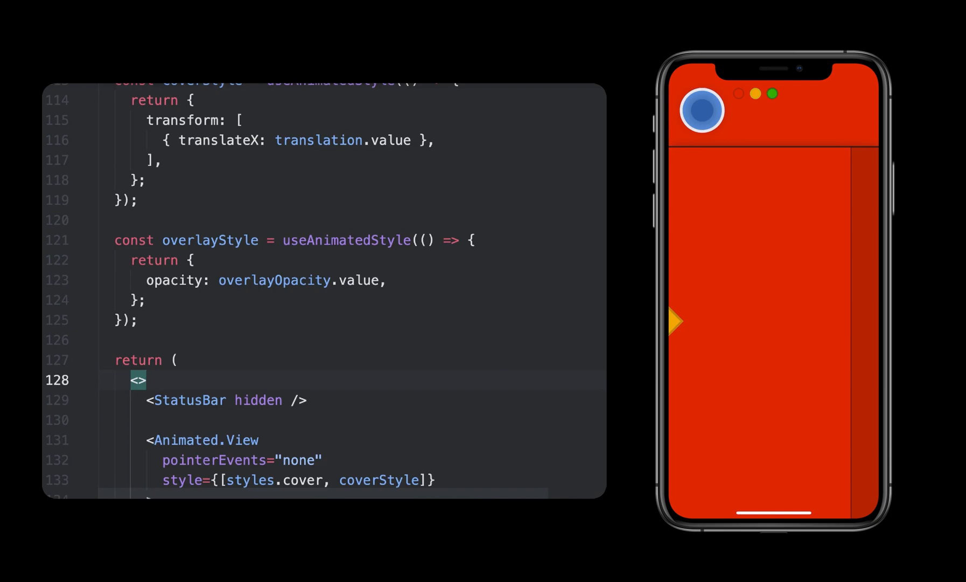
{"action": "type", "text": "const lig"}
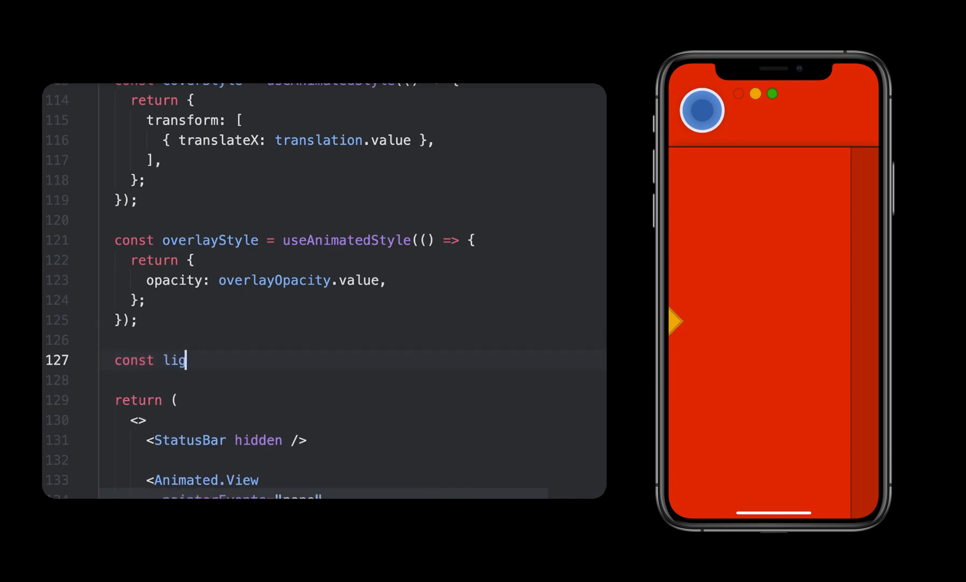
{"action": "type", "text": "htStyle ="}
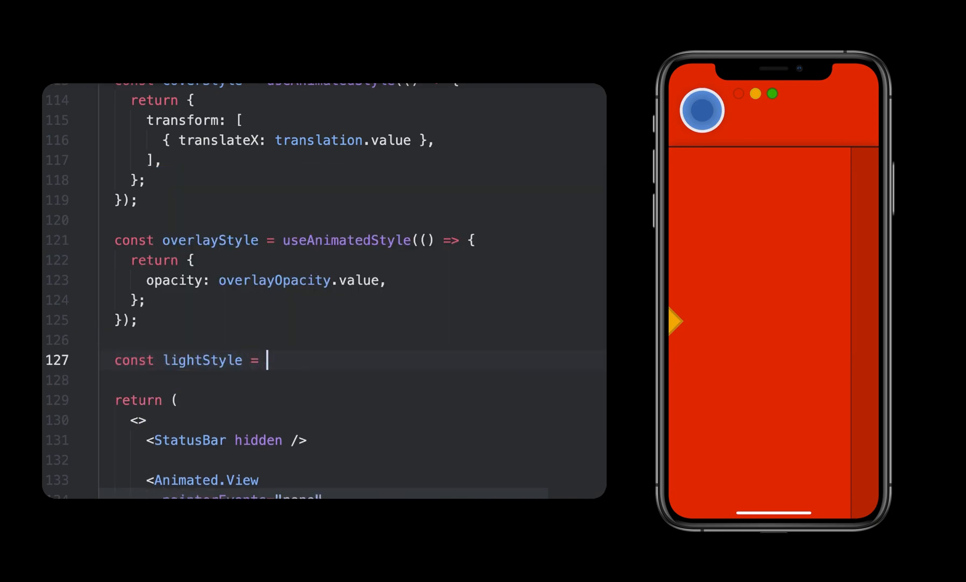
{"action": "type", "text": "useAnimatedStyle(() => {"}
{"action": "type", "text": "opacity: lightO"}
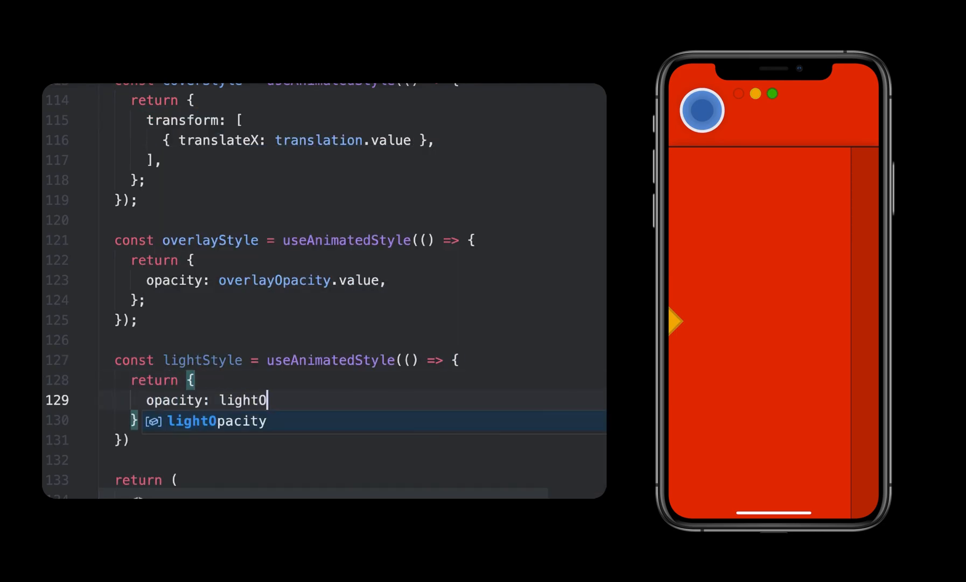
{"action": "scroll", "scroll_direction": "down", "scroll_amount": 3}
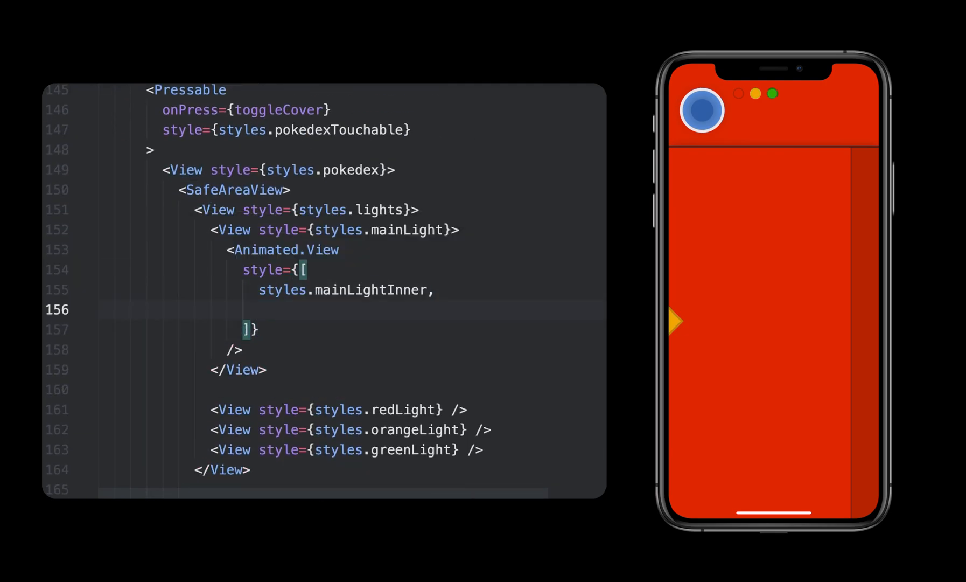
{"action": "type", "text": "lightStyle,"}
{"action": "type", "text": "wi"}
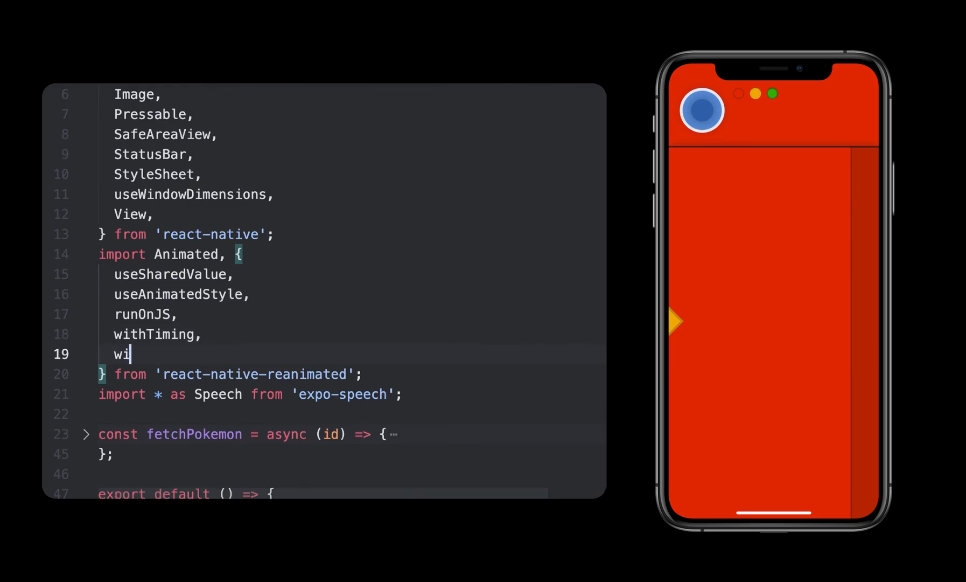
Define startFlashingLight as withRepeat(withTiming(0.5, { duration: 250 }), -1, true) on lightOpacity.
{"action": "scroll", "scroll_direction": "down", "scroll_amount": 3}
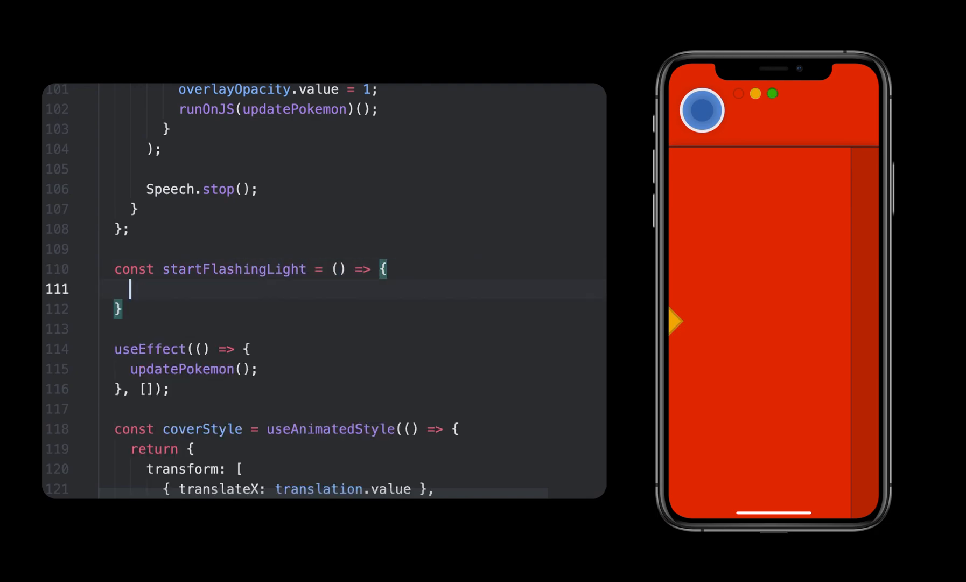
{"action": "type", "text": "lightOpacity.value = wi"}
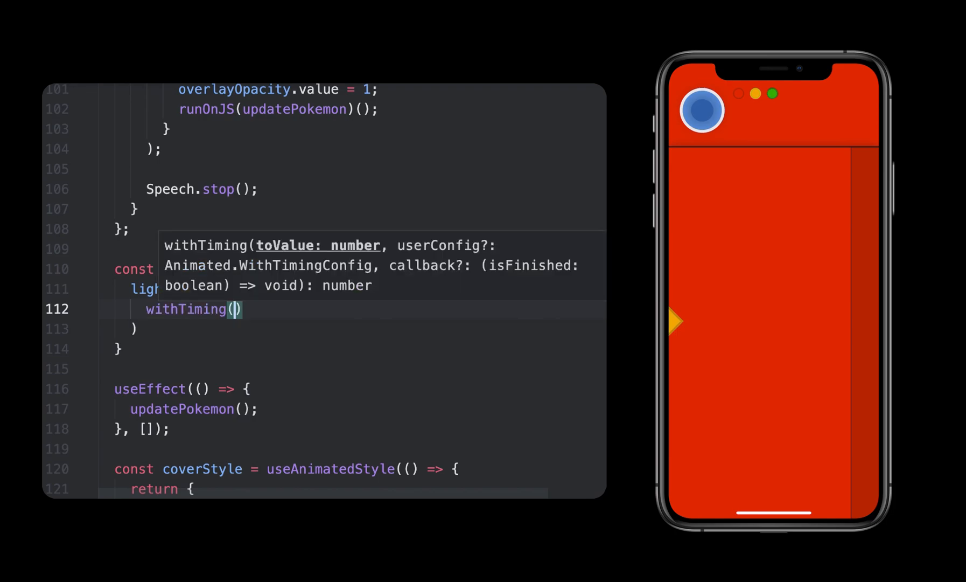
{"action": "type", "text": "0.5, { duration: 250 }"}
{"action": "type", "text": "-1"}
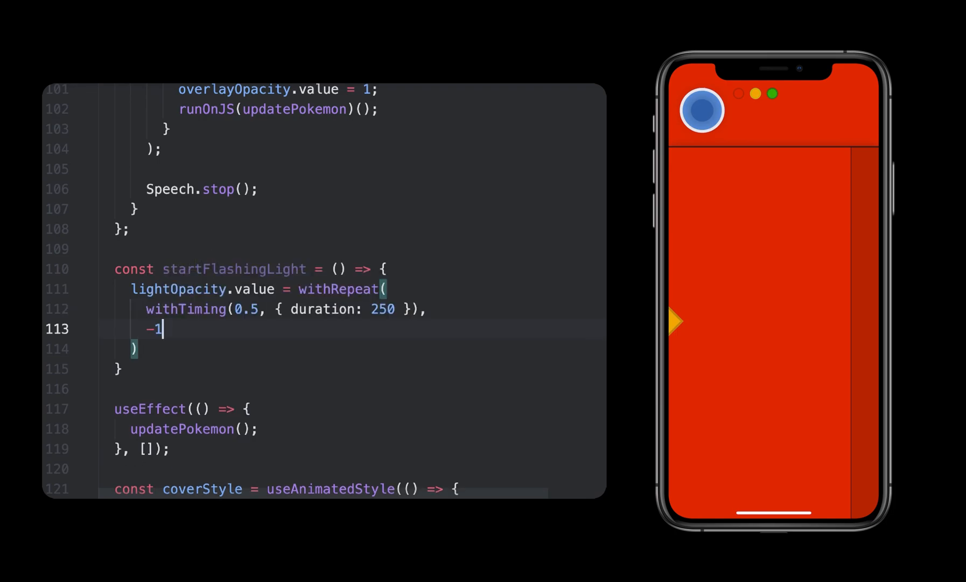
{"action": "type", "text": "true"}
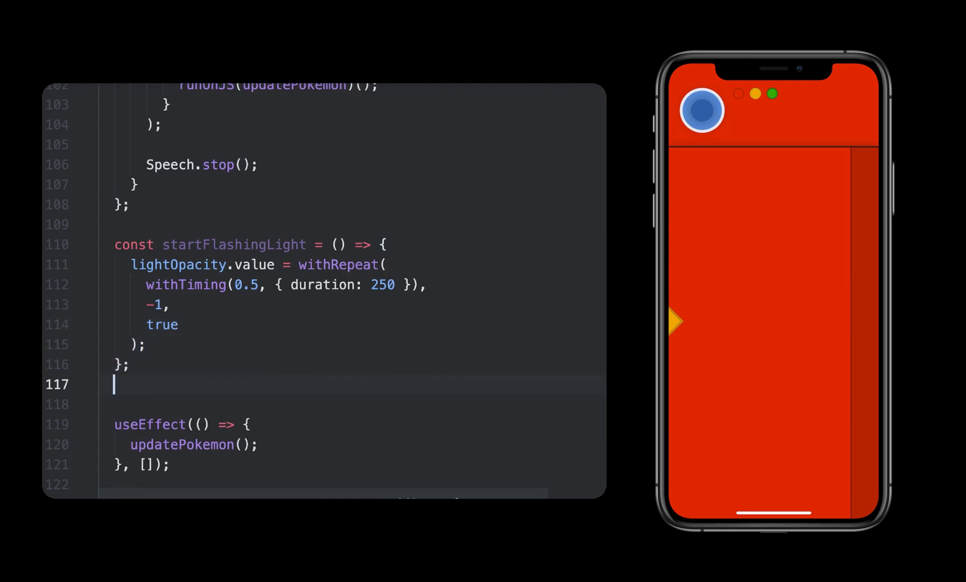
Define stopFlashingLight setting lightOpacity.value = withTiming(1).
{"action": "type", "text": "const stopFlashingLight = () => {"}
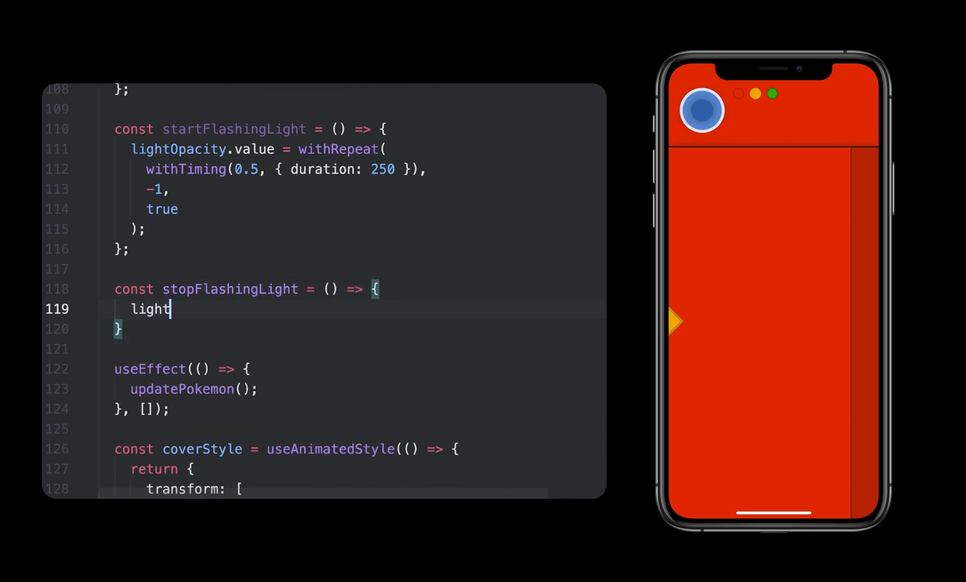
{"action": "type", "text": "Opacity.value = withTiming(1);"}
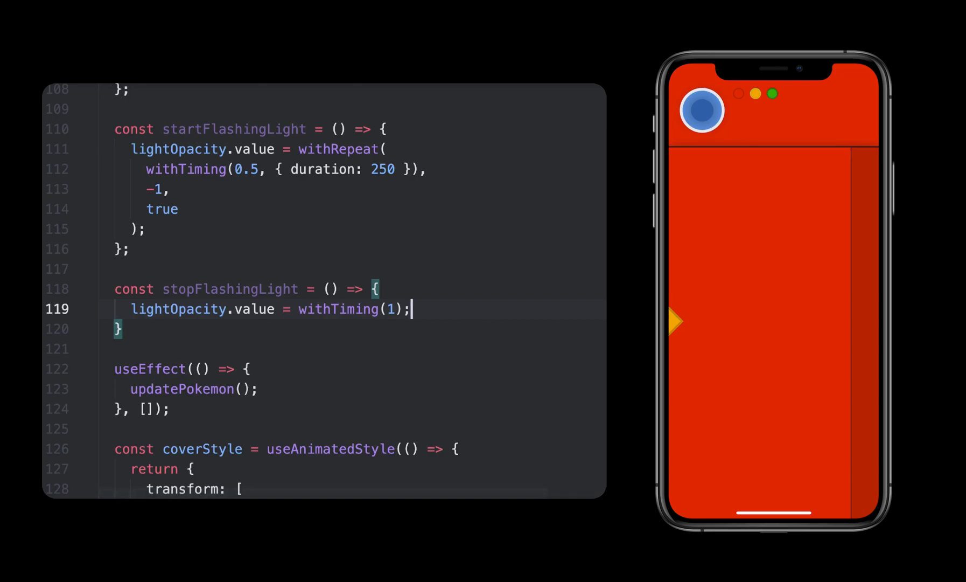
{"action": "scroll", "scroll_direction": "up", "scroll_amount": 3}
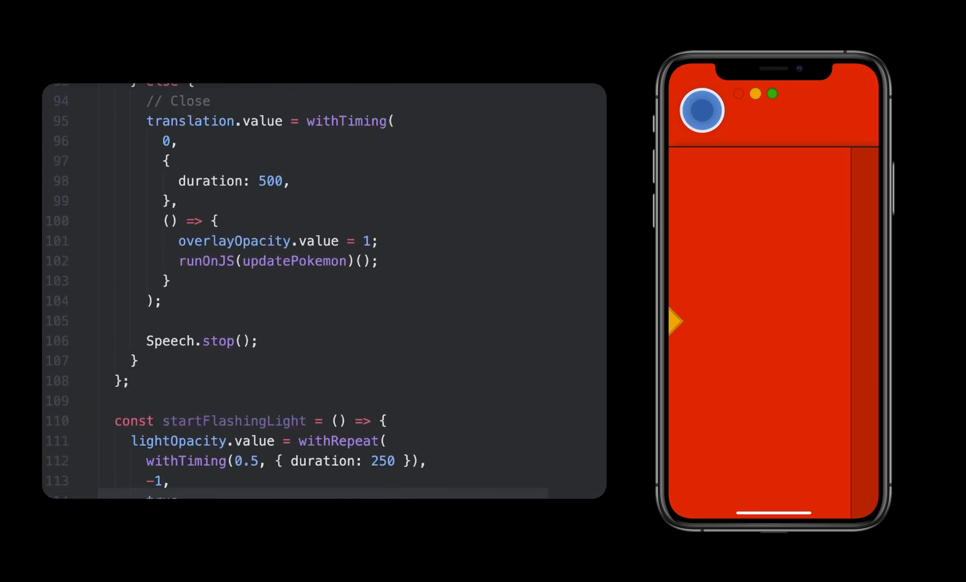
Add an onStart option that fades the overlay and calls startFlashingLight().
{"action": "scroll", "scroll_direction": "up", "scroll_amount": 3}
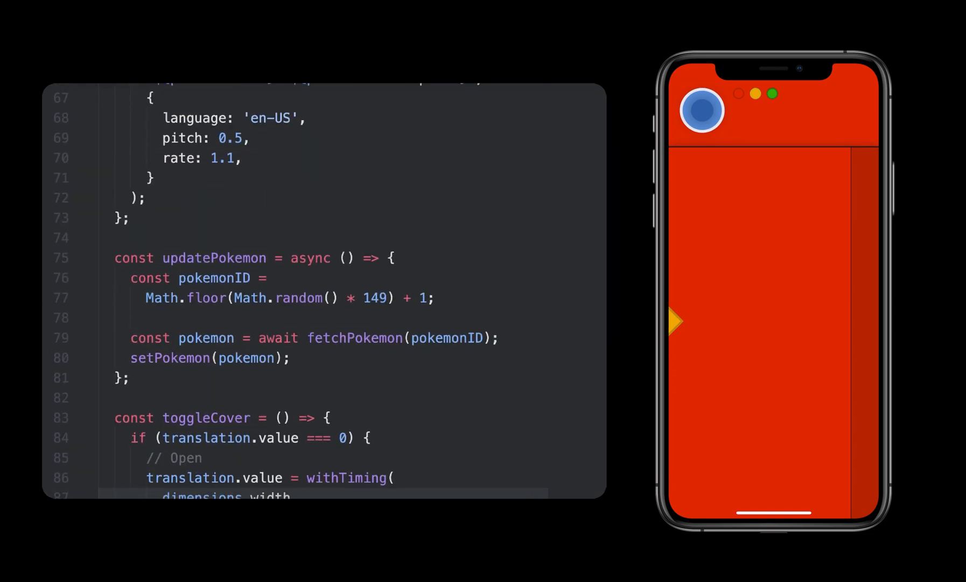
{"action": "scroll", "scroll_direction": "up", "scroll_amount": 3}
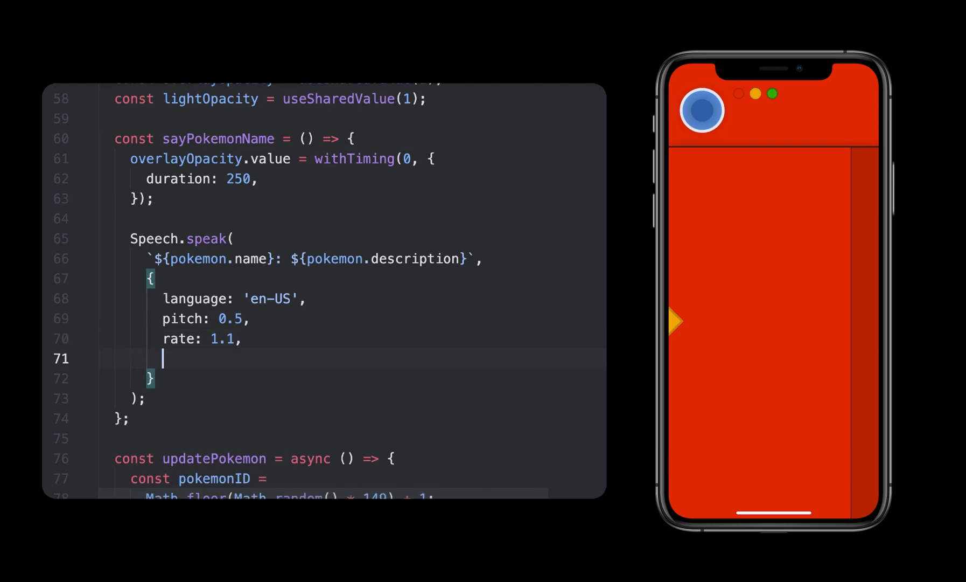
{"action": "type", "text": "onStart: () => {"}
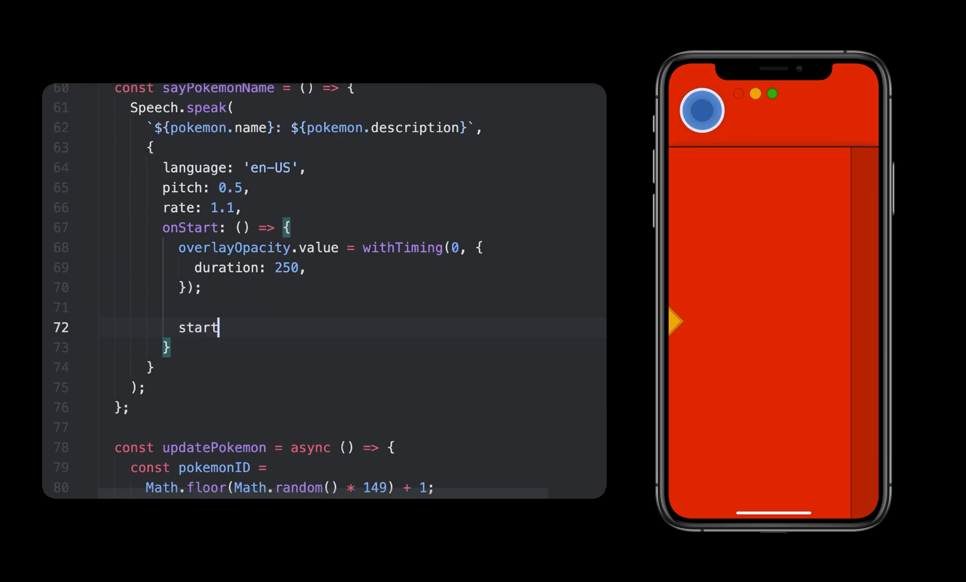
{"action": "type", "text": "FlashingLight();"}
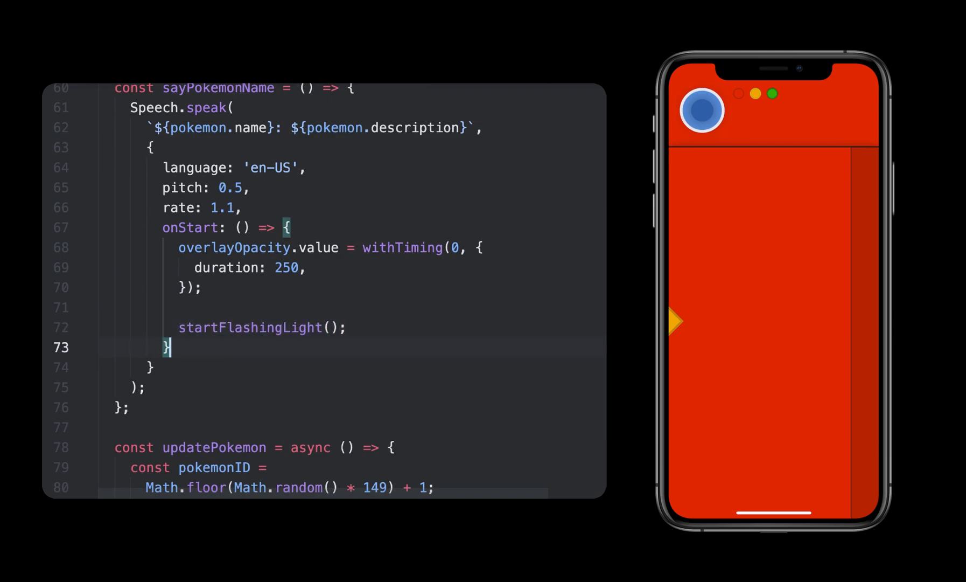
Add onDone and onStopped options set to stopFlashingLight.
{"action": "type", "text": "onDone:"}
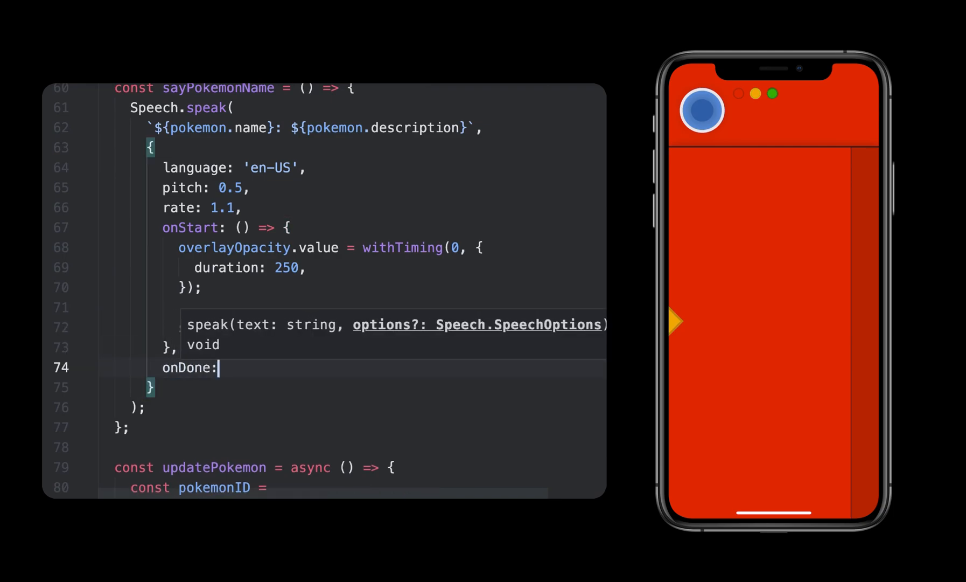
{"action": "type", "text": "stopFlashingLight,"}
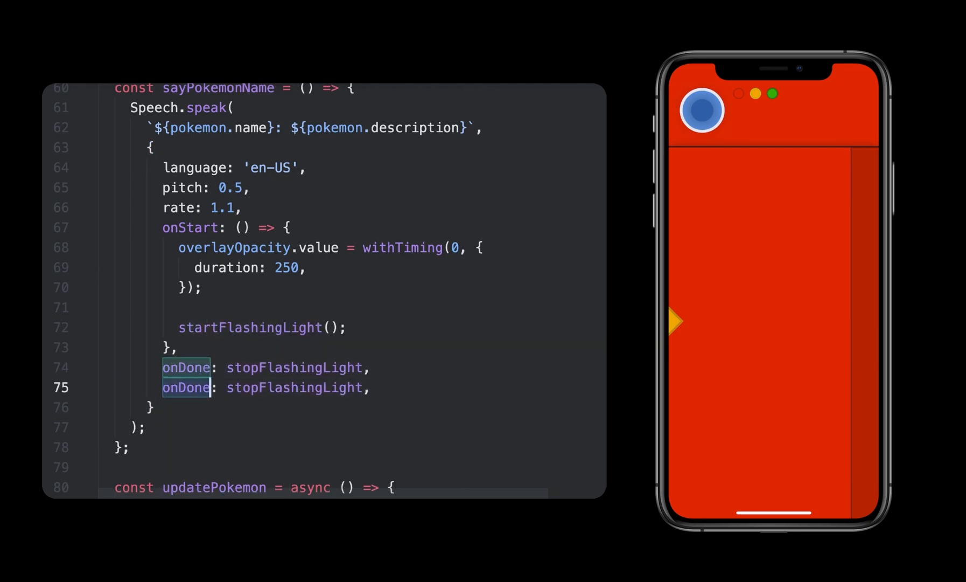
{"action": "type", "text": "onStopped"}
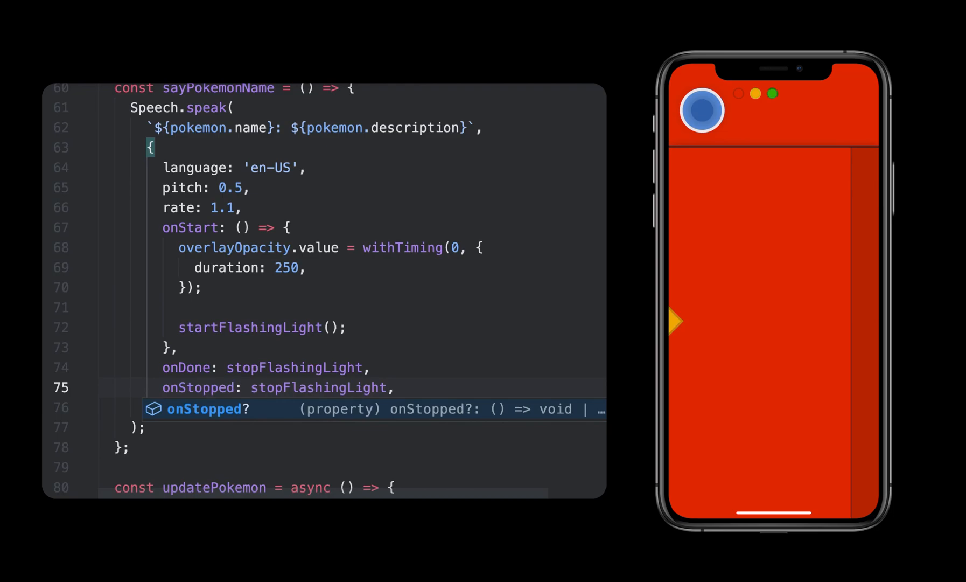